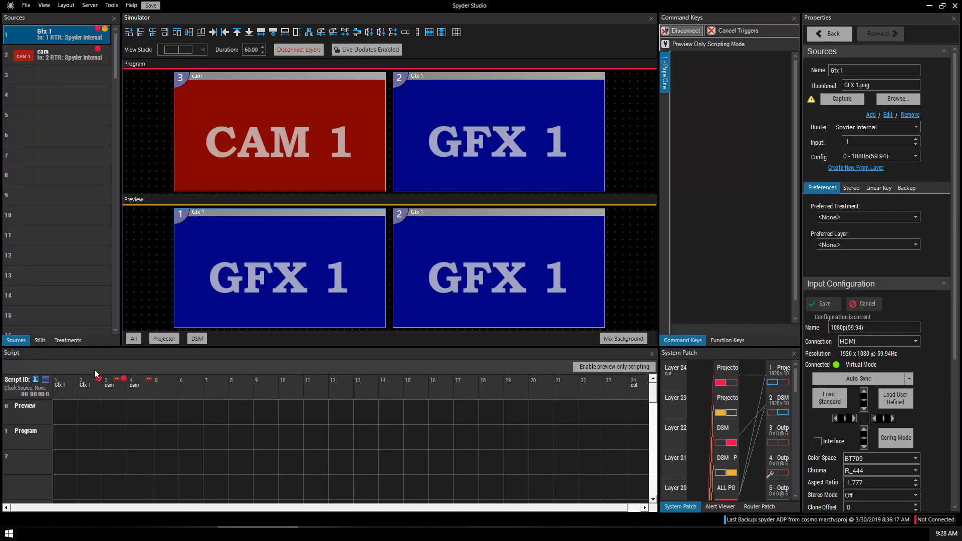
{"action": "mouse_move", "coordinate": [70, 48]}
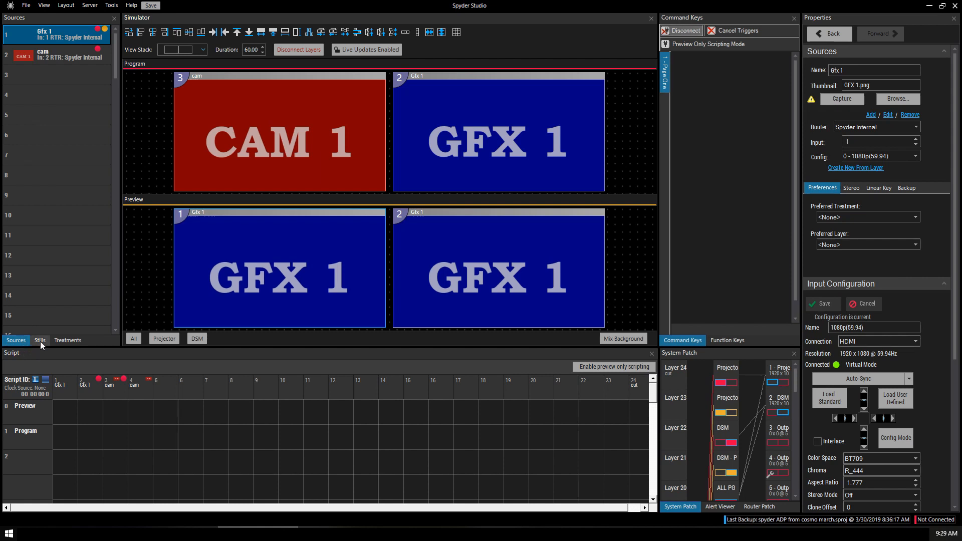
- Select the cam source and route it from router input 3
{"action": "left_click", "coordinate": [67, 340]}
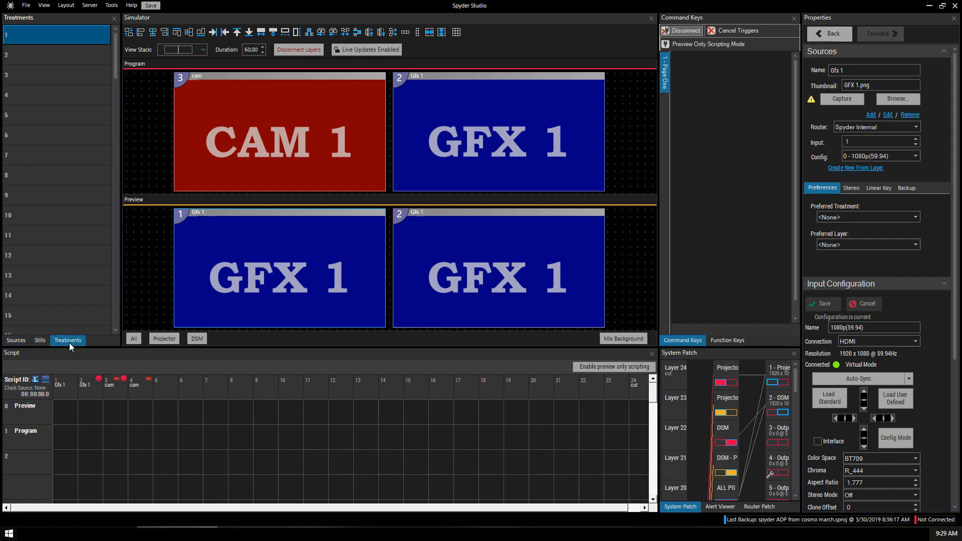
{"action": "left_click", "coordinate": [16, 339]}
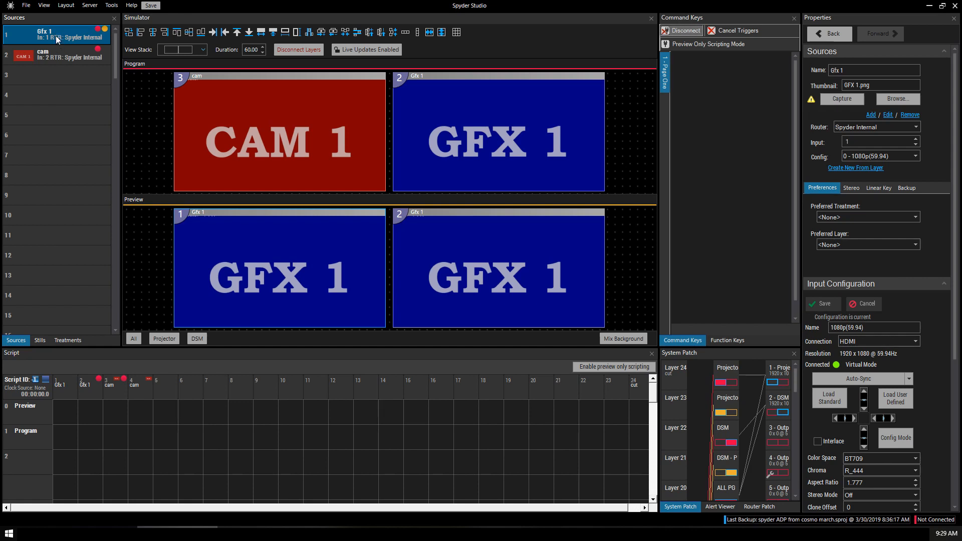
{"action": "mouse_move", "coordinate": [58, 60]}
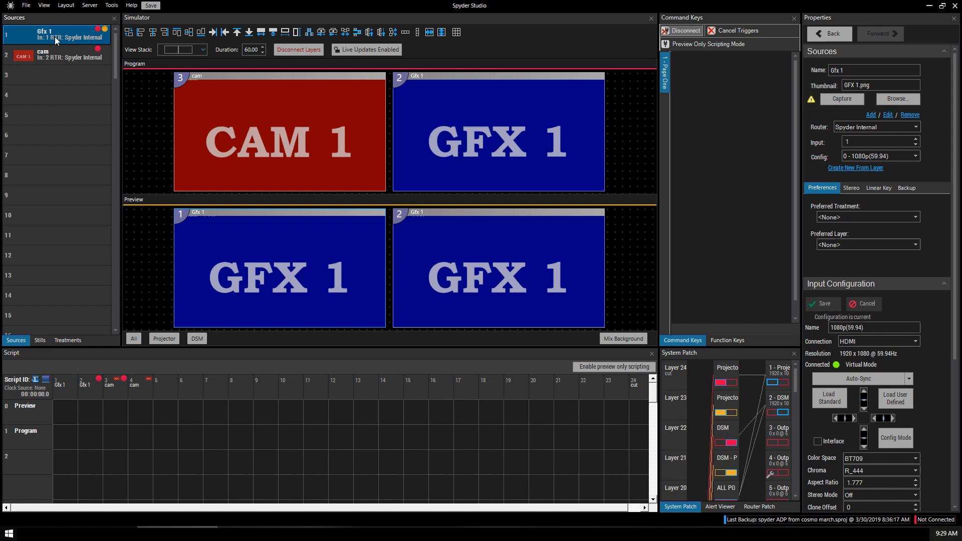
{"action": "mouse_move", "coordinate": [57, 52]}
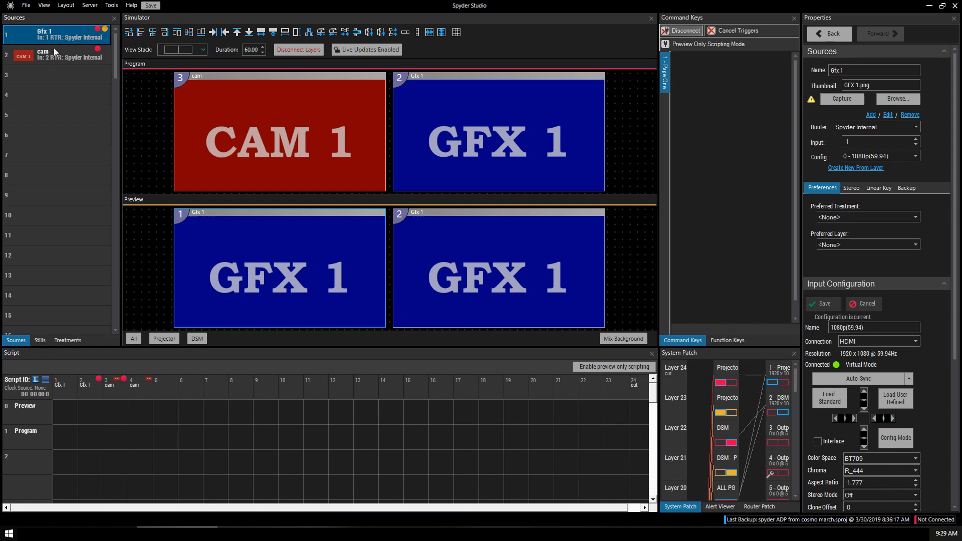
{"action": "mouse_move", "coordinate": [52, 55]}
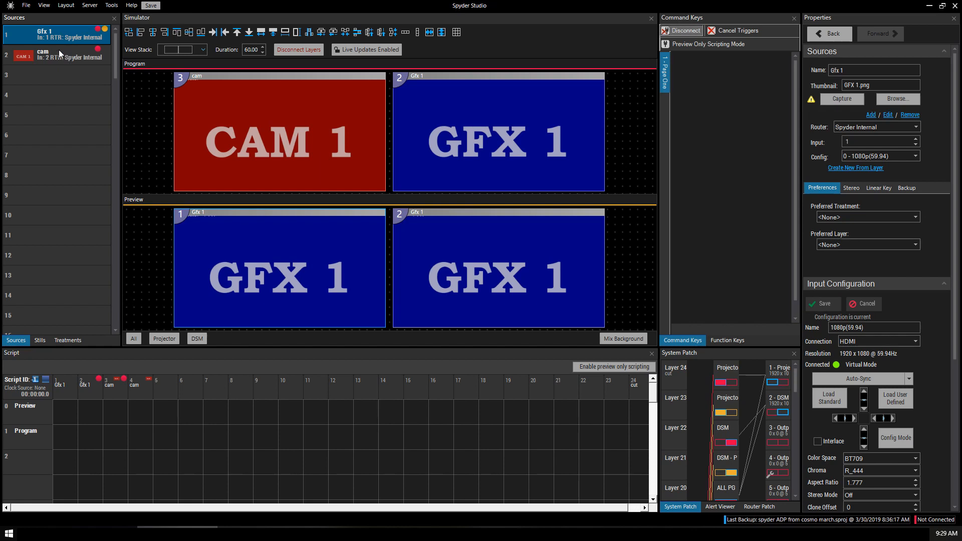
{"action": "mouse_move", "coordinate": [55, 56]}
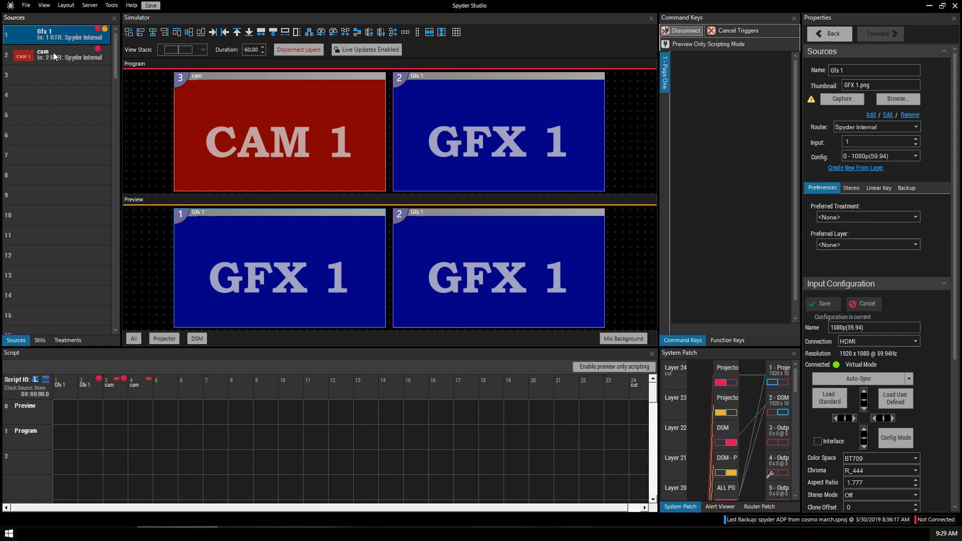
{"action": "left_click", "coordinate": [55, 54]}
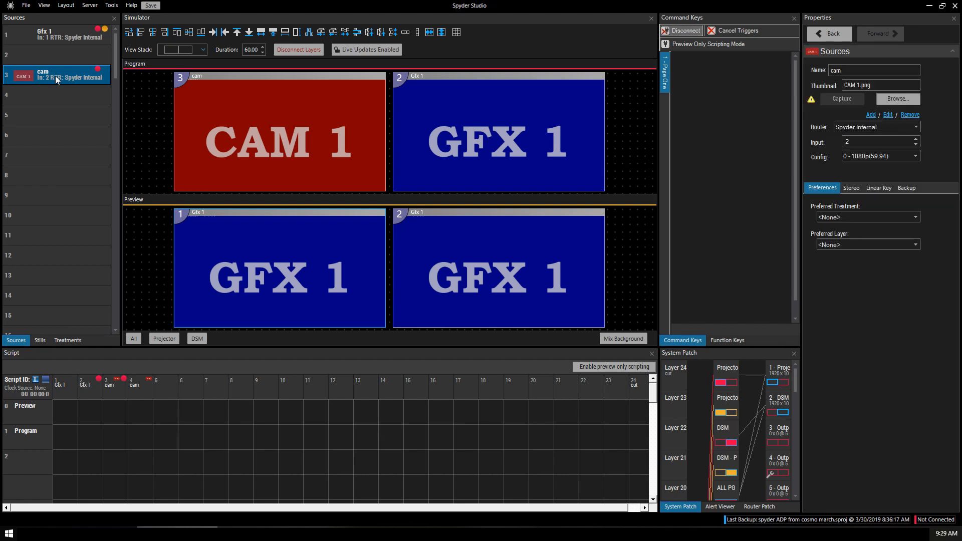
{"action": "mouse_move", "coordinate": [903, 141]}
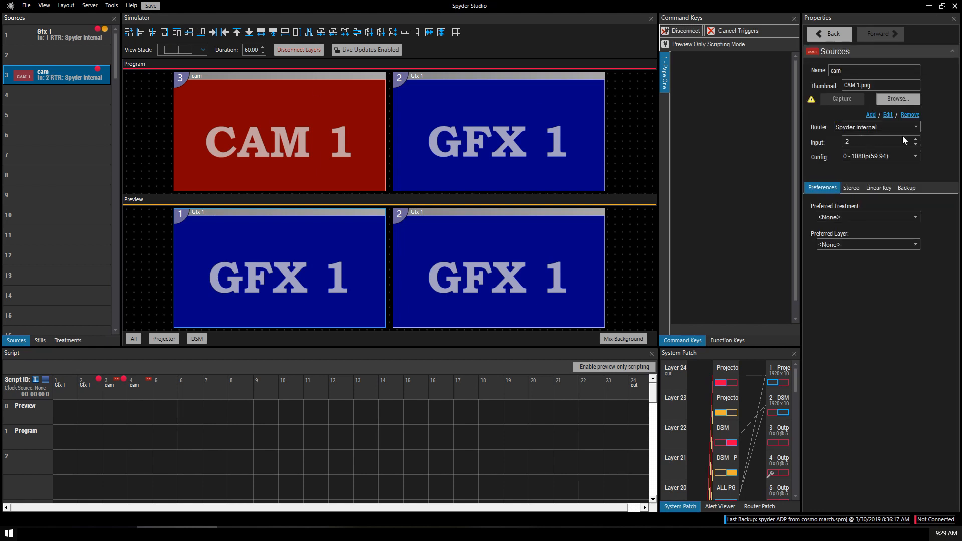
{"action": "left_click", "coordinate": [914, 139]}
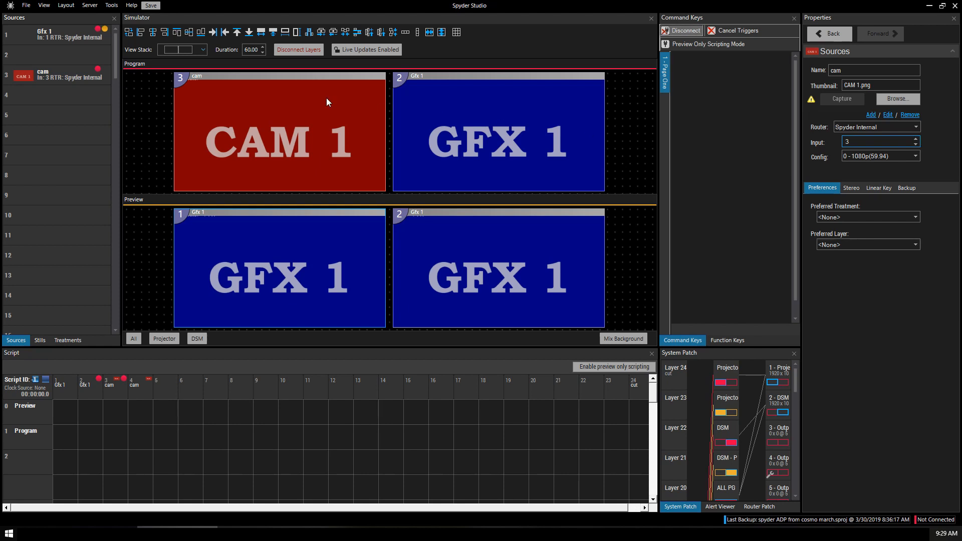
{"action": "mouse_move", "coordinate": [50, 77]}
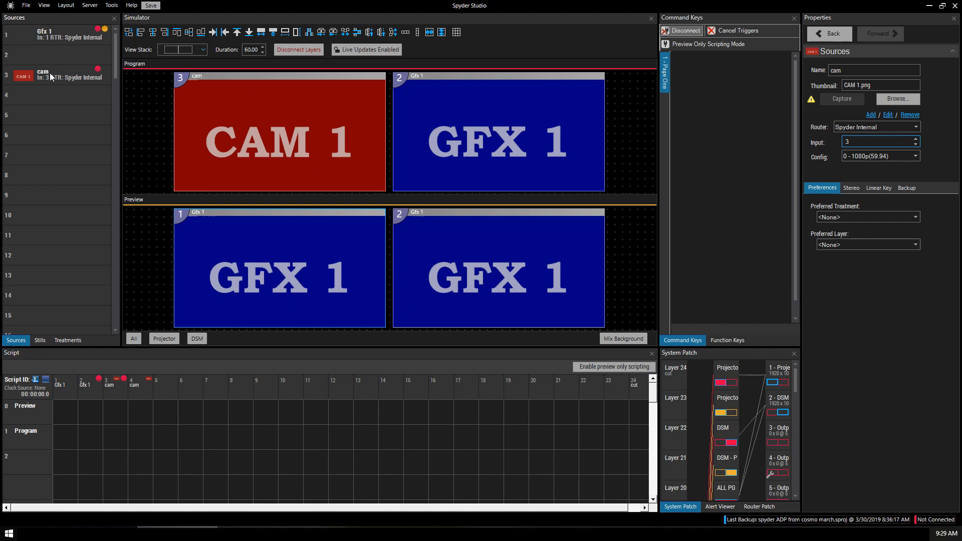
{"action": "mouse_move", "coordinate": [52, 38]}
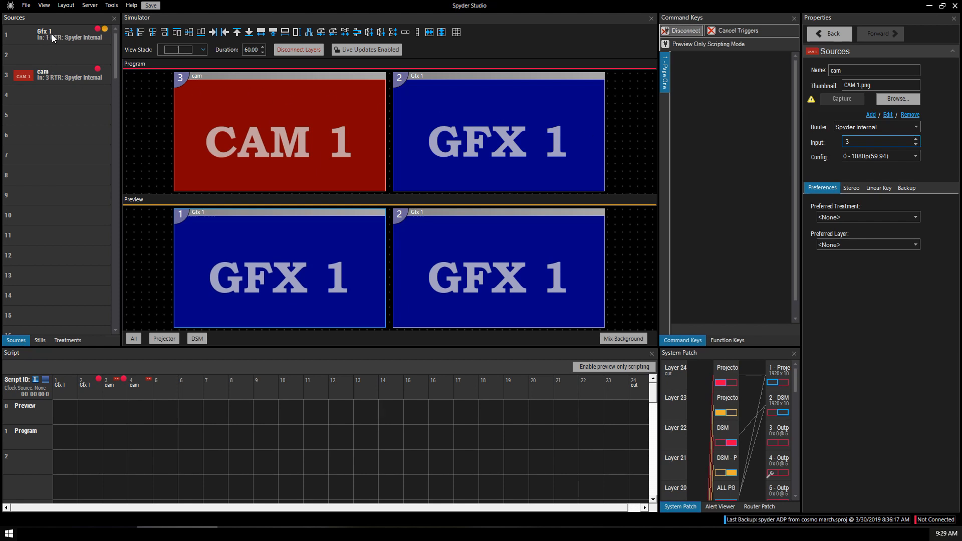
{"action": "mouse_move", "coordinate": [56, 37]}
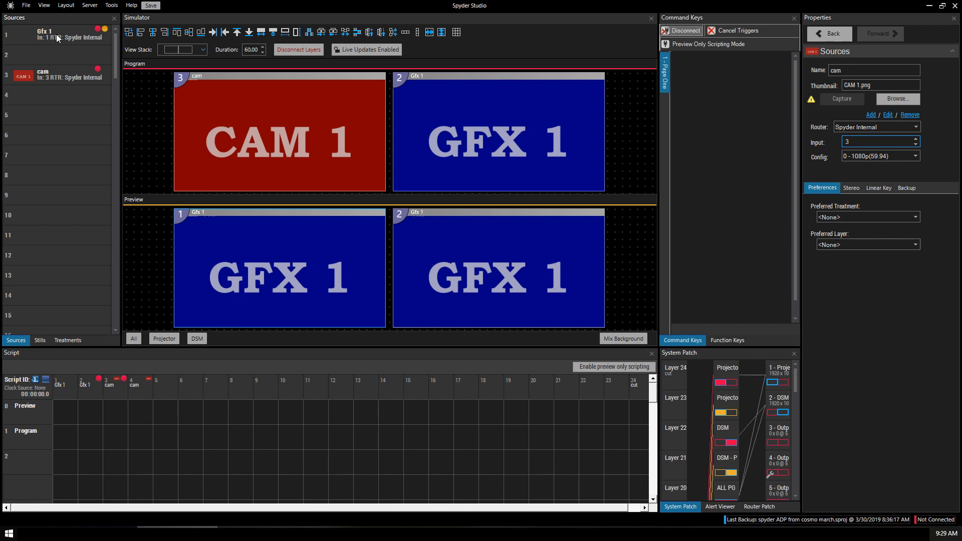
- Add a new source in slot 2 named gfx 2 with HDMI input type
{"action": "right_click", "coordinate": [55, 50]}
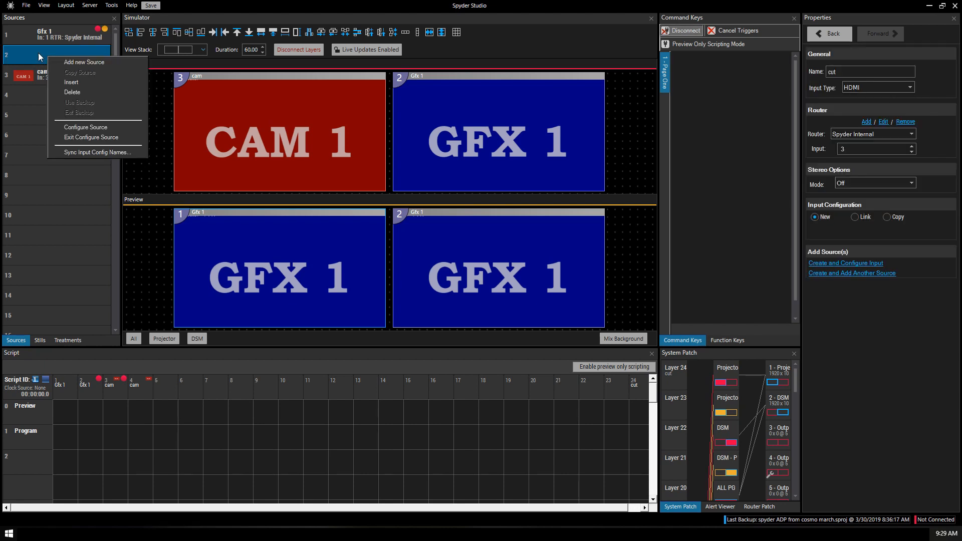
{"action": "mouse_move", "coordinate": [83, 62]}
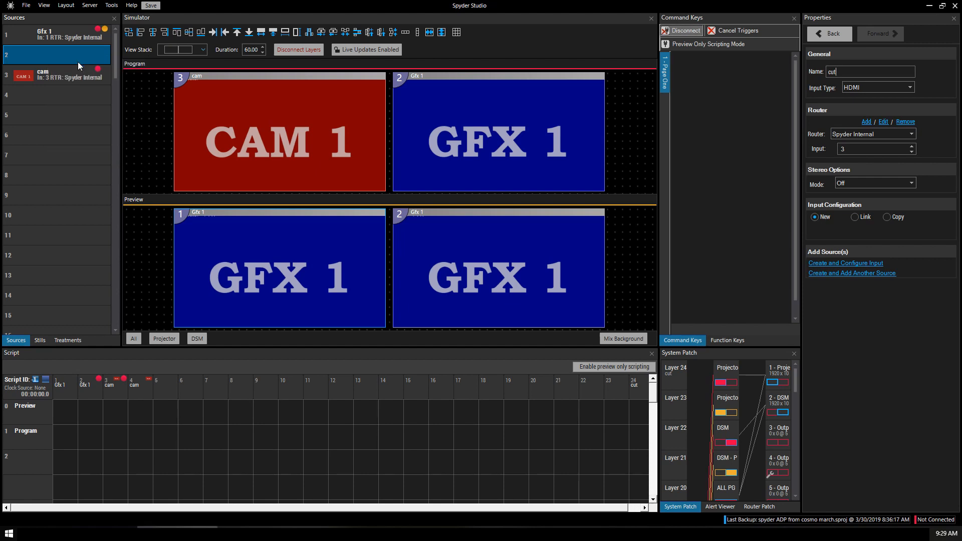
{"action": "triple_click", "coordinate": [869, 71]}
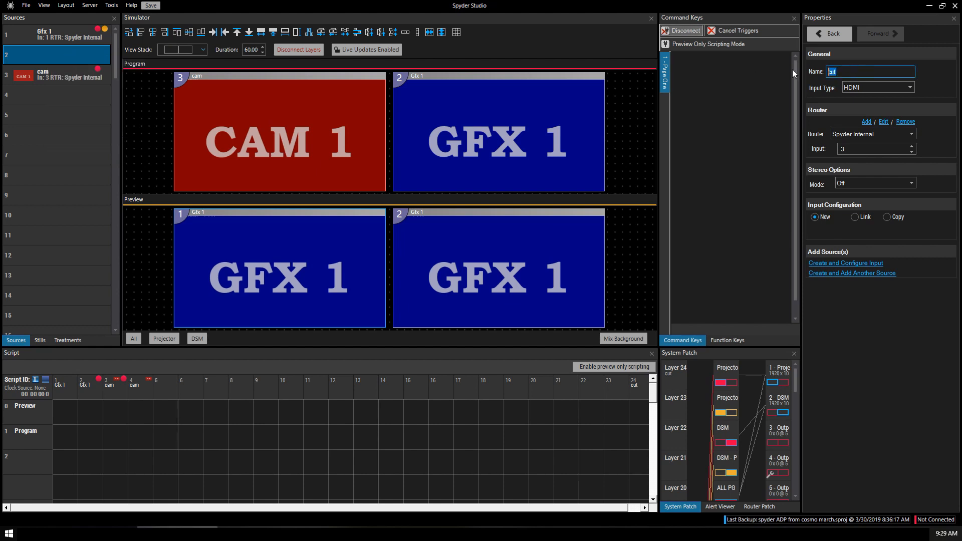
{"action": "type", "text": "gfx 2"}
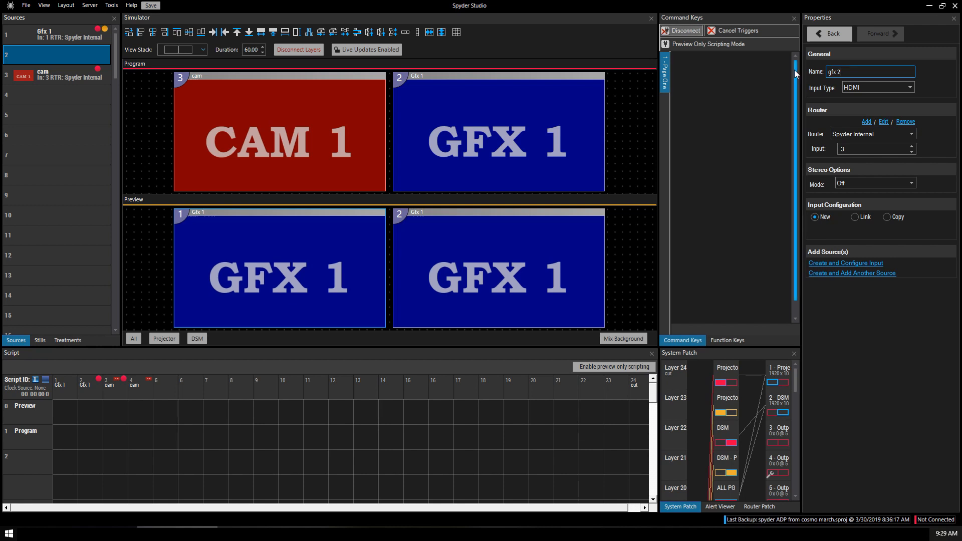
{"action": "left_click", "coordinate": [909, 87]}
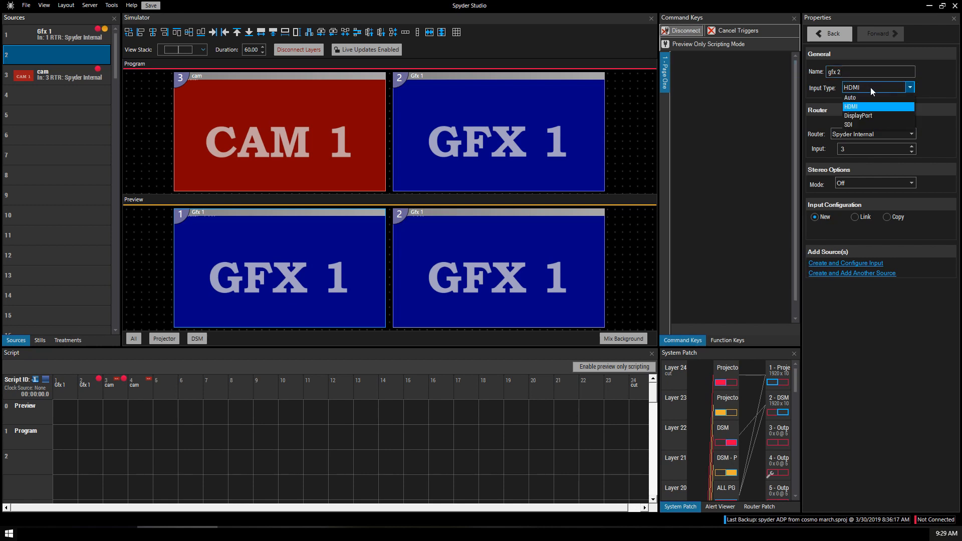
{"action": "left_click", "coordinate": [850, 106]}
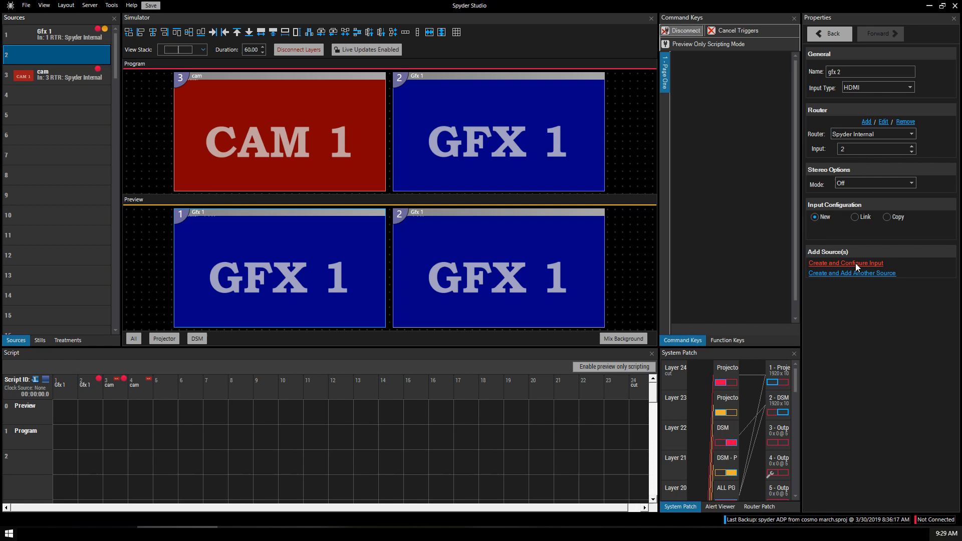
- Create gfx 2's input, apply the 1080p(59.94) configuration and browse for a GFX 2 thumbnail
{"action": "left_click", "coordinate": [846, 263]}
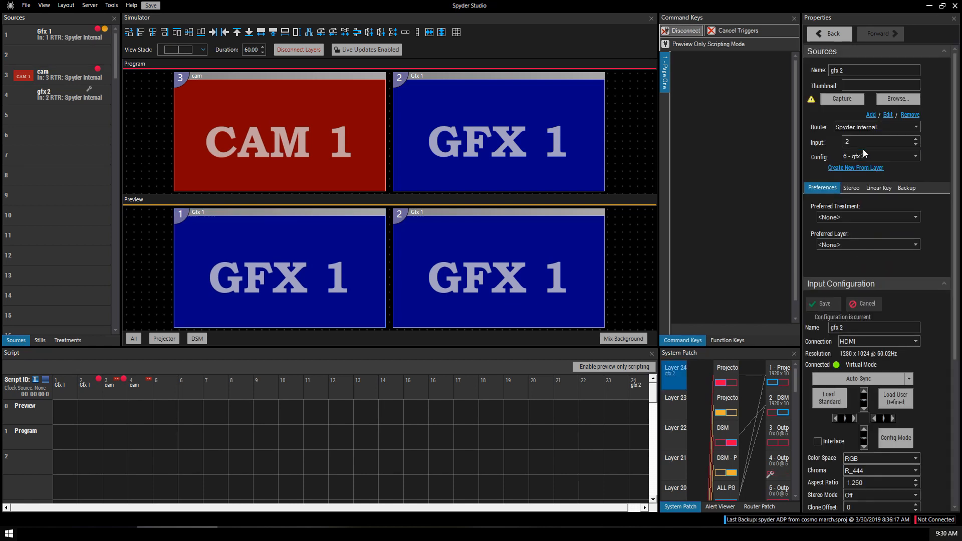
{"action": "left_click", "coordinate": [914, 156]}
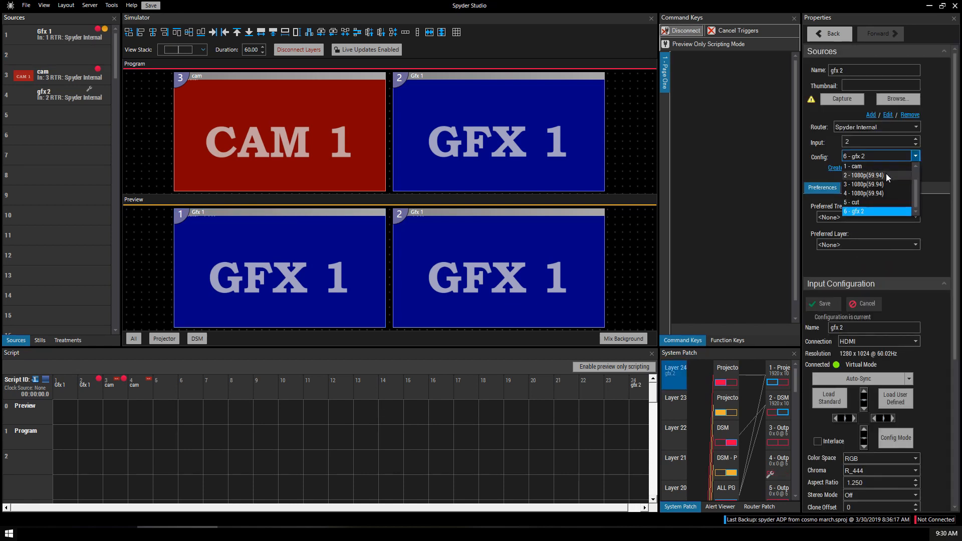
{"action": "left_click", "coordinate": [864, 175]}
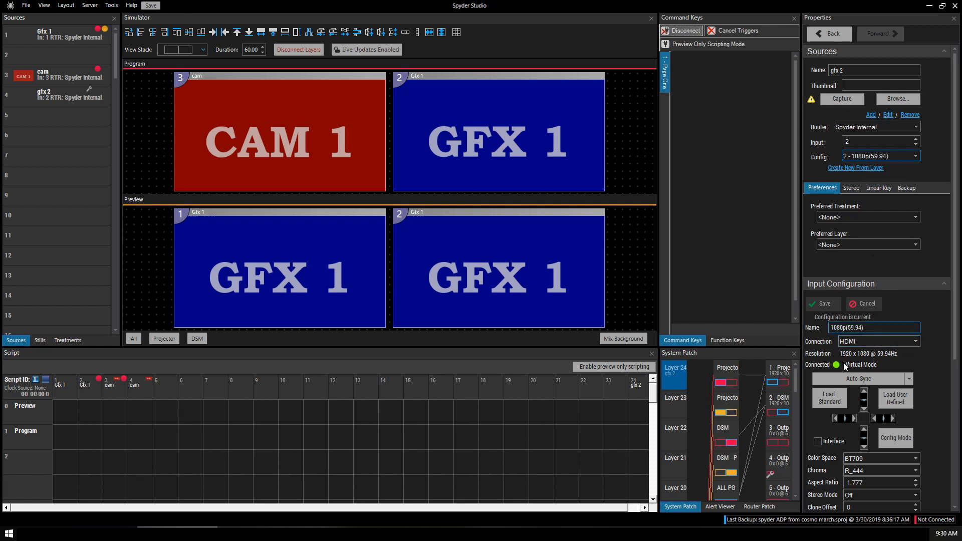
{"action": "mouse_move", "coordinate": [884, 358]}
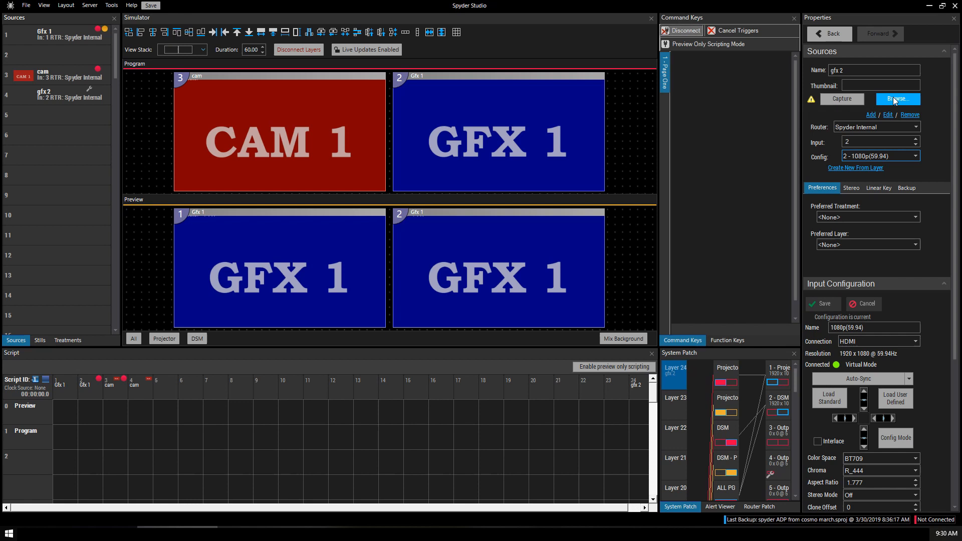
{"action": "left_click", "coordinate": [898, 99]}
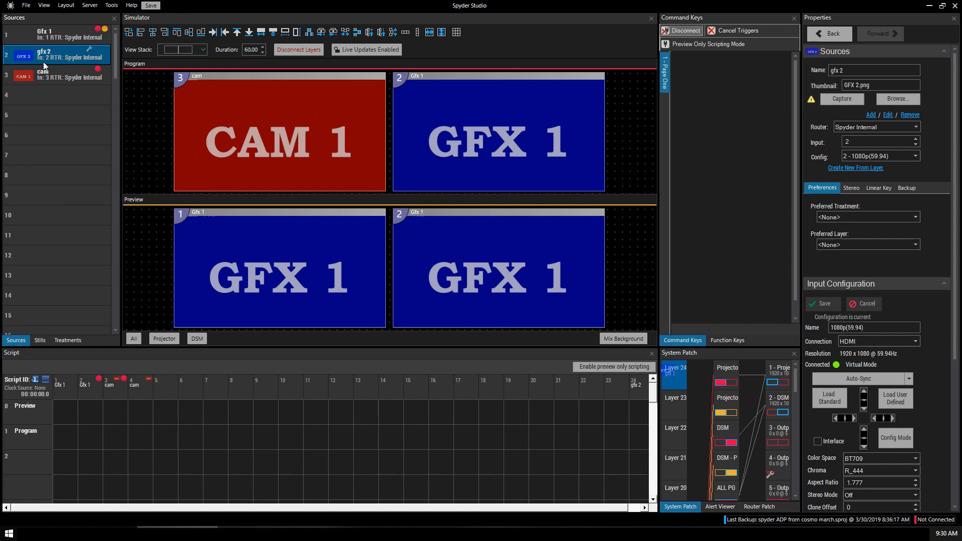
{"action": "mouse_move", "coordinate": [52, 86]}
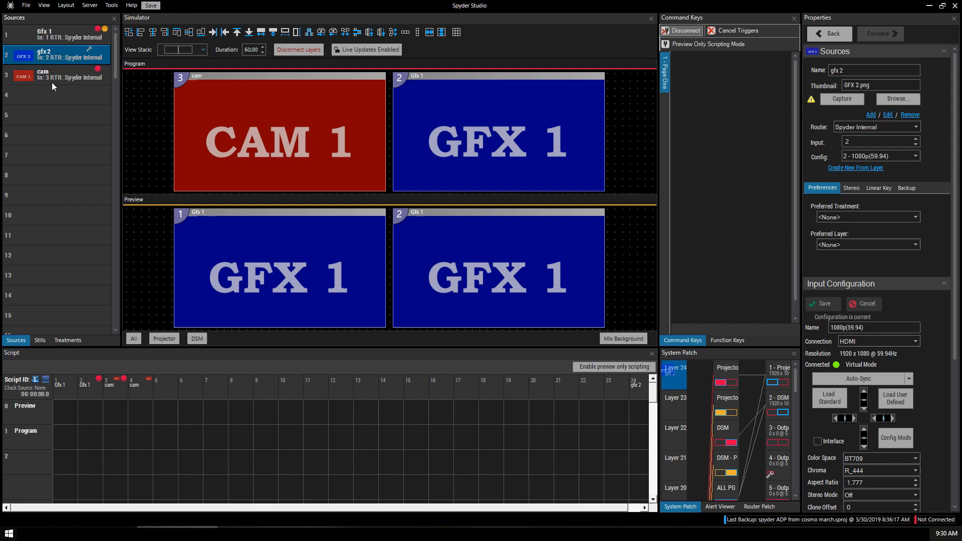
{"action": "mouse_move", "coordinate": [51, 80]}
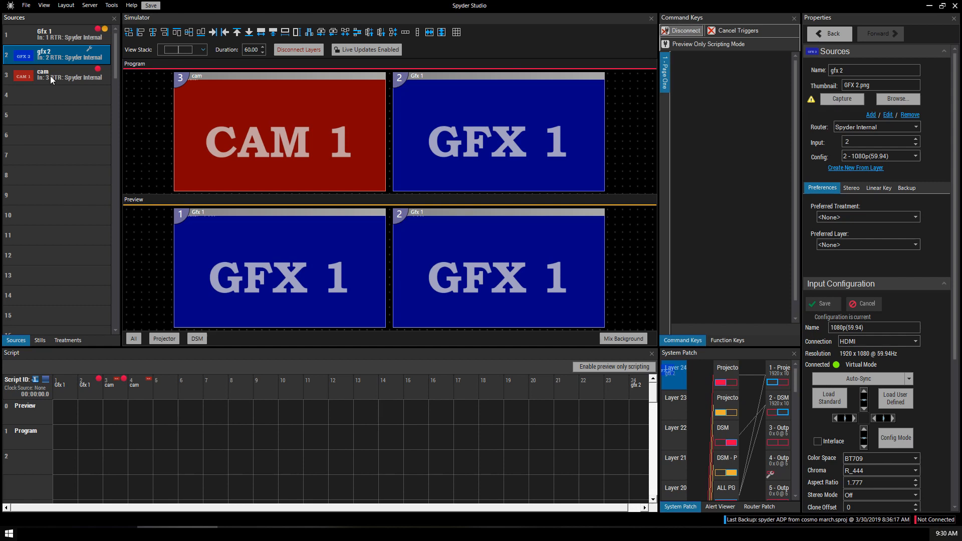
- Copy the cam source into slot 4 and rename the copy cam 2
{"action": "left_click", "coordinate": [55, 75]}
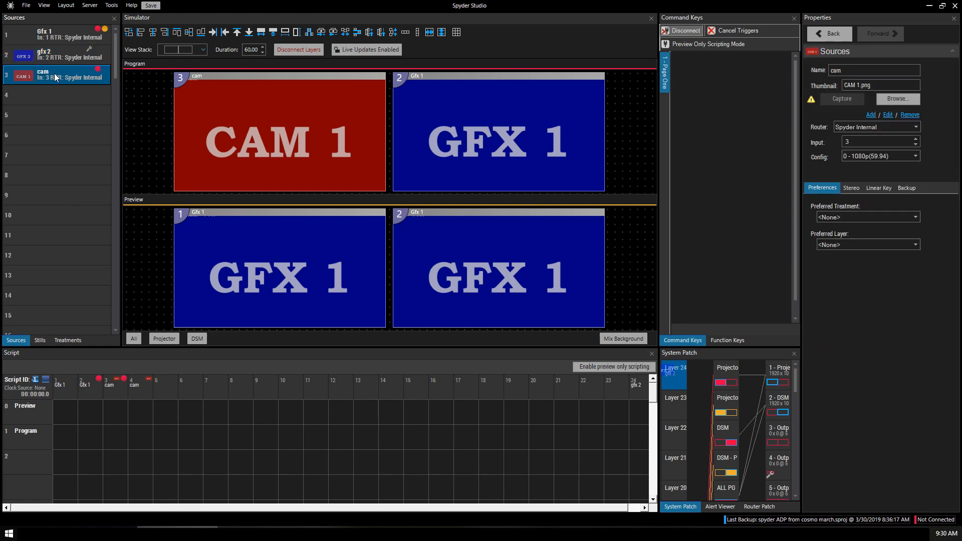
{"action": "right_click", "coordinate": [55, 78]}
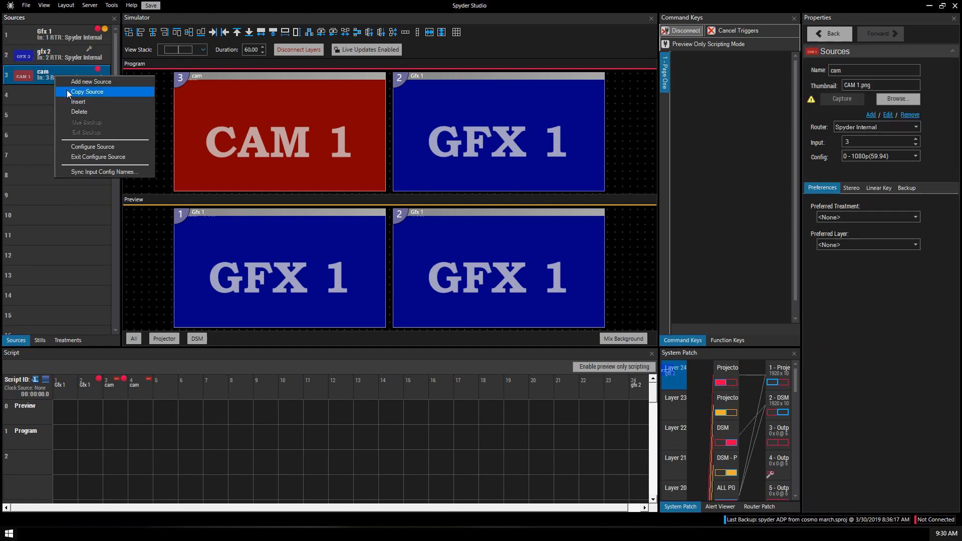
{"action": "left_click", "coordinate": [87, 92]}
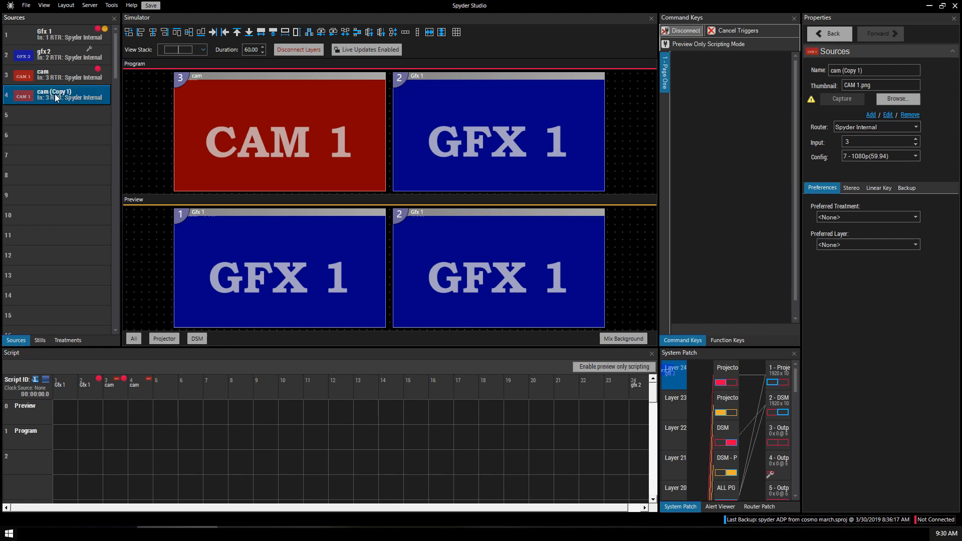
{"action": "triple_click", "coordinate": [874, 70]}
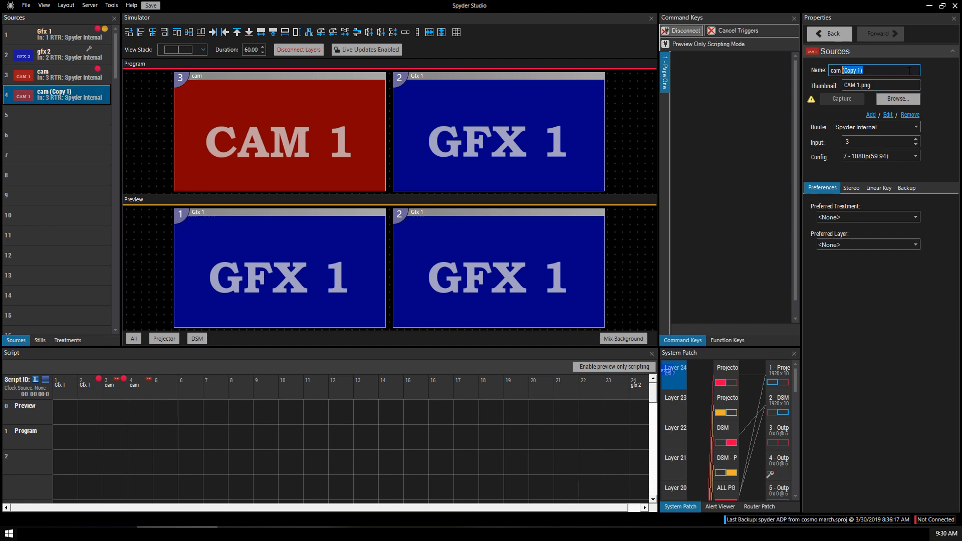
{"action": "type", "text": "cam 2"}
{"action": "left_click", "coordinate": [881, 141]}
{"action": "type", "text": "4"}
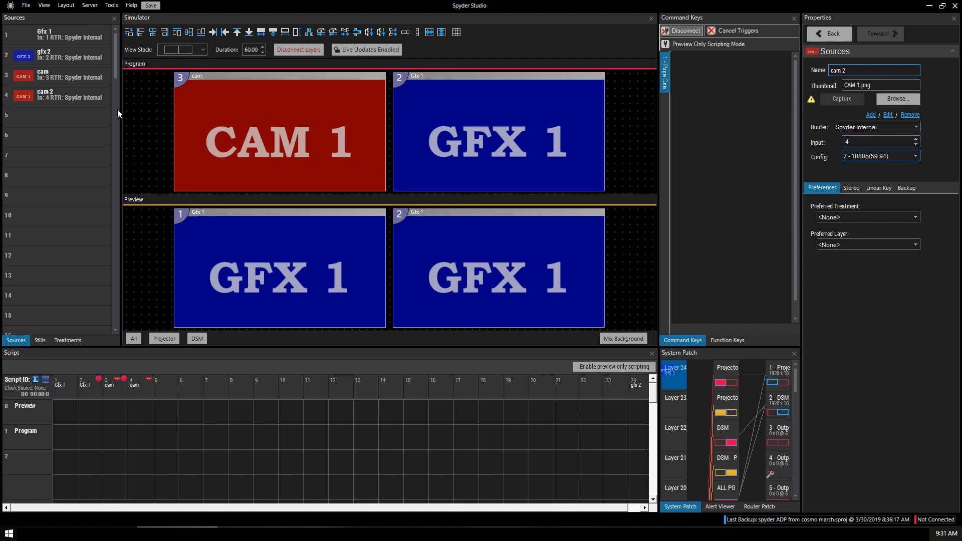
{"action": "mouse_move", "coordinate": [51, 72]}
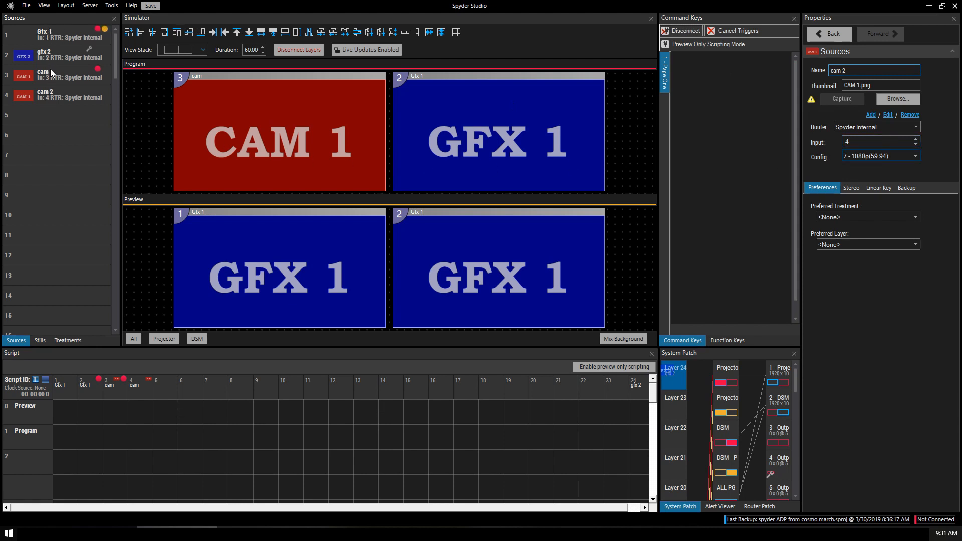
{"action": "left_click", "coordinate": [55, 95]}
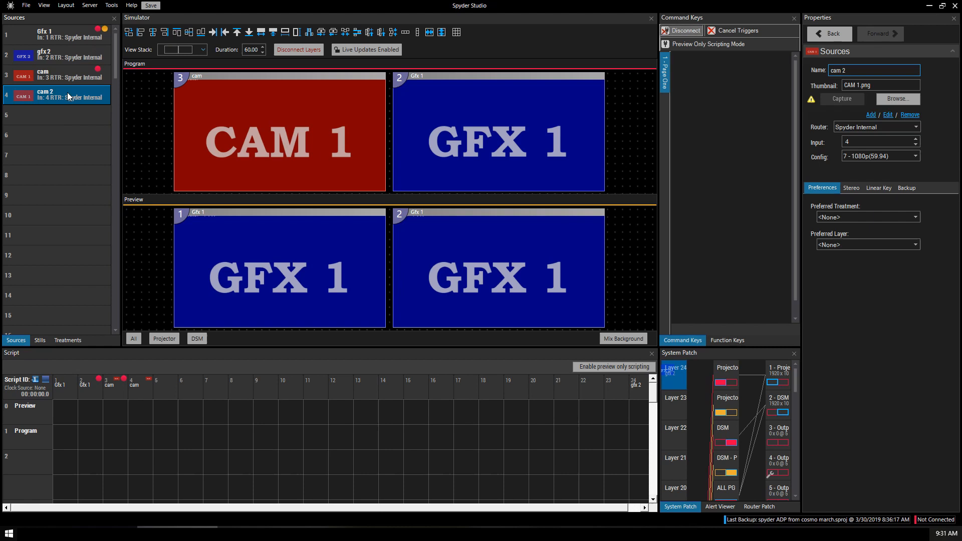
{"action": "mouse_move", "coordinate": [55, 92]}
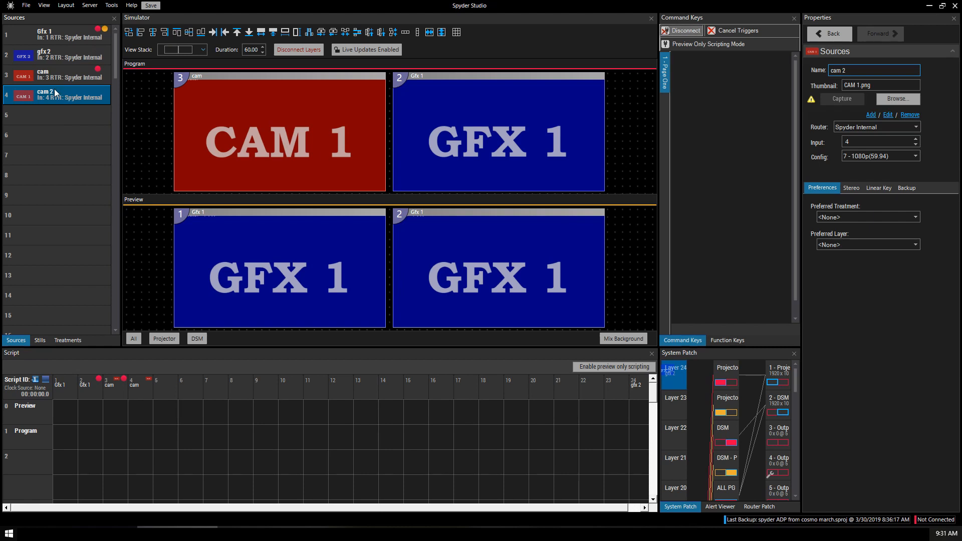
- Give cam 2 a backup of type Source using the cam source
{"action": "left_click", "coordinate": [914, 216]}
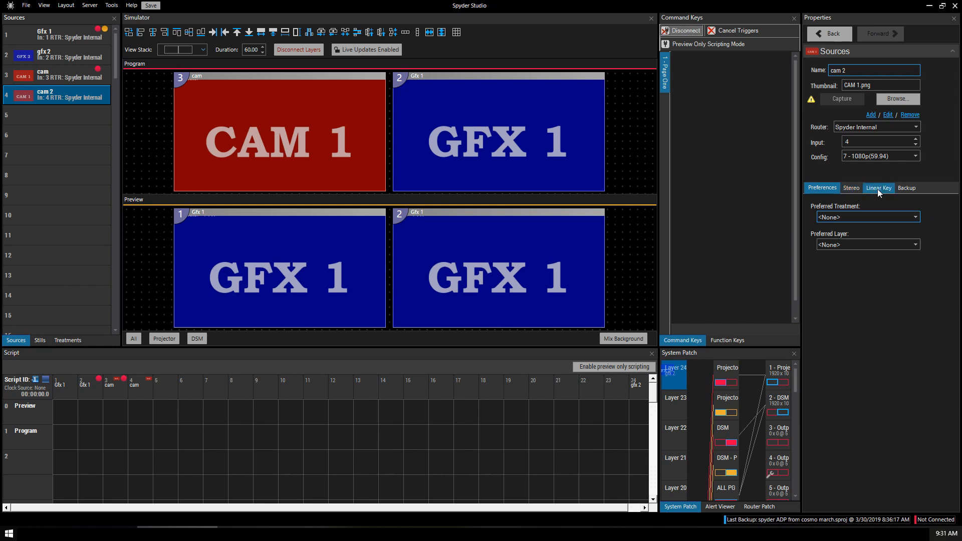
{"action": "left_click", "coordinate": [877, 187]}
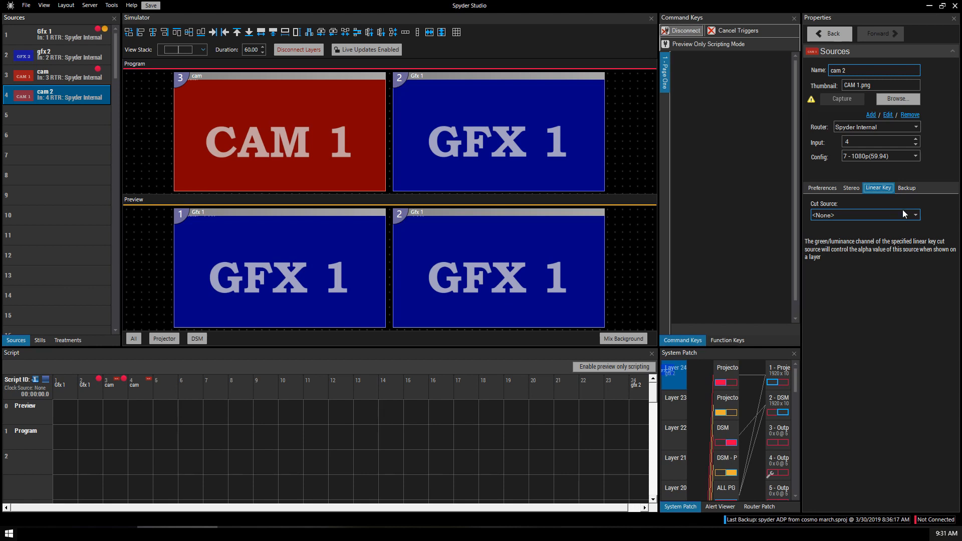
{"action": "left_click", "coordinate": [905, 187]}
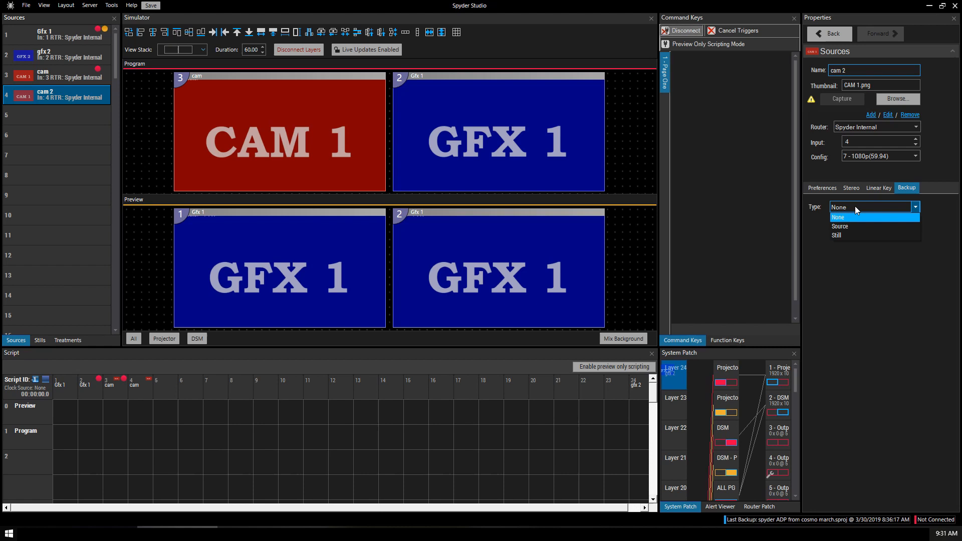
{"action": "left_click", "coordinate": [840, 226]}
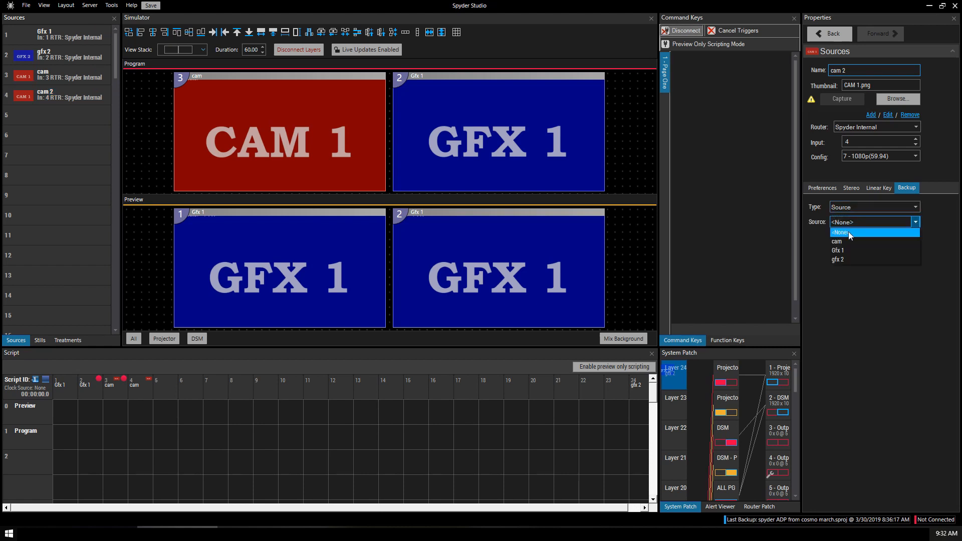
{"action": "left_click", "coordinate": [836, 240]}
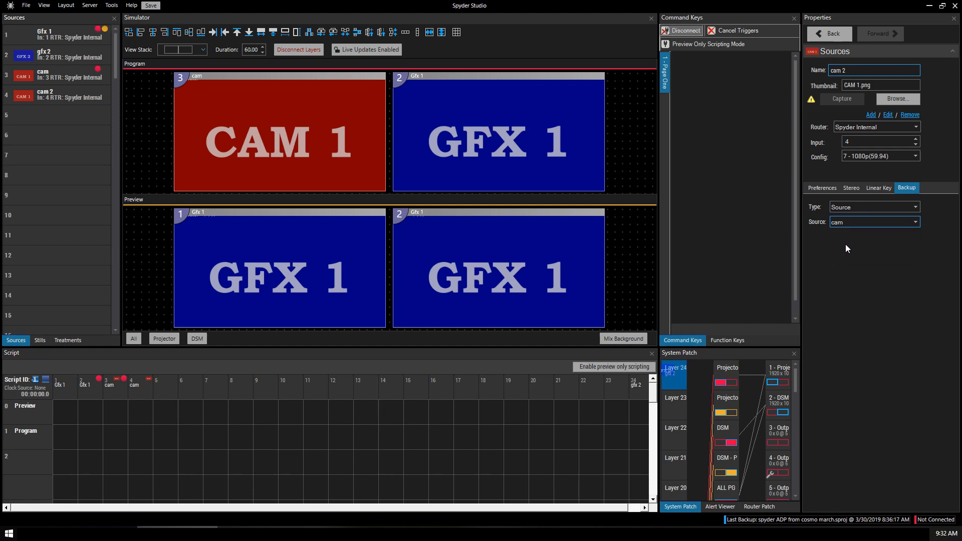
{"action": "mouse_move", "coordinate": [865, 226]}
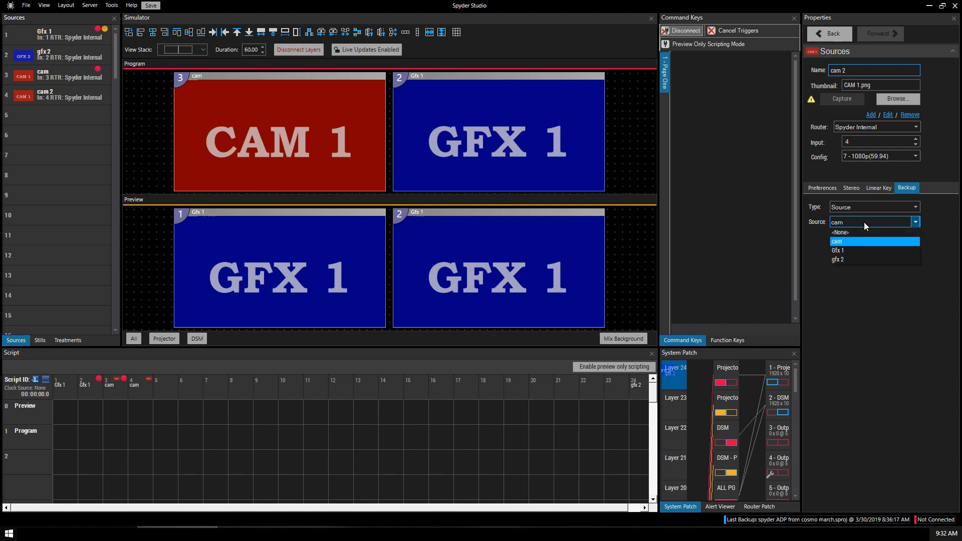
- Switch cam 2's backup type to Still, leaving no still chosen
{"action": "left_click", "coordinate": [914, 207]}
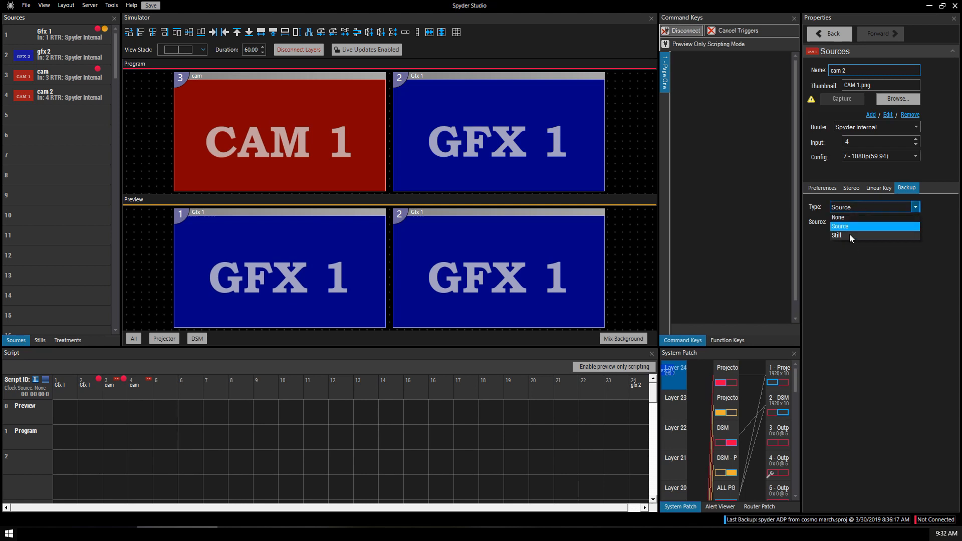
{"action": "left_click", "coordinate": [836, 236]}
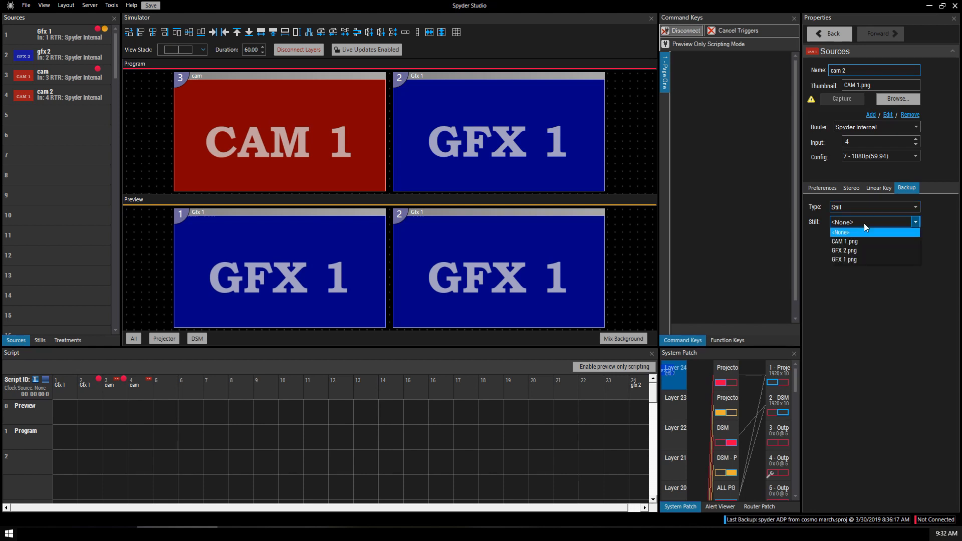
{"action": "mouse_move", "coordinate": [854, 250]}
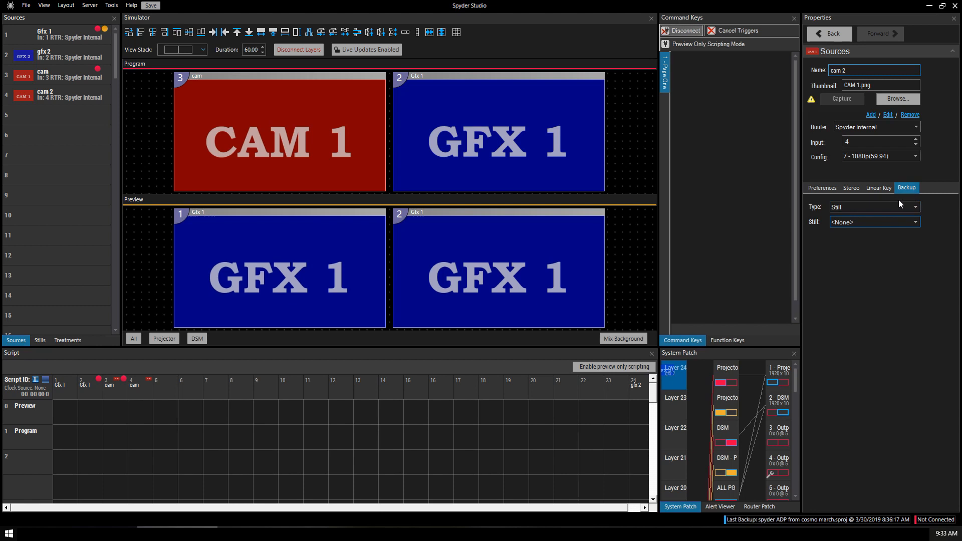
{"action": "mouse_move", "coordinate": [110, 328]}
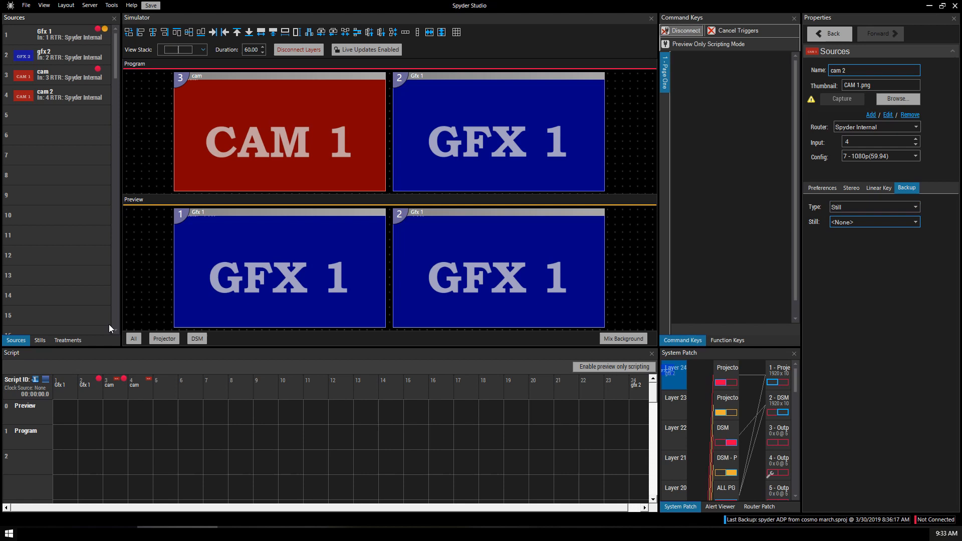
- Add the Media 1 image to an empty still slot and select it
{"action": "left_click", "coordinate": [39, 340]}
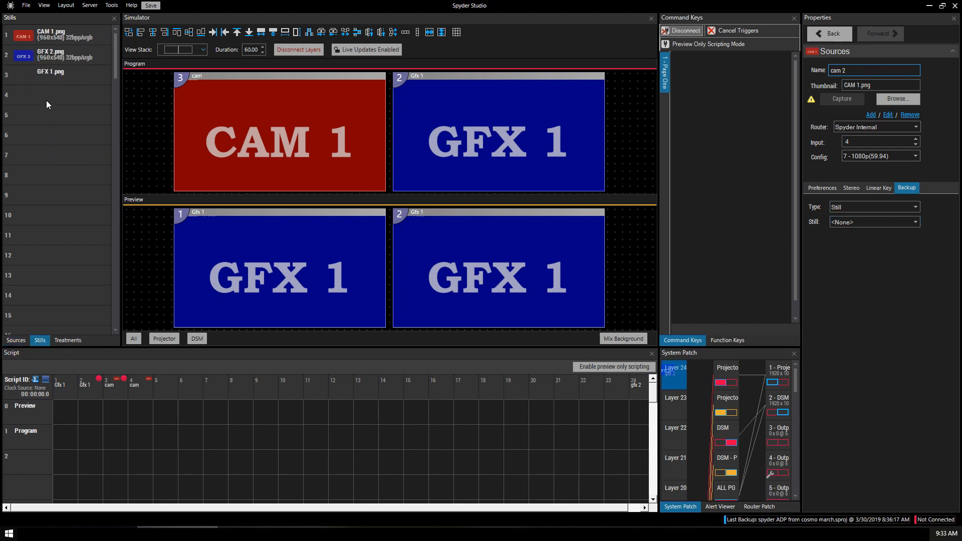
{"action": "right_click", "coordinate": [55, 95]}
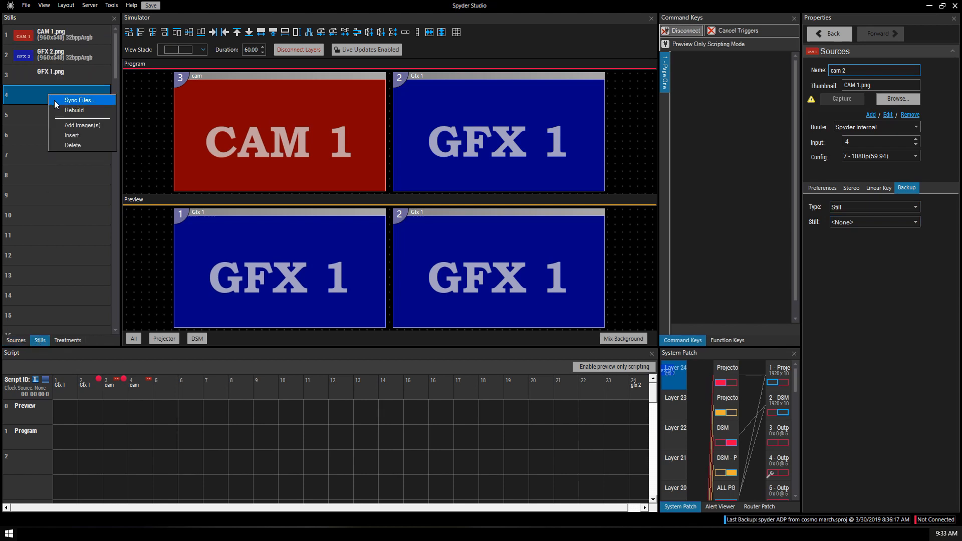
{"action": "mouse_move", "coordinate": [69, 130]}
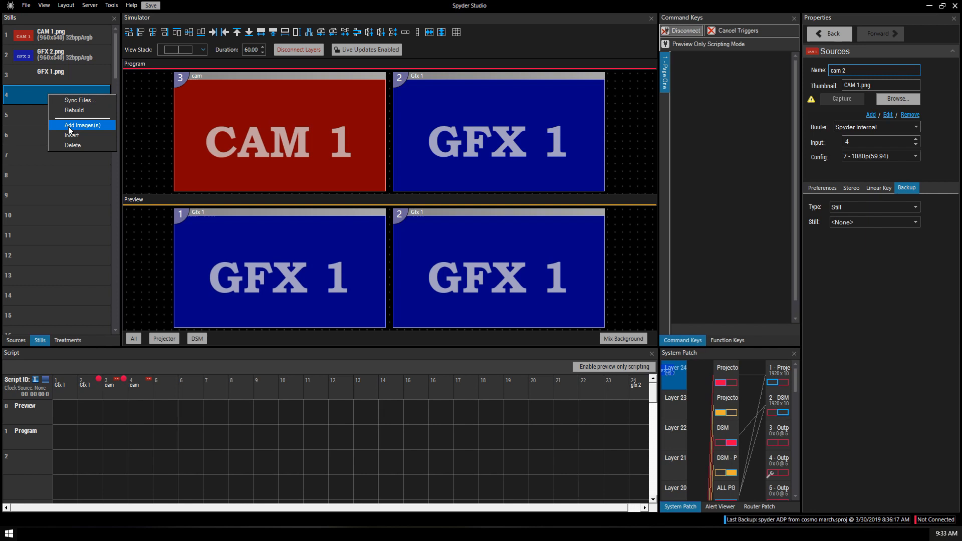
{"action": "left_click", "coordinate": [81, 125]}
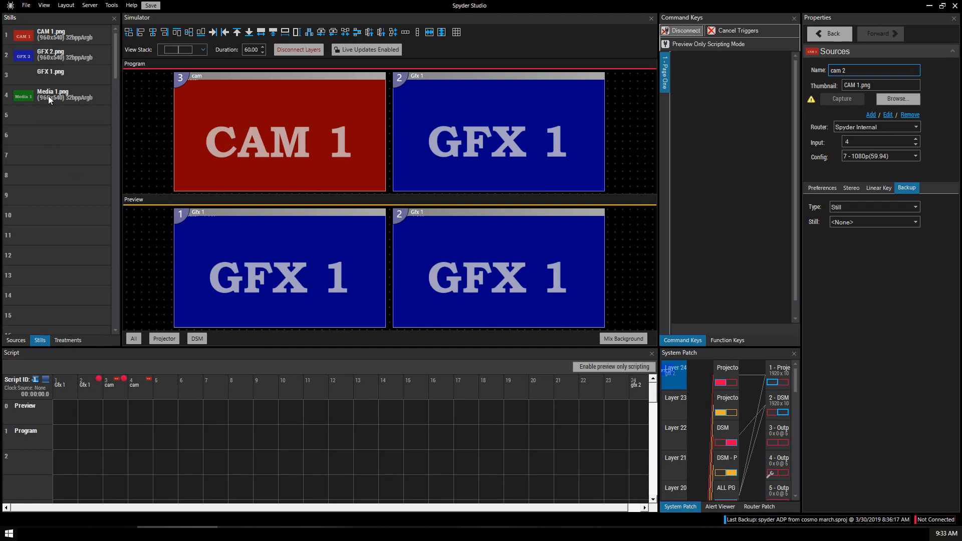
{"action": "left_click", "coordinate": [56, 95]}
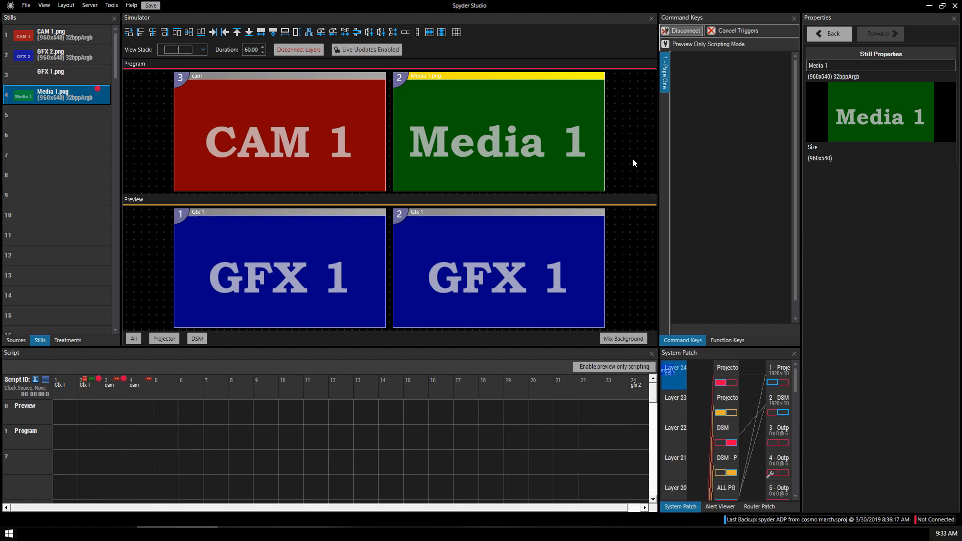
{"action": "mouse_move", "coordinate": [491, 143]}
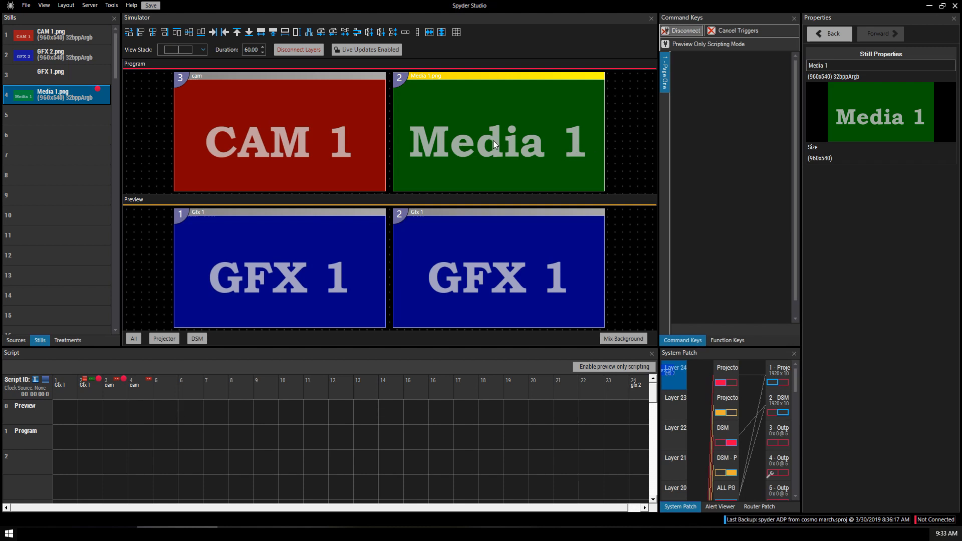
- Check the fifth still slot and return to the sources list for Gfx 1
{"action": "left_click", "coordinate": [15, 340]}
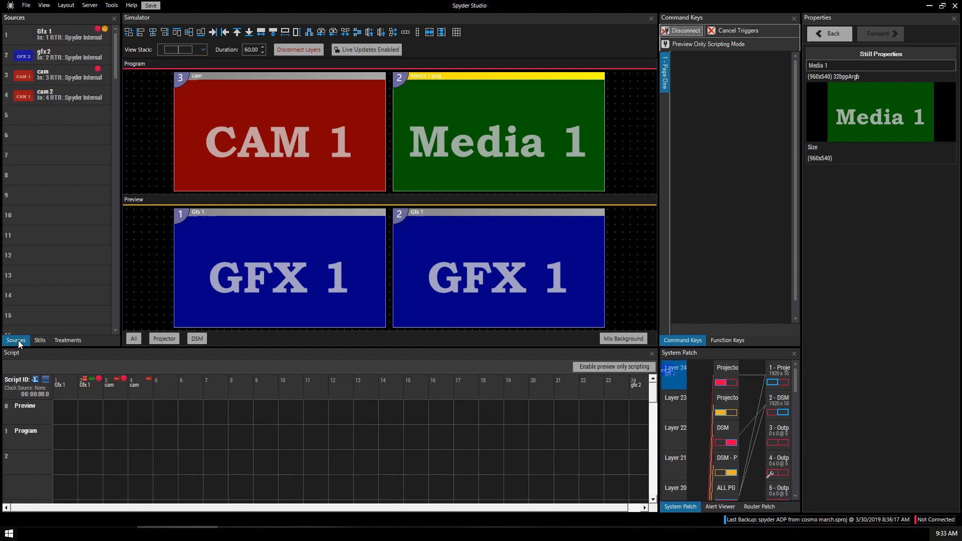
{"action": "left_click", "coordinate": [39, 340]}
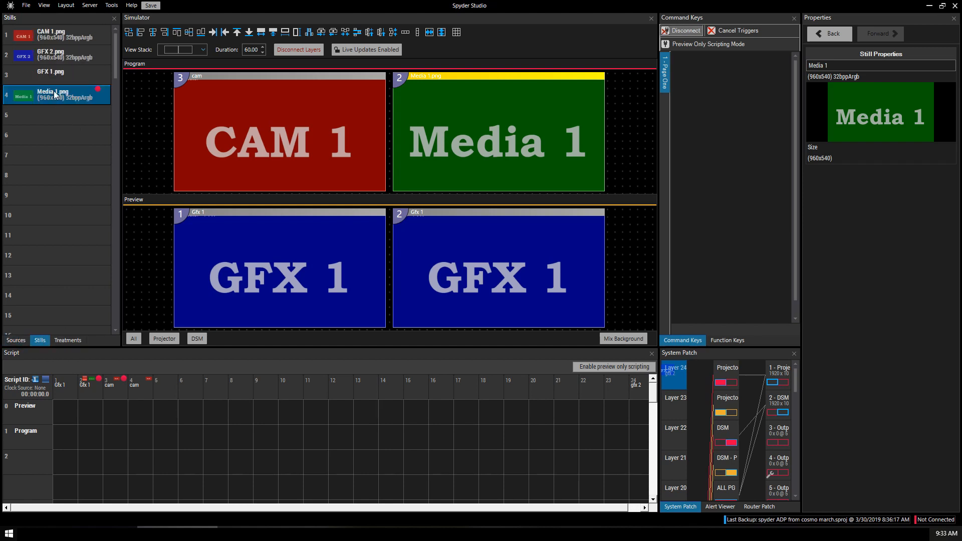
{"action": "left_click", "coordinate": [55, 114]}
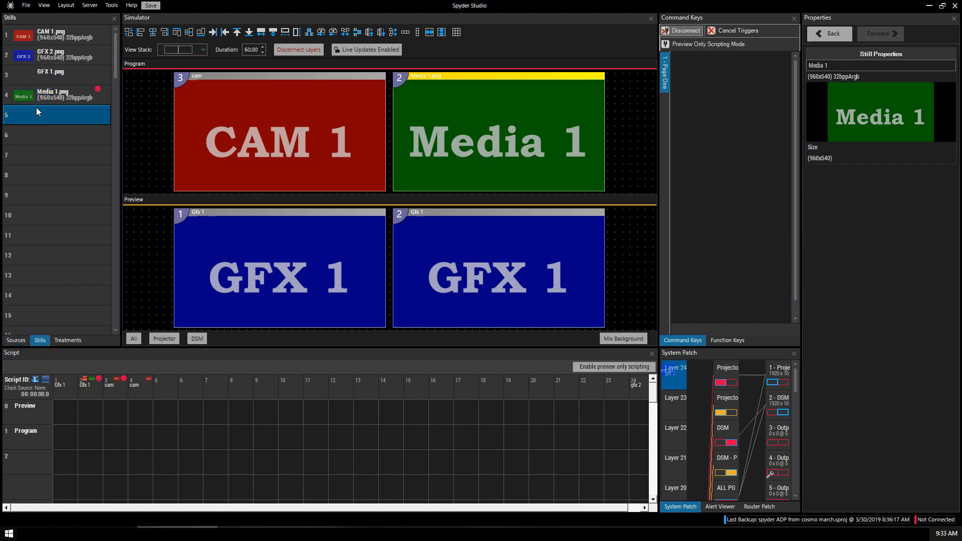
{"action": "left_click", "coordinate": [15, 339]}
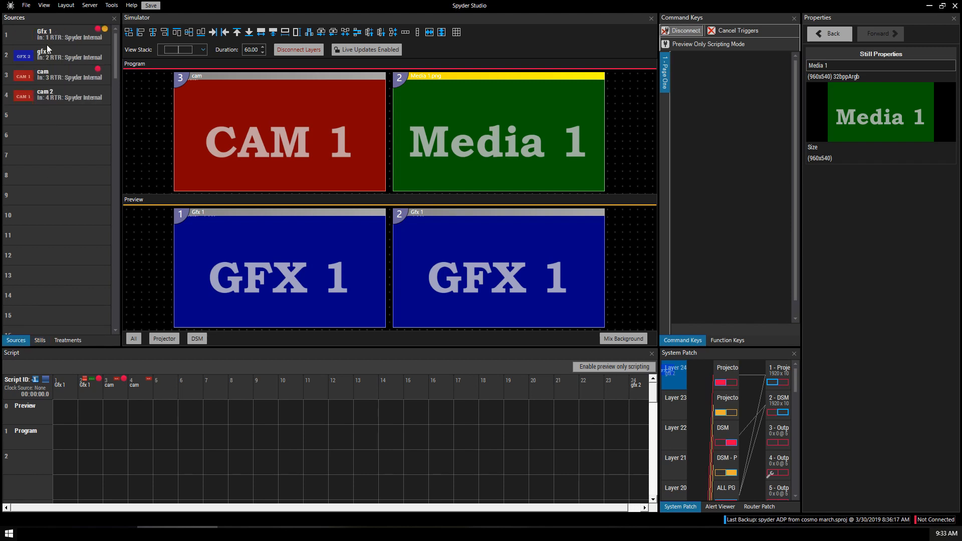
- Put Gfx 1 on Program's second layer and start configuring the cam source
{"action": "left_click", "coordinate": [55, 35]}
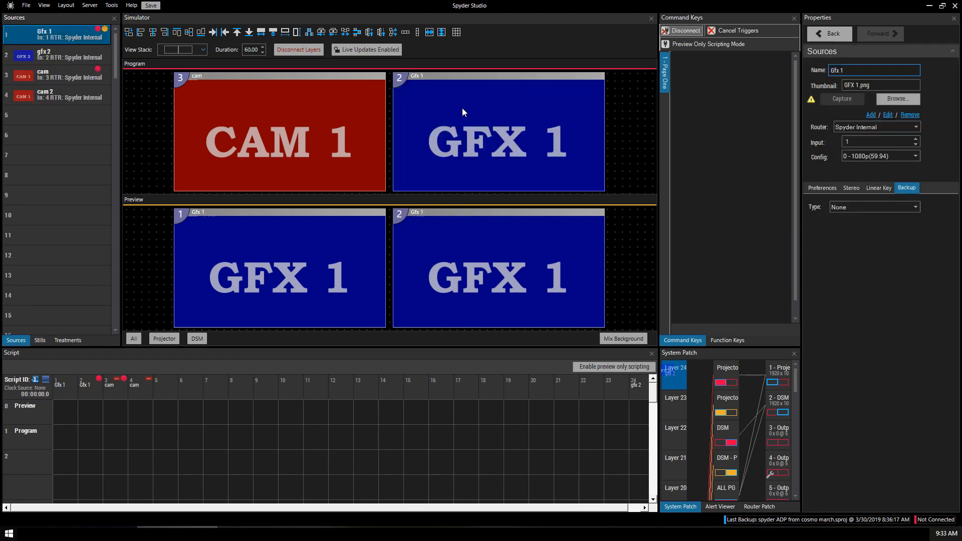
{"action": "right_click", "coordinate": [55, 75]}
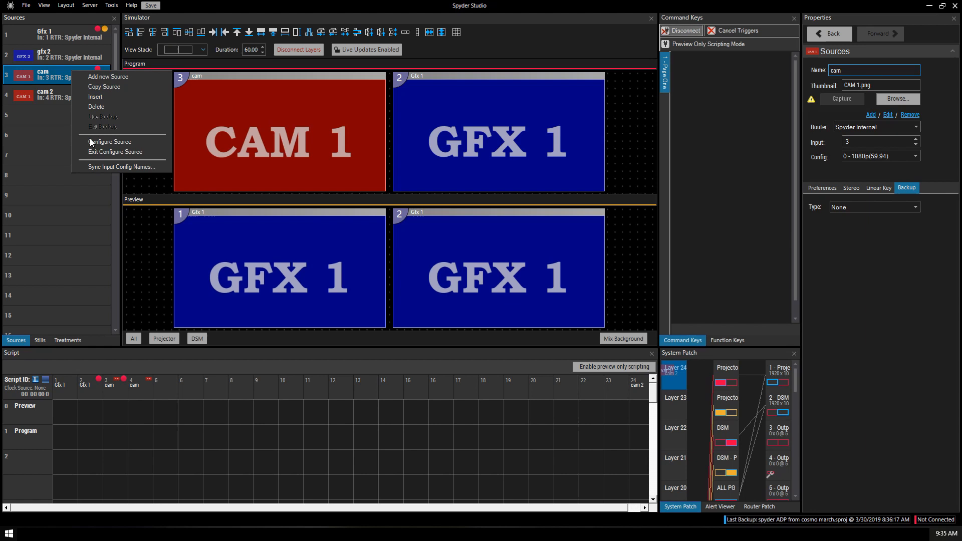
{"action": "left_click", "coordinate": [112, 142]}
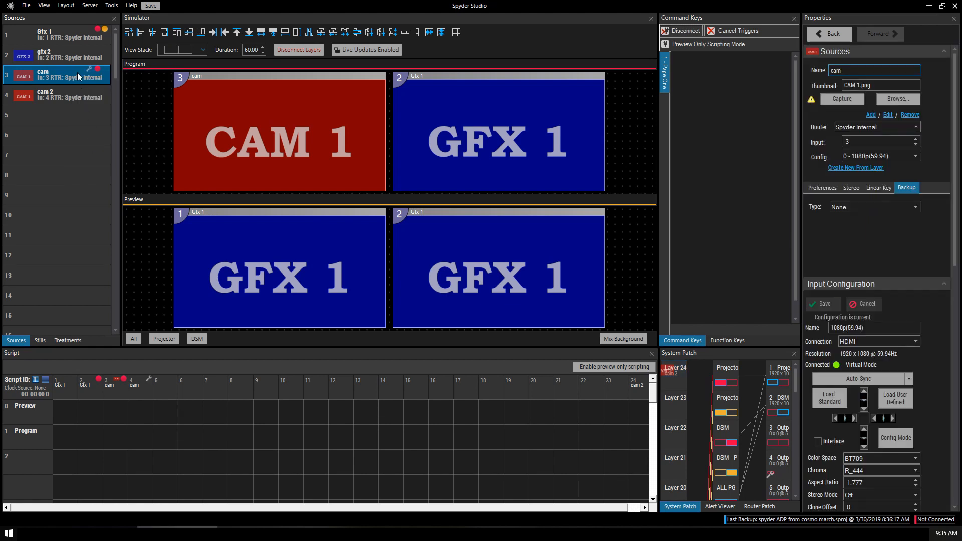
{"action": "mouse_move", "coordinate": [314, 141]}
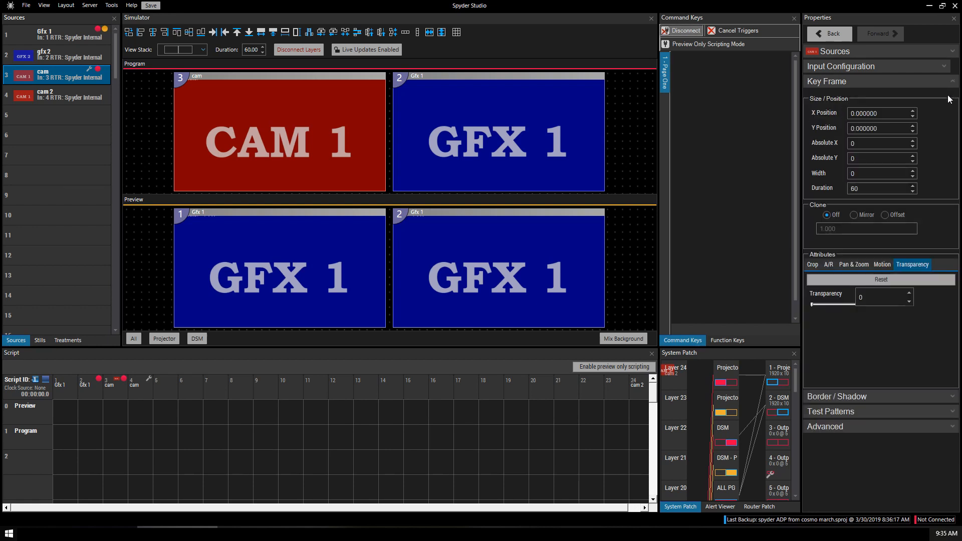
{"action": "mouse_move", "coordinate": [923, 108]}
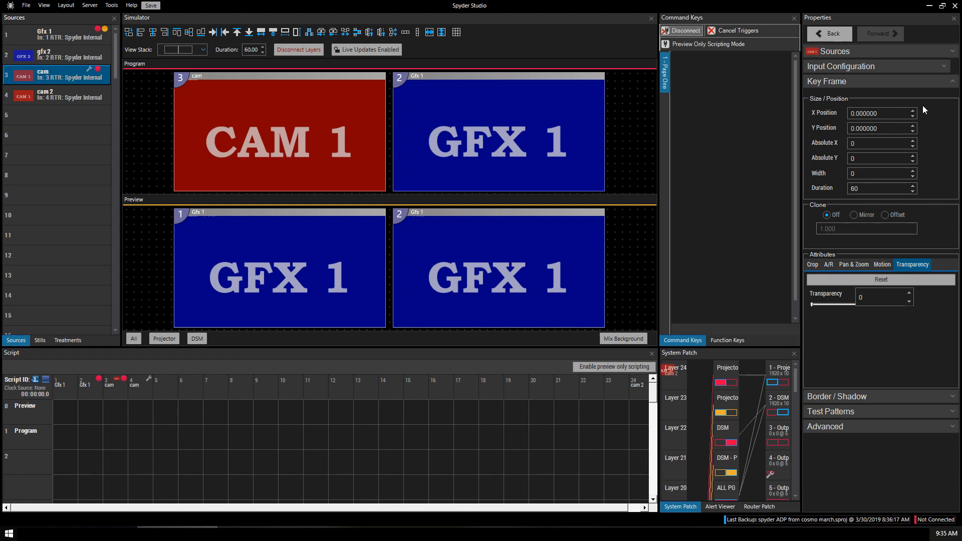
{"action": "mouse_move", "coordinate": [937, 196]}
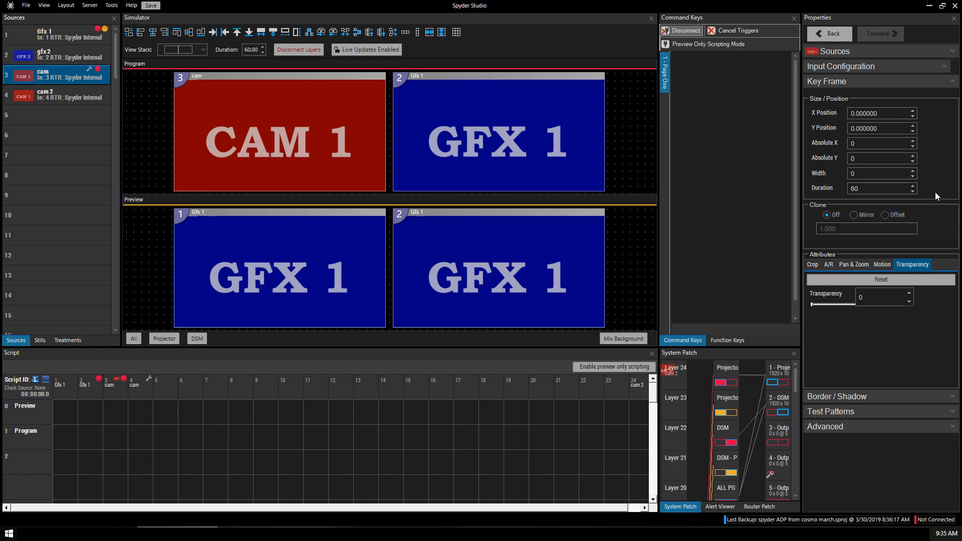
- Turn off Reposition Window and crop the top off the CAM 1 picture
{"action": "left_click", "coordinate": [812, 264]}
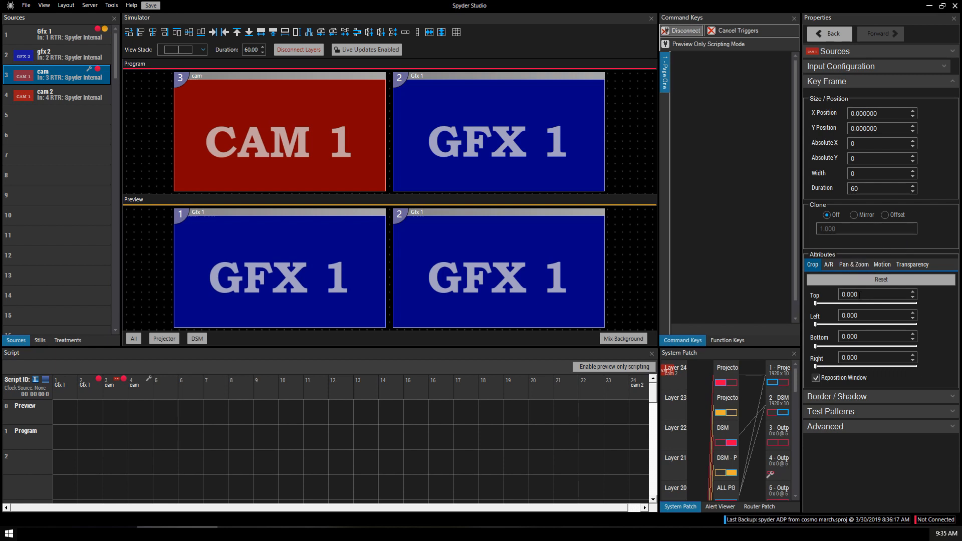
{"action": "left_click", "coordinate": [816, 378]}
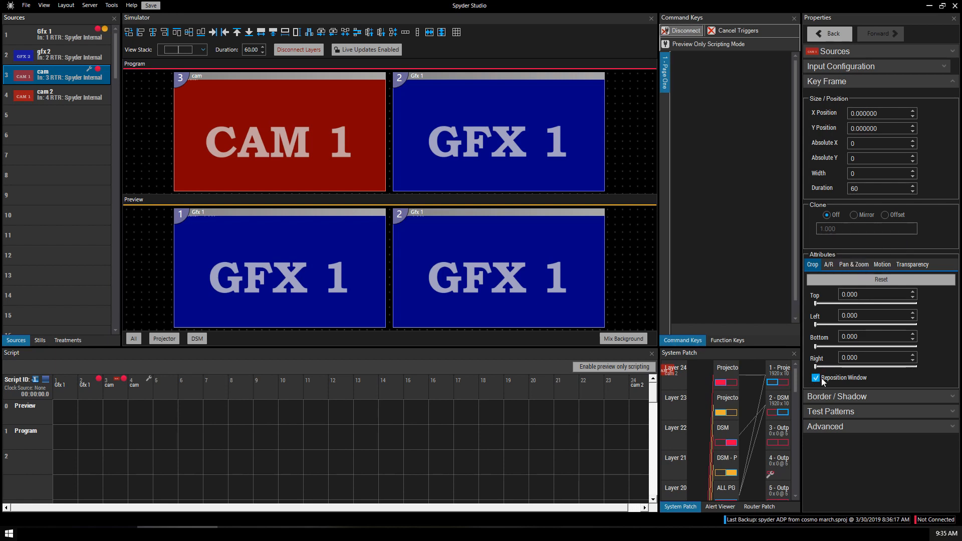
{"action": "left_click", "coordinate": [815, 378]}
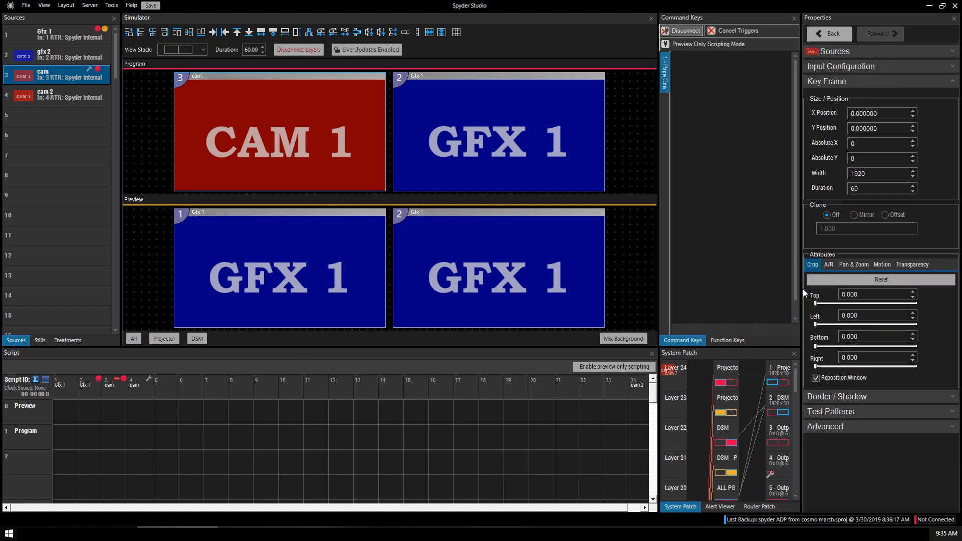
{"action": "mouse_move", "coordinate": [815, 308]}
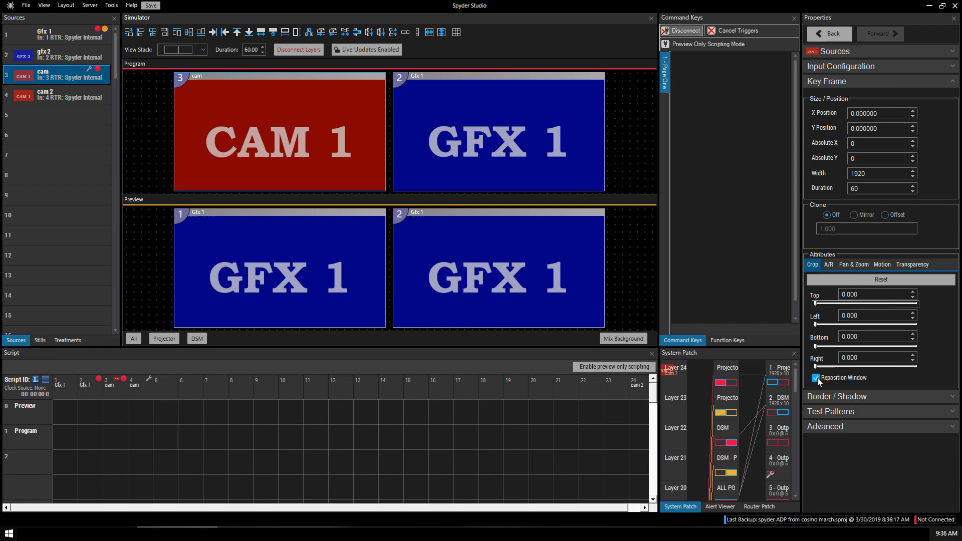
{"action": "left_click", "coordinate": [816, 378]}
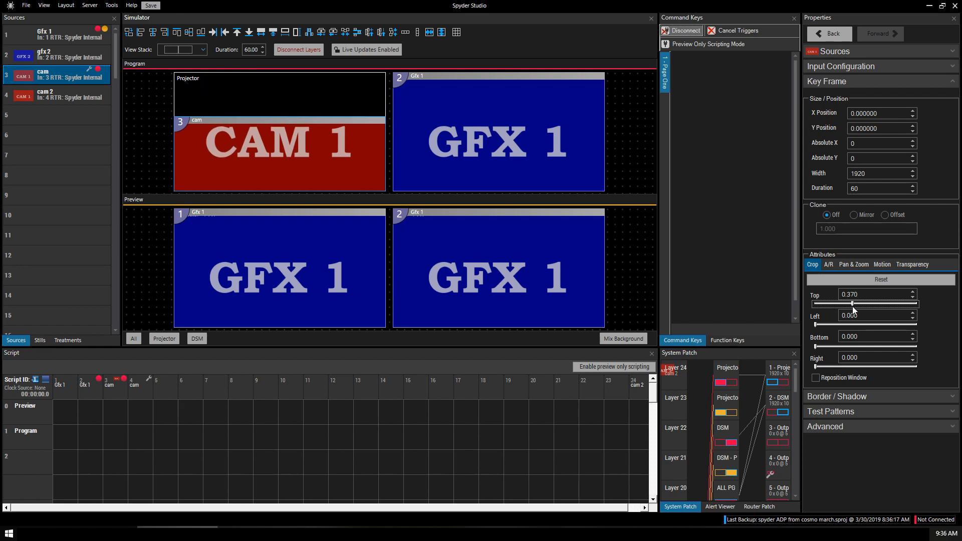
{"action": "left_click", "coordinate": [815, 377]}
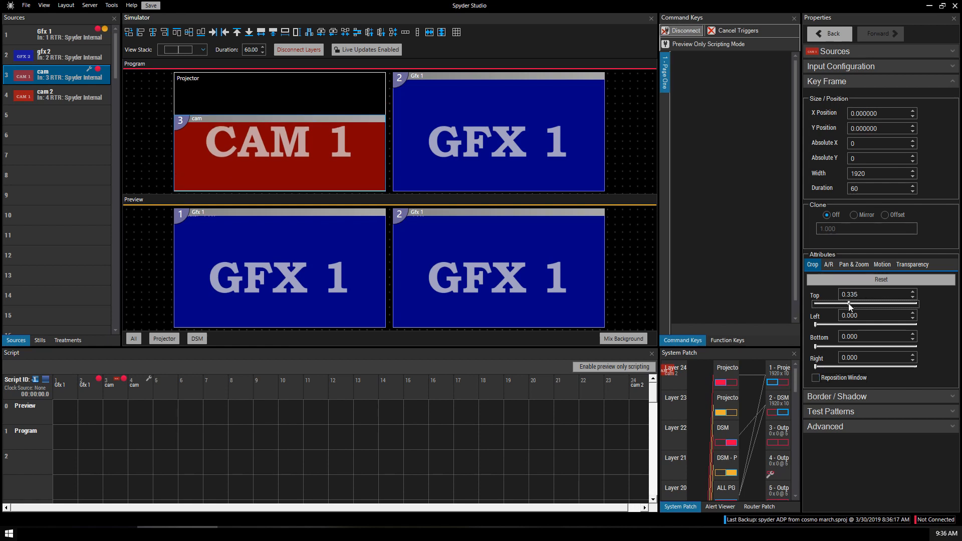
{"action": "left_click", "coordinate": [828, 265]}
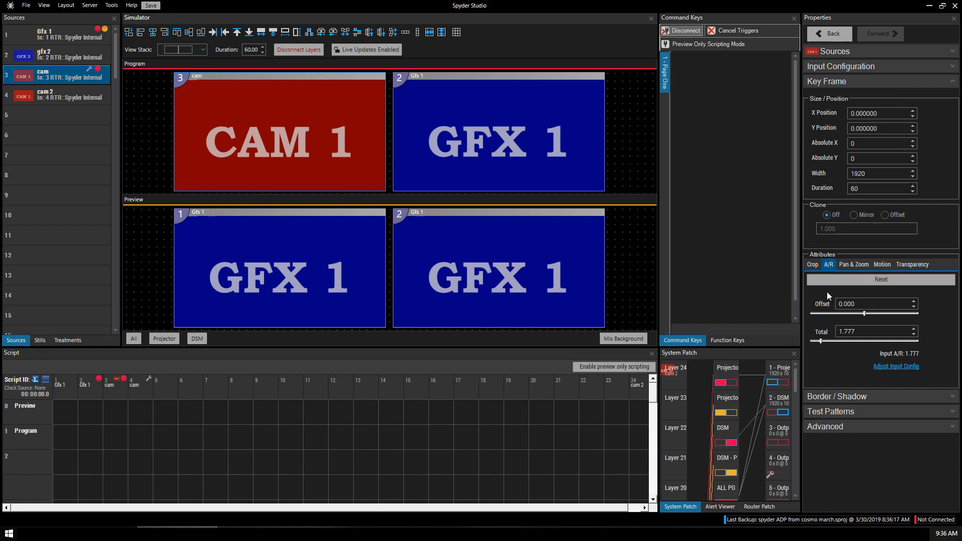
{"action": "mouse_move", "coordinate": [865, 317]}
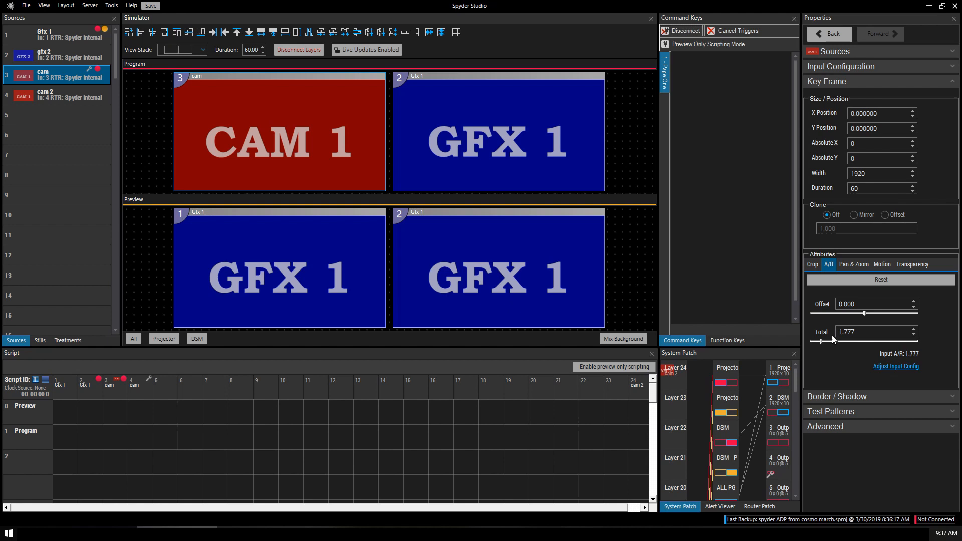
{"action": "mouse_move", "coordinate": [822, 344]}
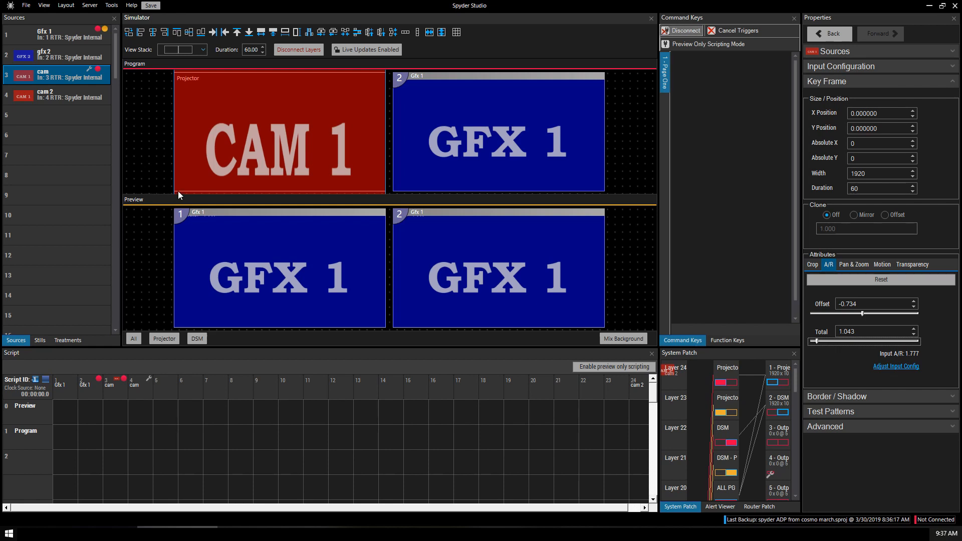
{"action": "mouse_move", "coordinate": [377, 97]}
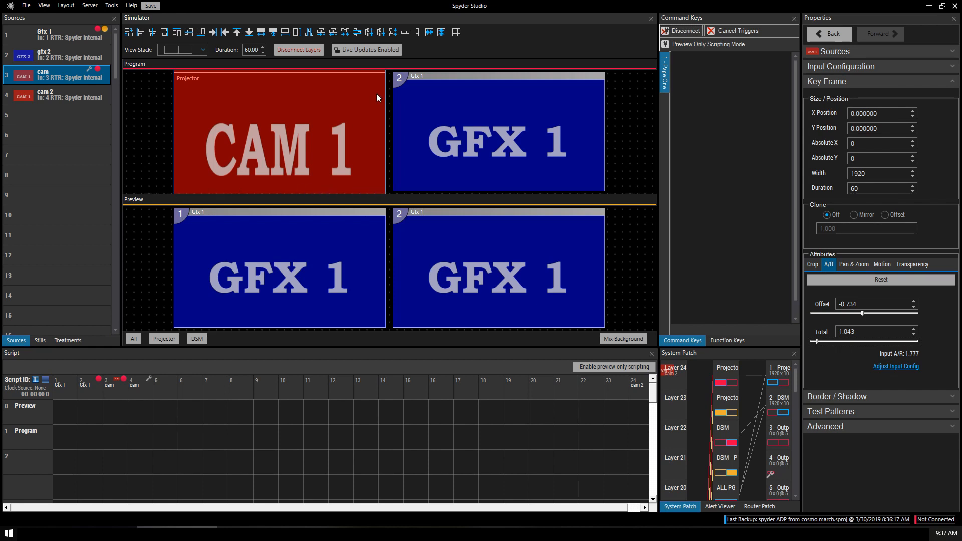
{"action": "mouse_move", "coordinate": [180, 75]}
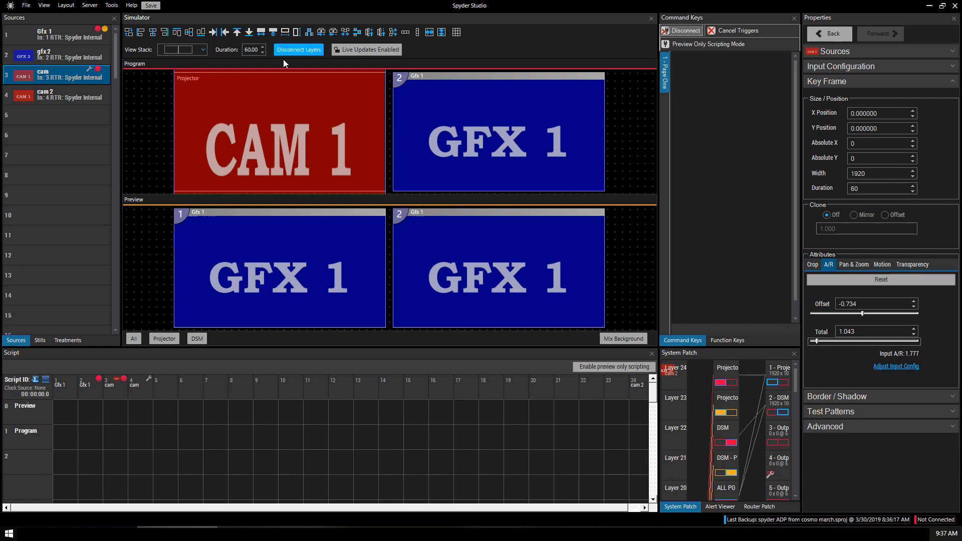
{"action": "mouse_move", "coordinate": [383, 75]}
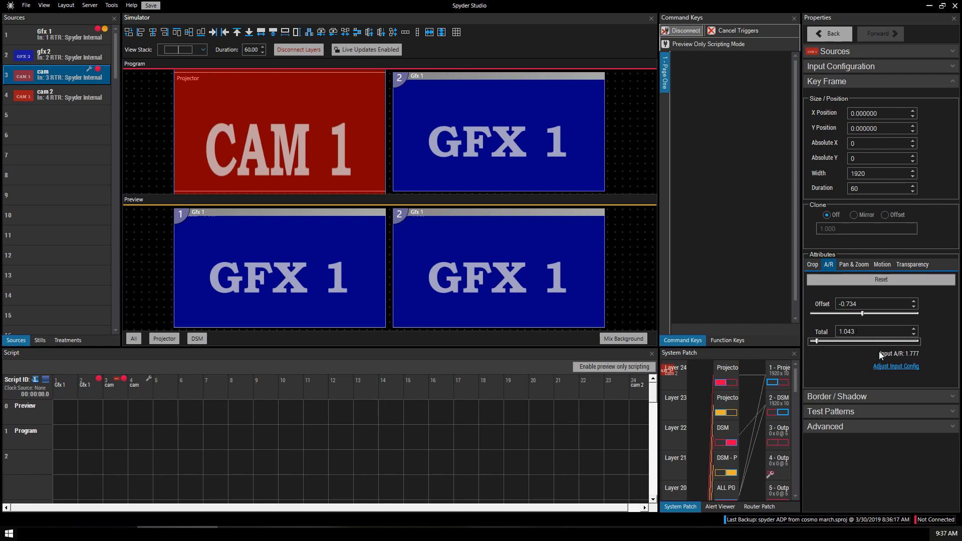
{"action": "triple_click", "coordinate": [871, 303]}
{"action": "type", "text": "0.000"}
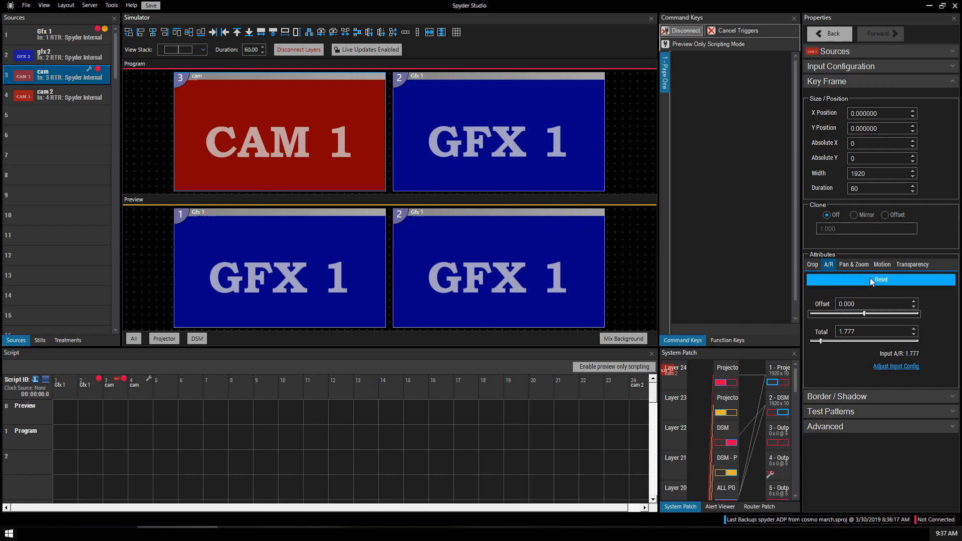
{"action": "left_click", "coordinate": [912, 265]}
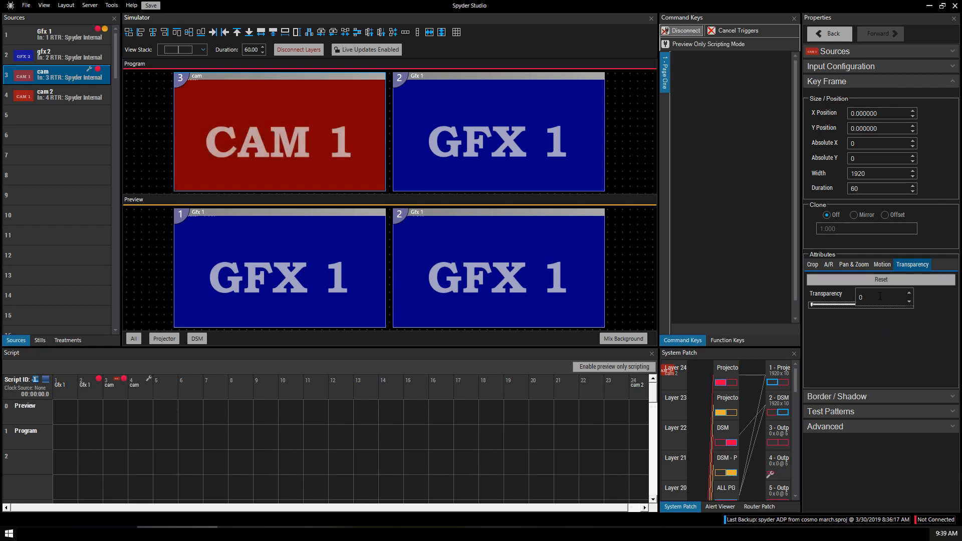
- View the cam layer's transparency value, left at 0
{"action": "left_click", "coordinate": [880, 297]}
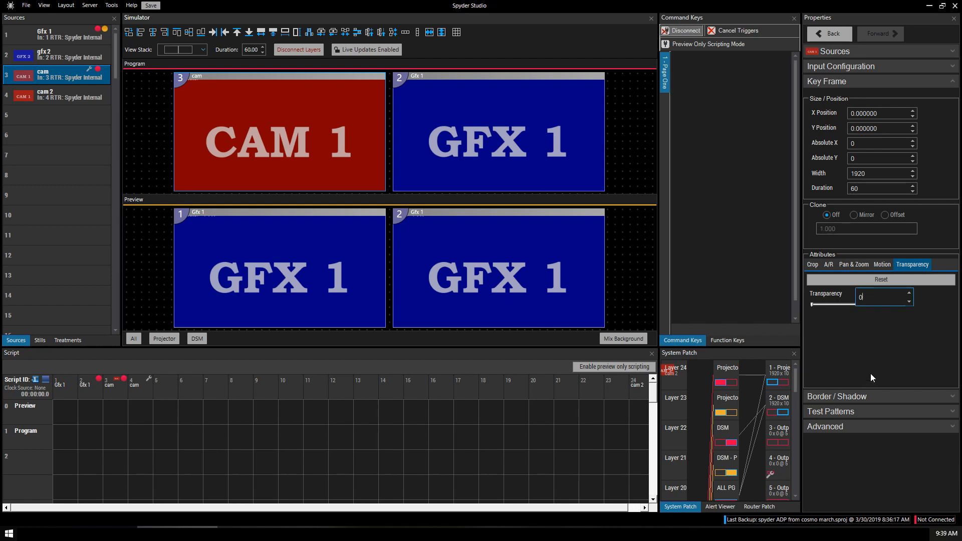
{"action": "mouse_move", "coordinate": [875, 324]}
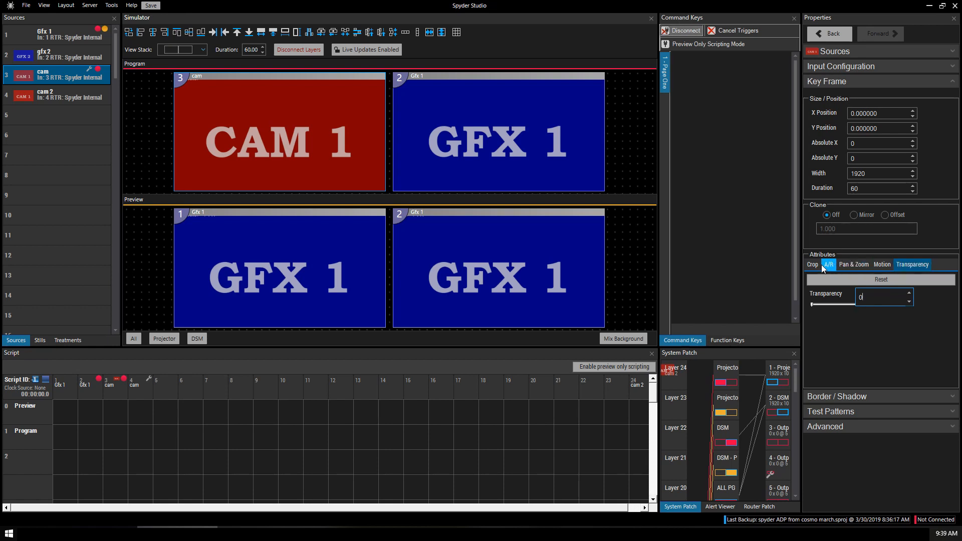
{"action": "left_click", "coordinate": [811, 265]}
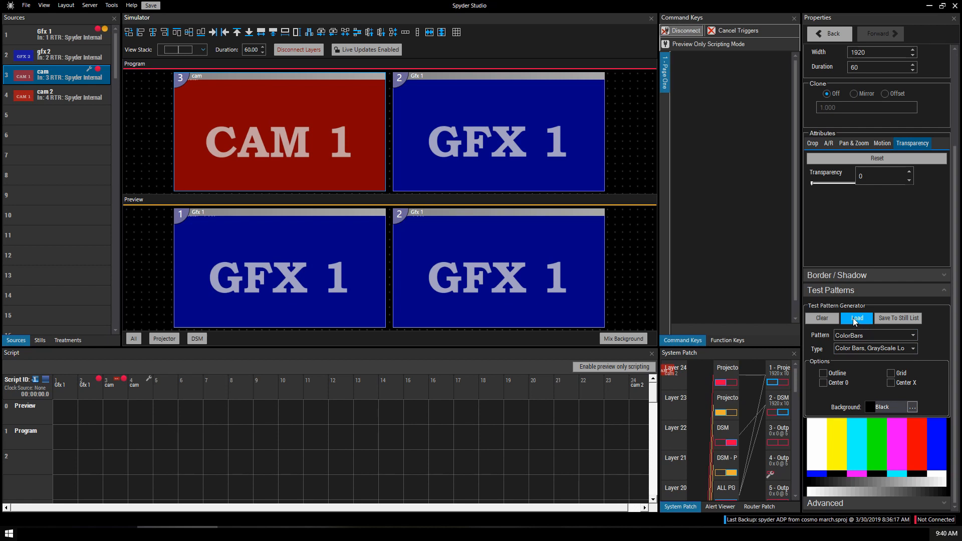
{"action": "left_click", "coordinate": [855, 318]}
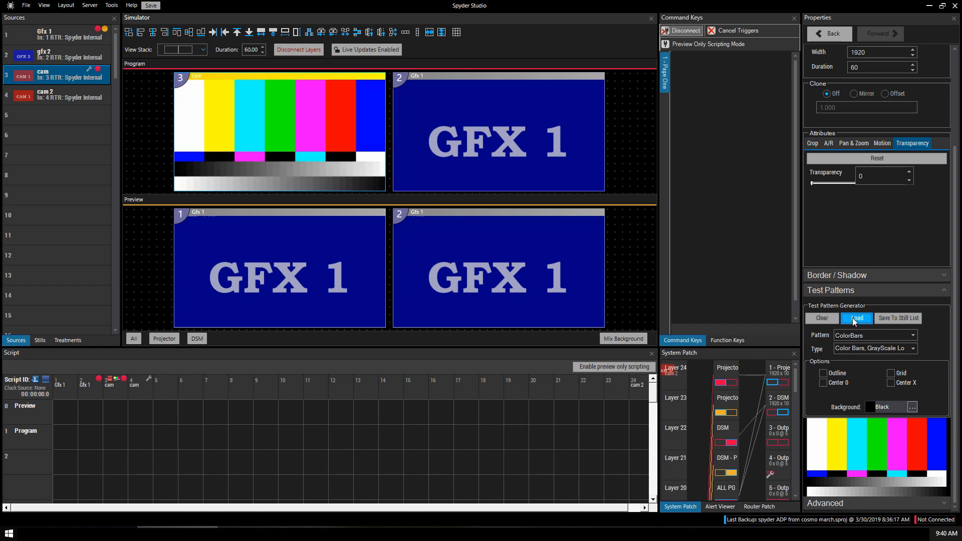
{"action": "left_click", "coordinate": [821, 318]}
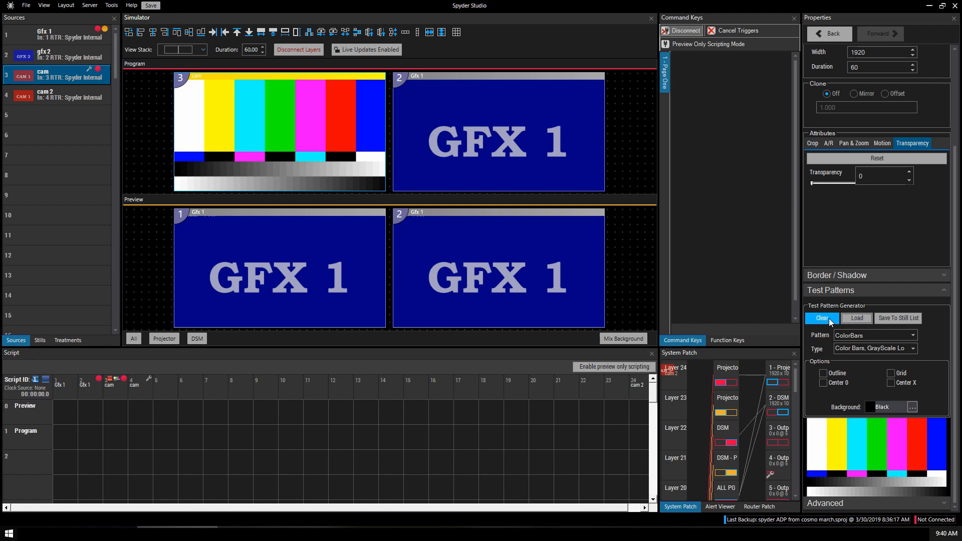
{"action": "left_click", "coordinate": [913, 335]}
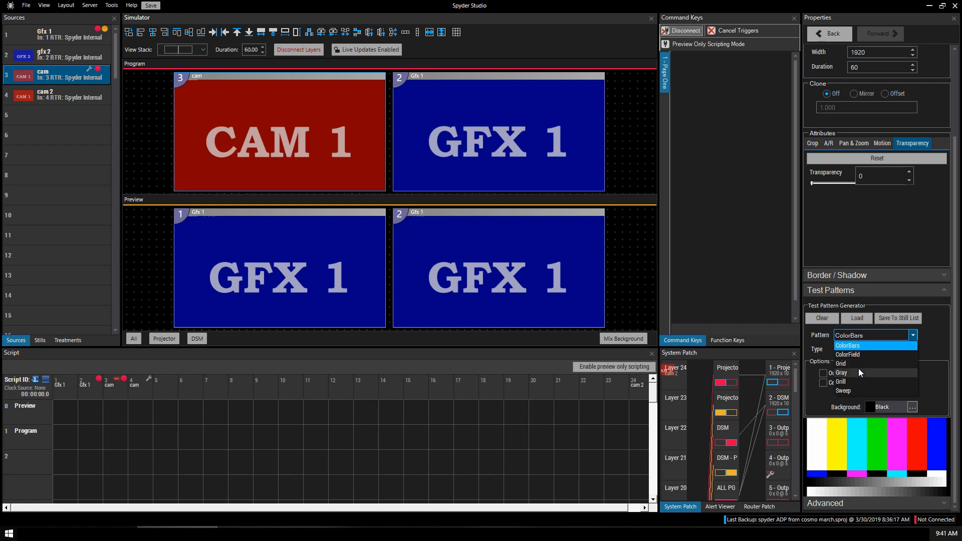
{"action": "left_click", "coordinate": [840, 363]}
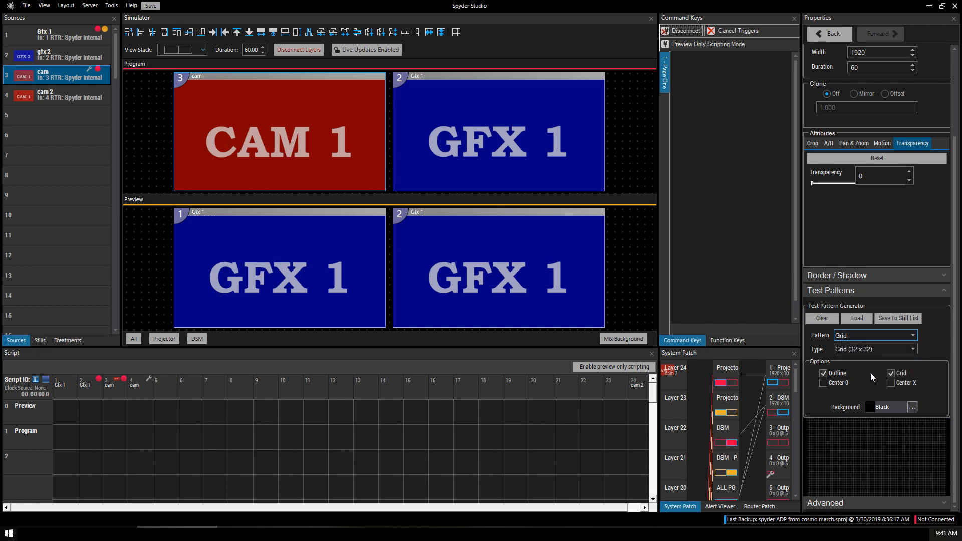
{"action": "left_click", "coordinate": [854, 318]}
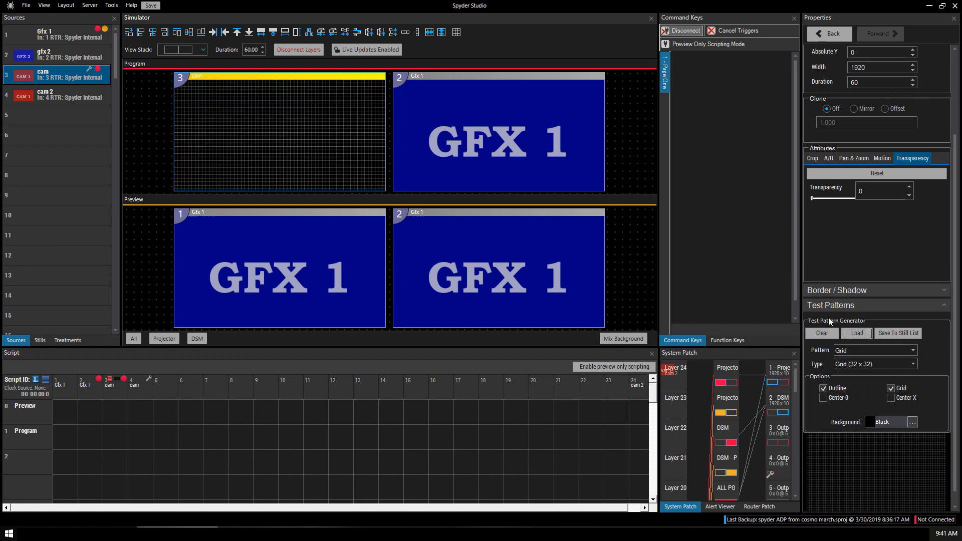
{"action": "left_click", "coordinate": [821, 332]}
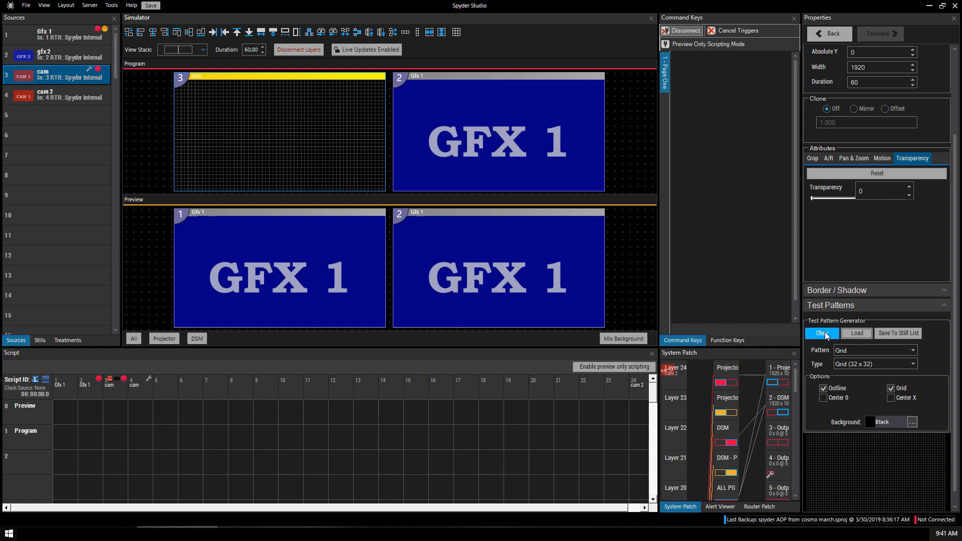
{"action": "left_click", "coordinate": [911, 348]}
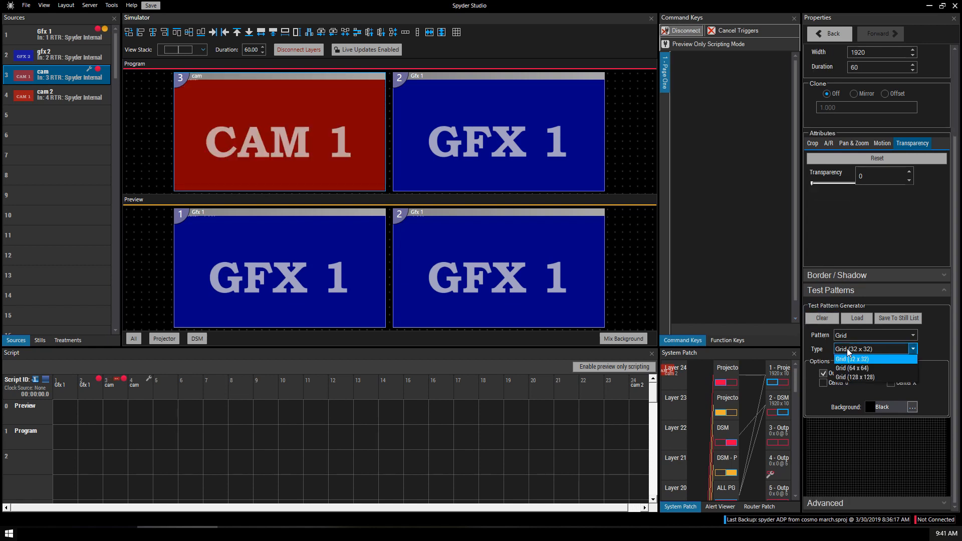
{"action": "left_click", "coordinate": [852, 368]}
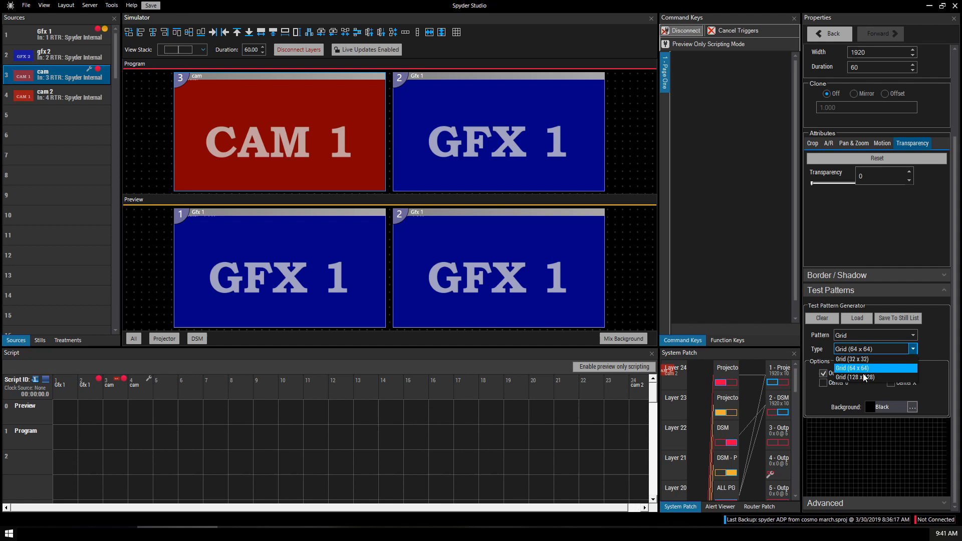
{"action": "left_click", "coordinate": [870, 376]}
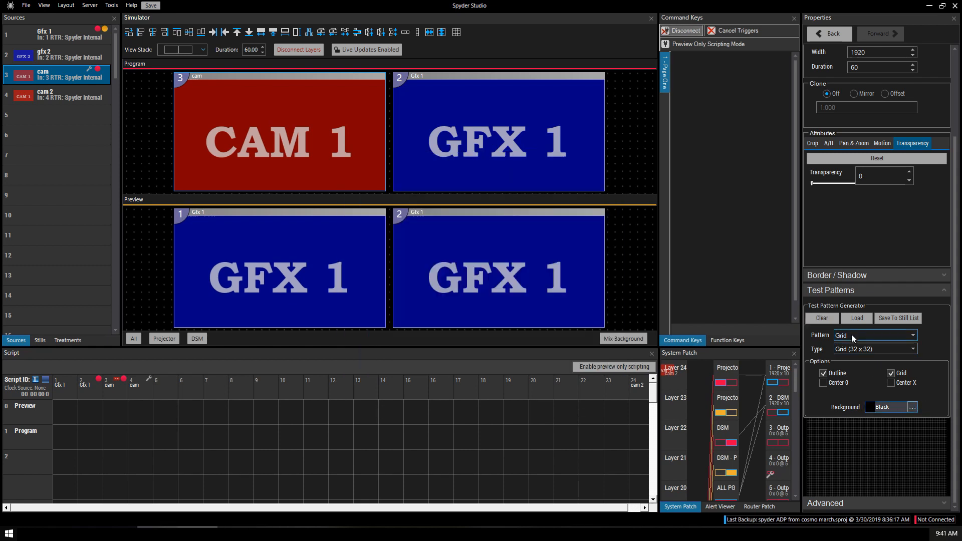
{"action": "left_click", "coordinate": [67, 340]}
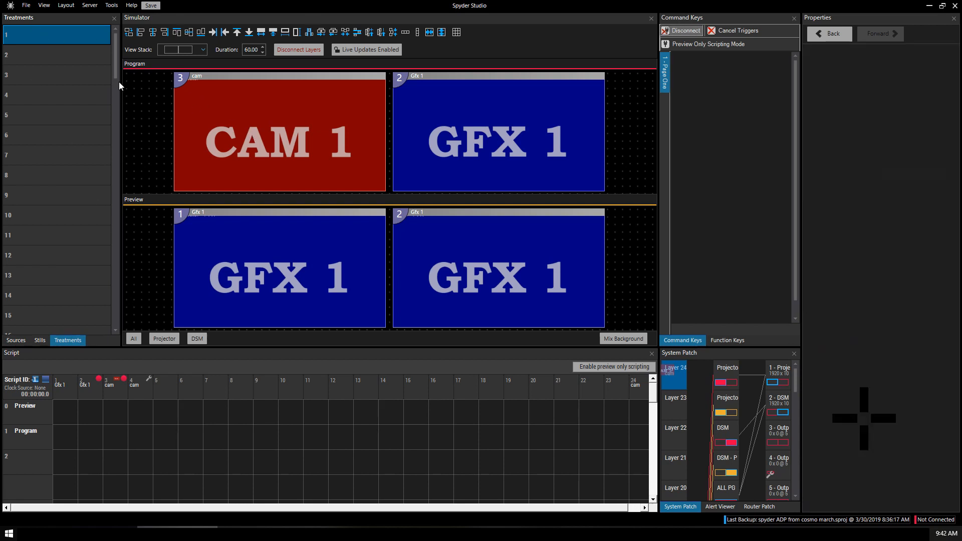
- Create a new treatment named 1080 recalling size and position
{"action": "right_click", "coordinate": [55, 34]}
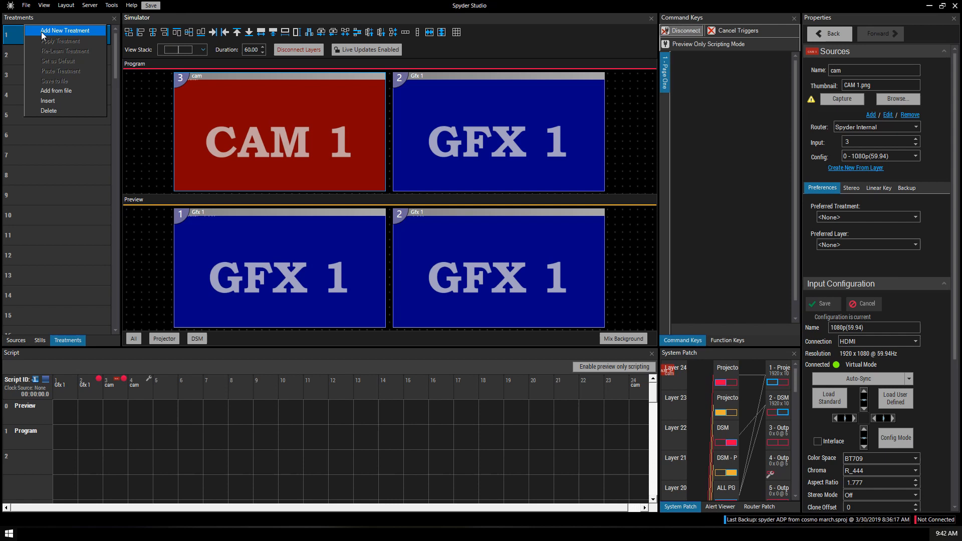
{"action": "left_click", "coordinate": [64, 30]}
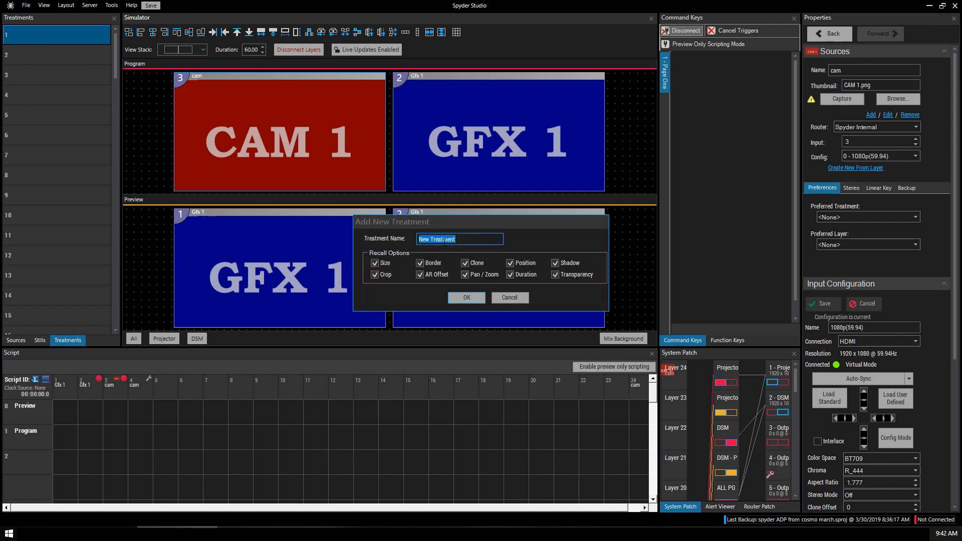
{"action": "type", "text": "1080"}
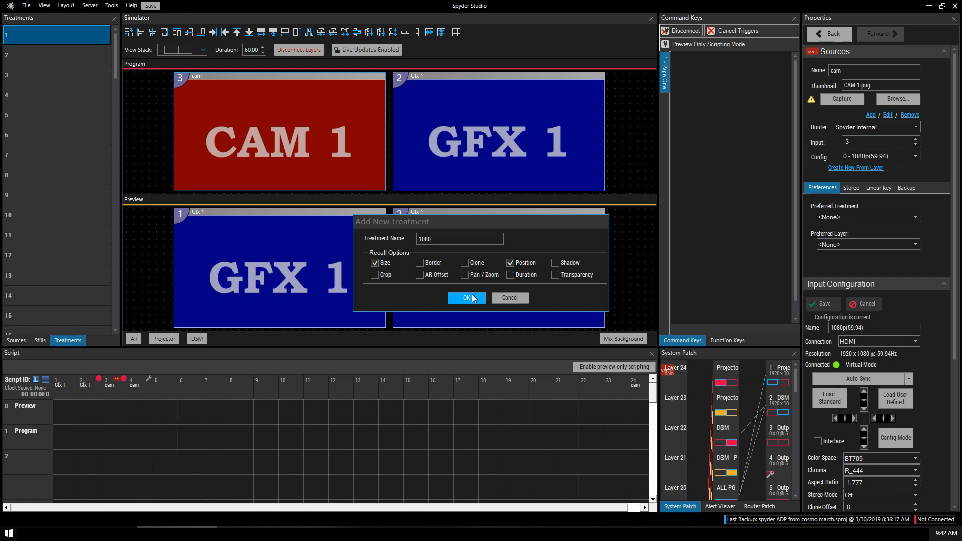
{"action": "left_click", "coordinate": [466, 298]}
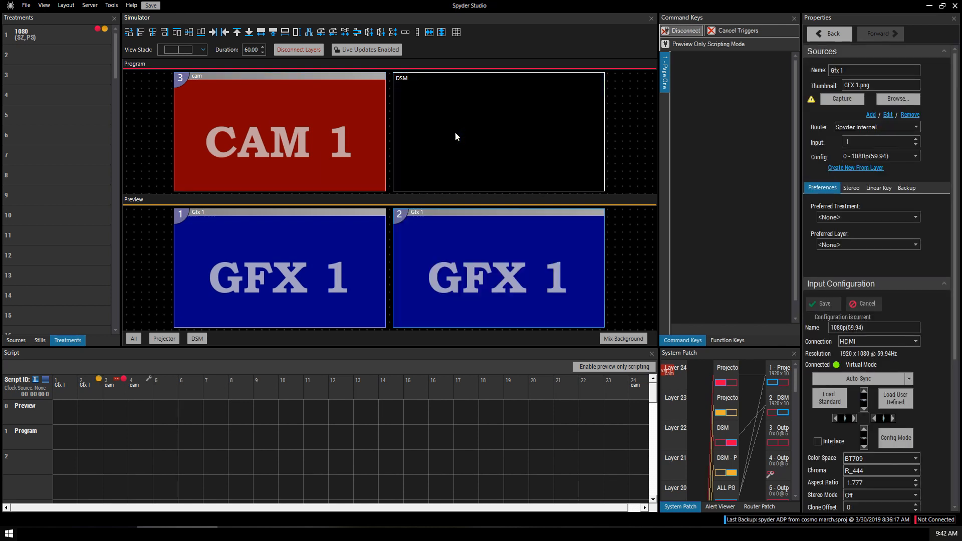
- Route gfx 2 onto the empty program layer so GFX 2 fills the second window
{"action": "left_click", "coordinate": [15, 340]}
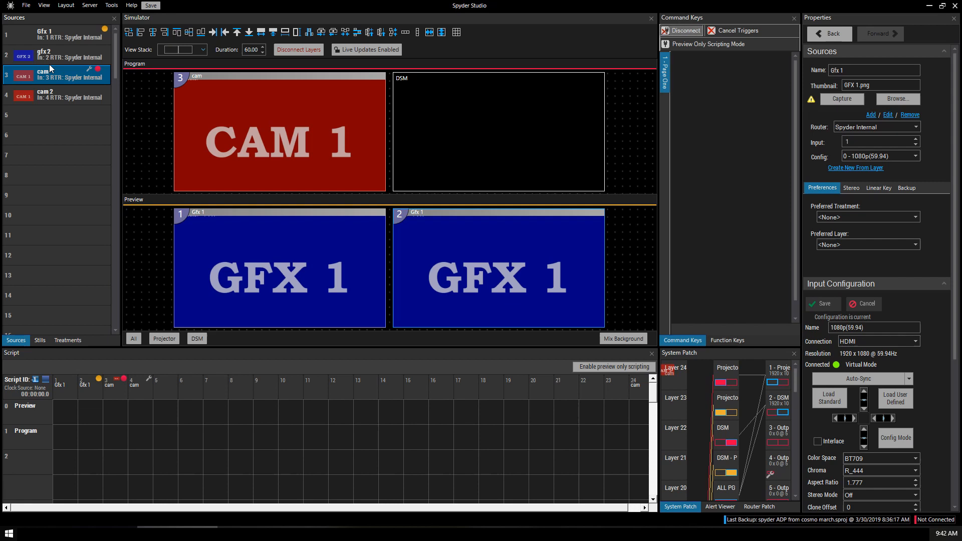
{"action": "left_click", "coordinate": [55, 54]}
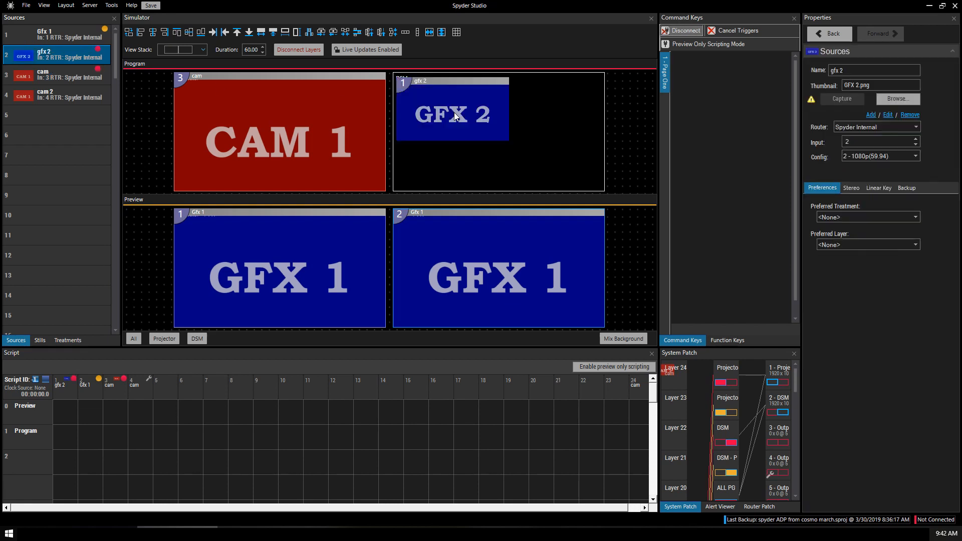
{"action": "left_click", "coordinate": [67, 340]}
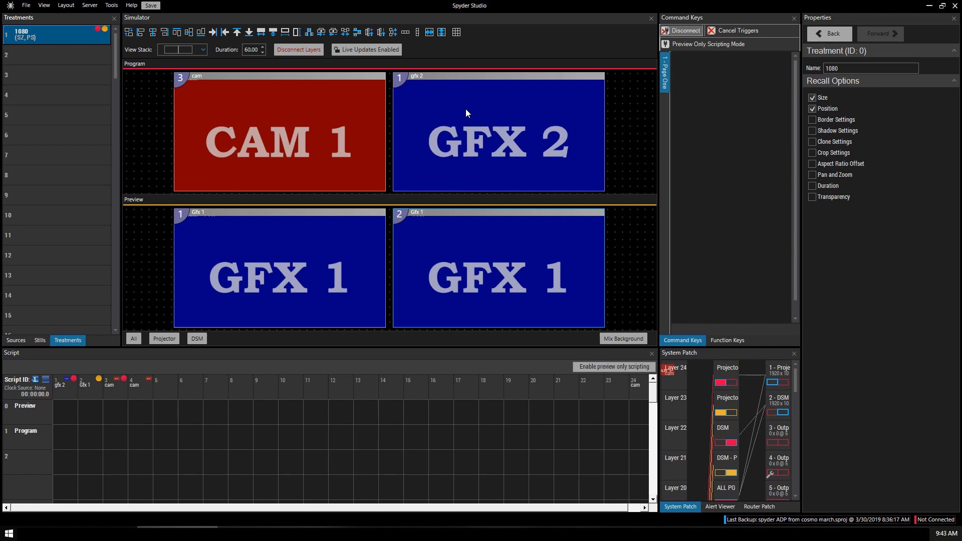
{"action": "left_click", "coordinate": [812, 108]}
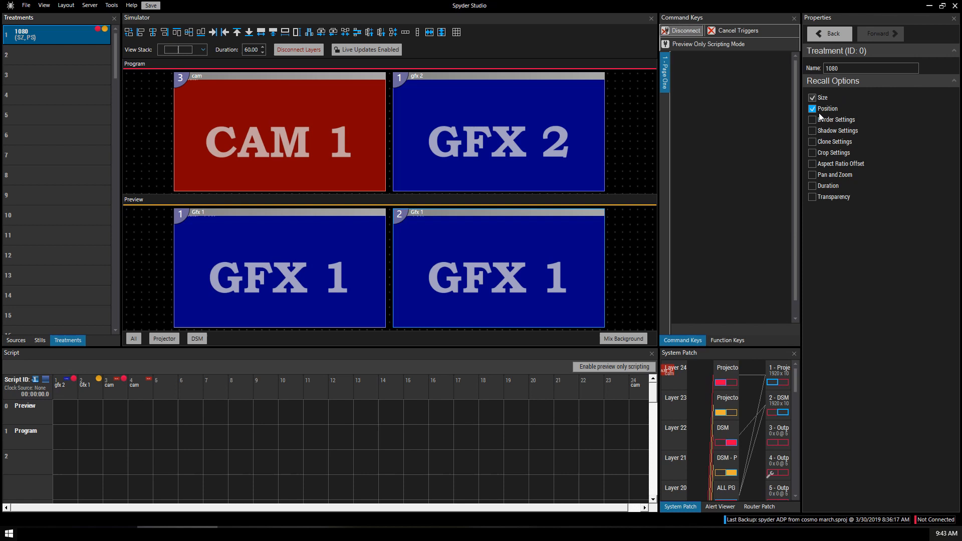
- Import treatments from BORDERS.str in the TREATMENTS folder into slot 2
{"action": "right_click", "coordinate": [55, 54]}
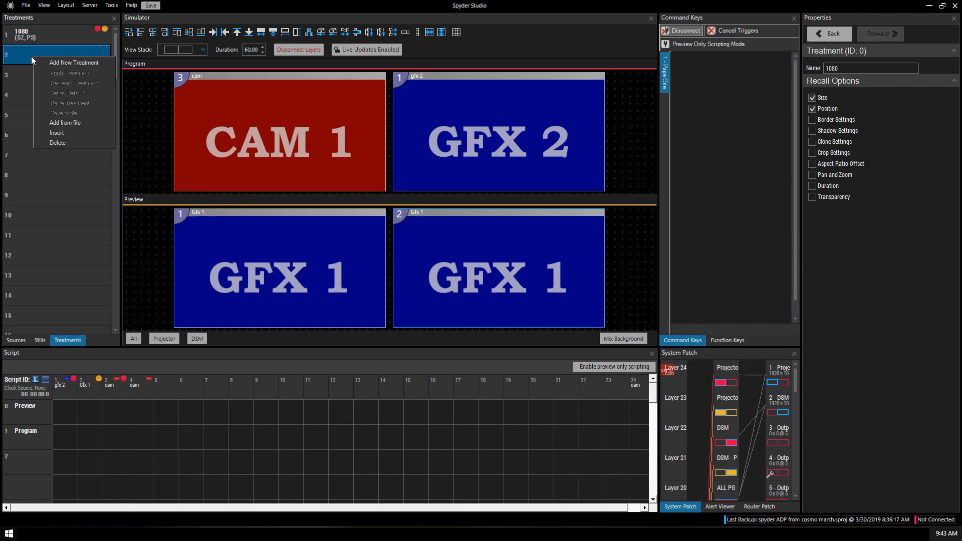
{"action": "left_click", "coordinate": [65, 123]}
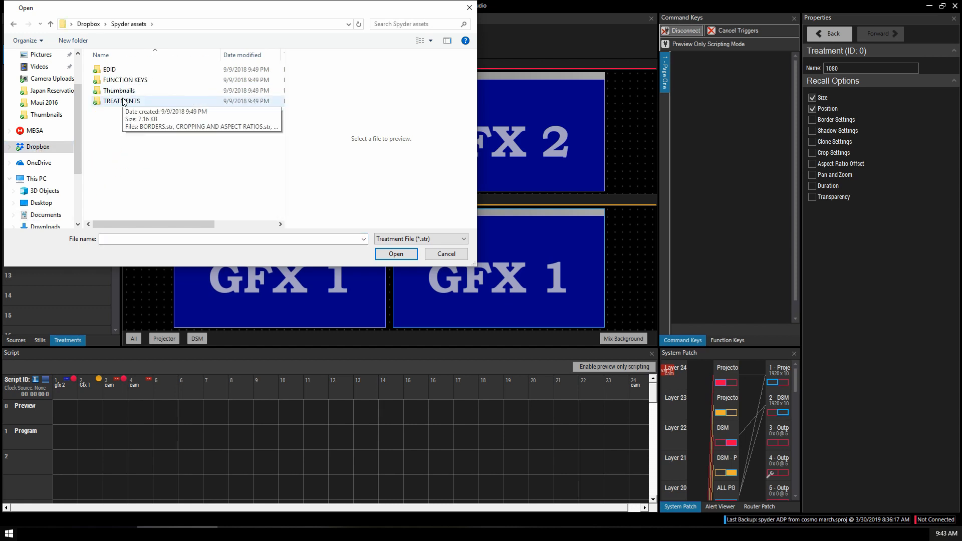
{"action": "double_click", "coordinate": [121, 100]}
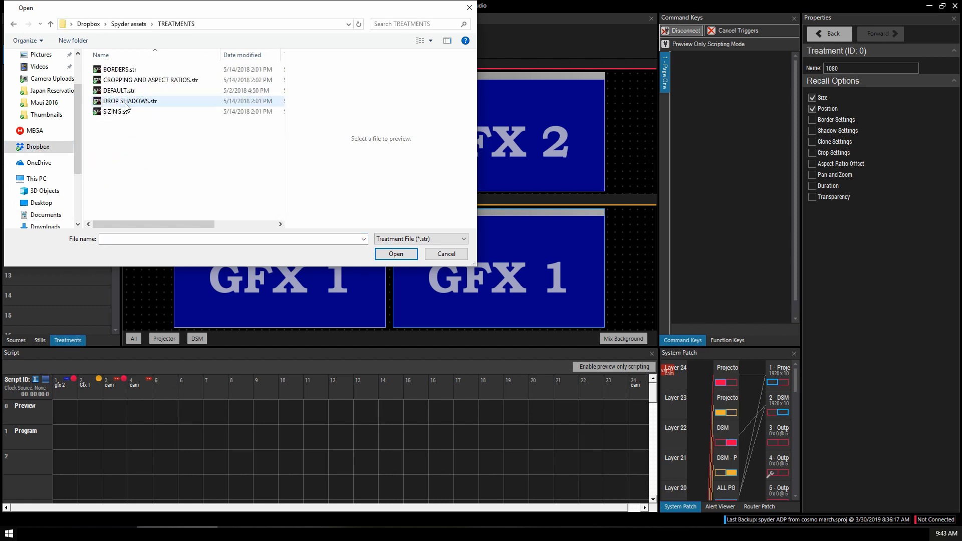
{"action": "left_click", "coordinate": [117, 90]}
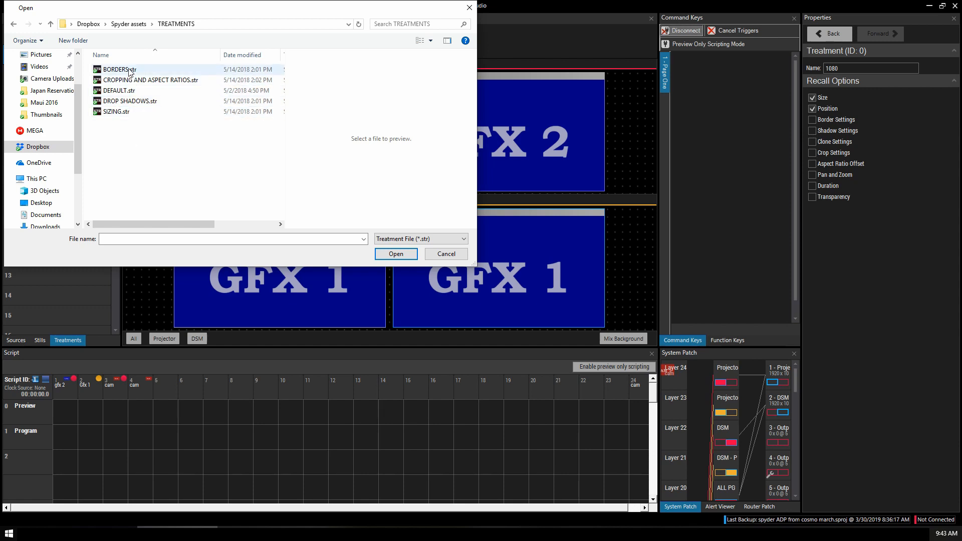
{"action": "mouse_move", "coordinate": [139, 73]}
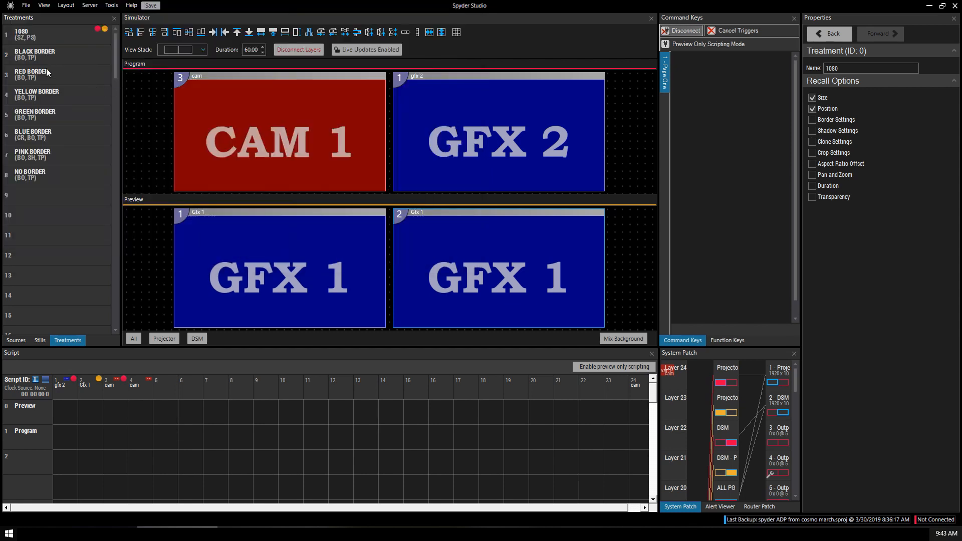
{"action": "left_click", "coordinate": [55, 74]}
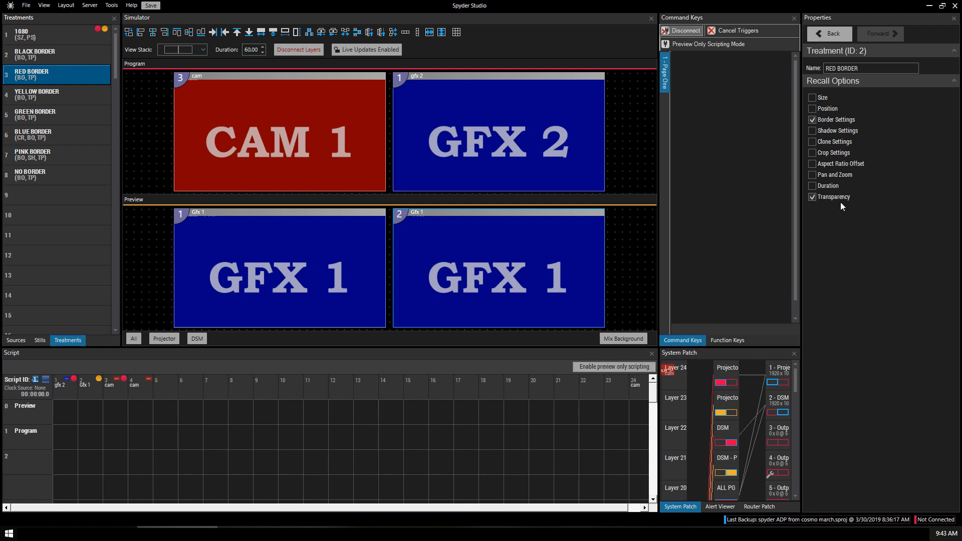
{"action": "mouse_move", "coordinate": [433, 139]}
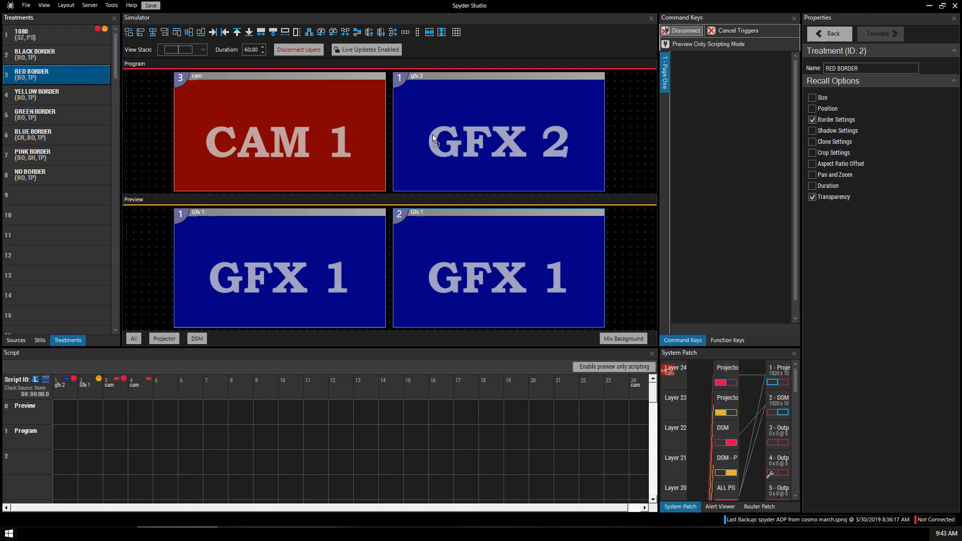
{"action": "left_click", "coordinate": [55, 115]}
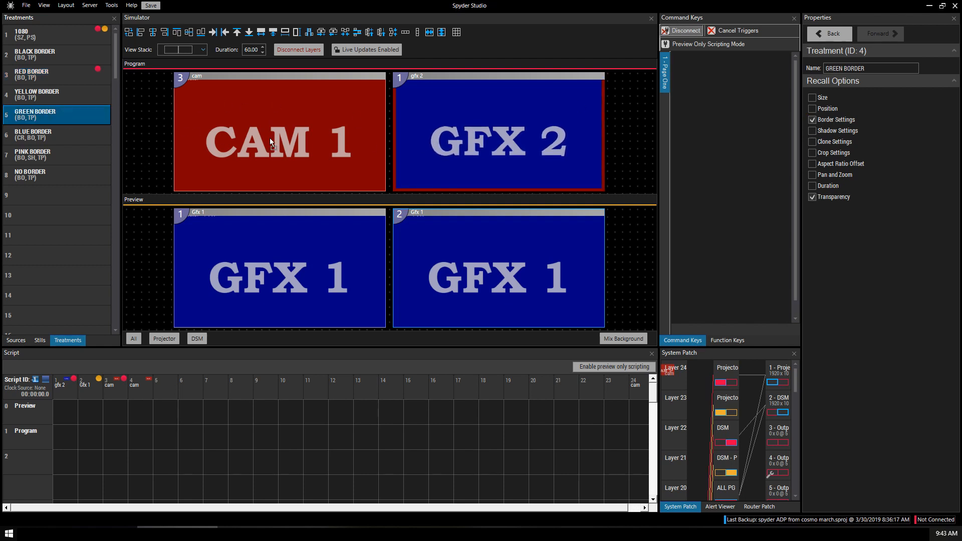
{"action": "left_click", "coordinate": [55, 134]}
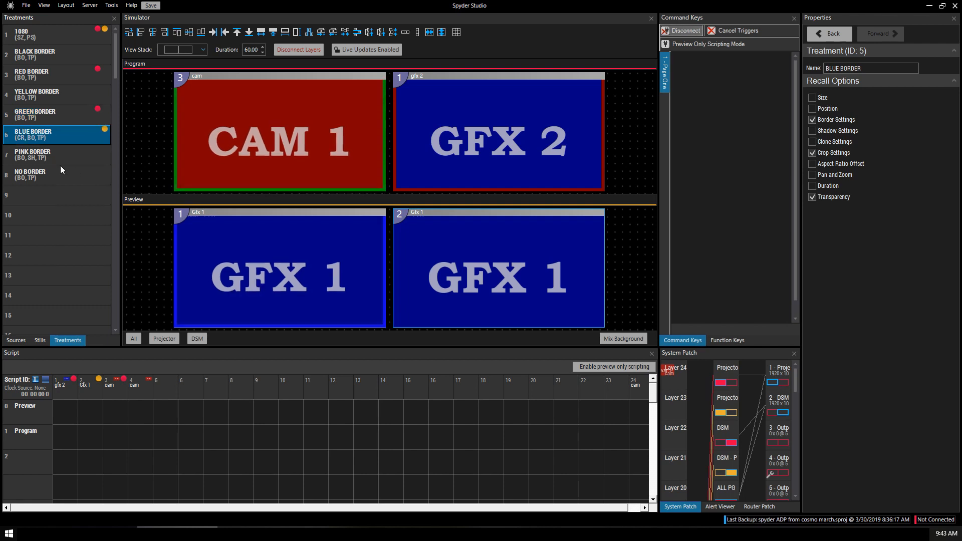
{"action": "left_click", "coordinate": [55, 154]}
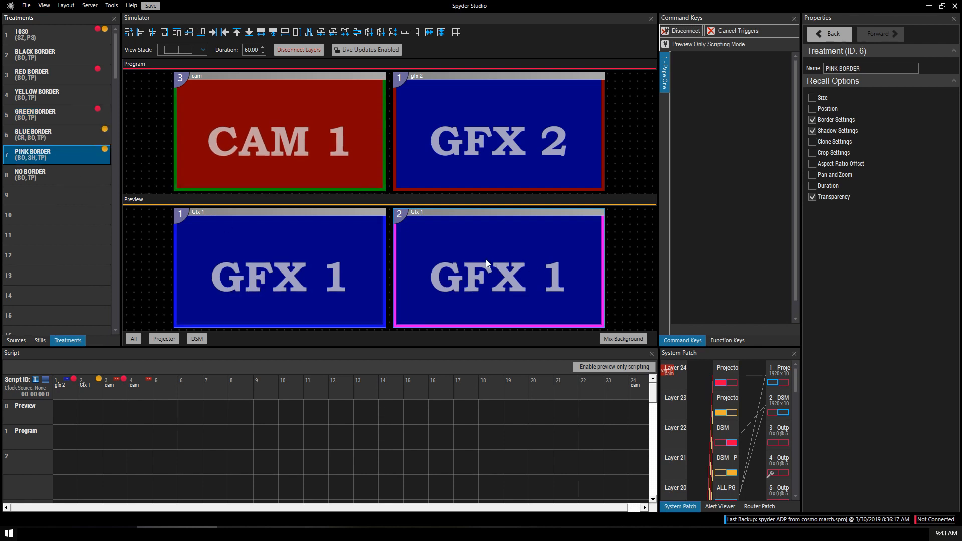
{"action": "mouse_move", "coordinate": [48, 178]}
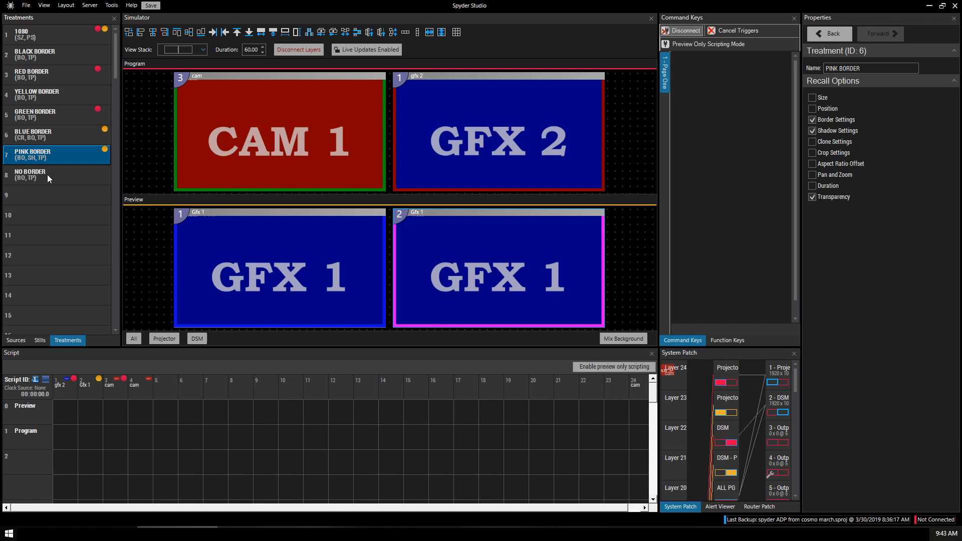
{"action": "left_click", "coordinate": [55, 174]}
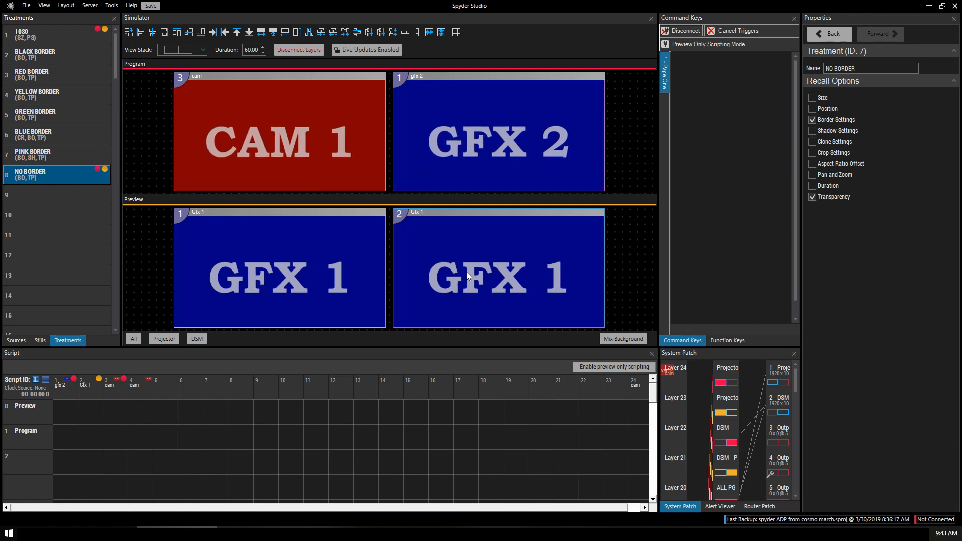
{"action": "left_click", "coordinate": [16, 339]}
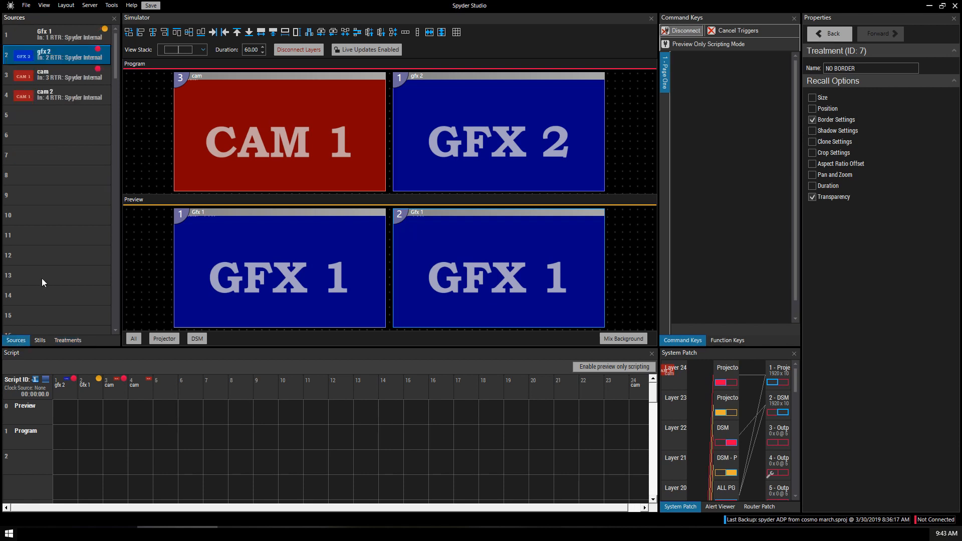
- Keep 1080 as Gfx 1's preferred treatment and set gfx 2's to RED BORDER
{"action": "left_click", "coordinate": [55, 33]}
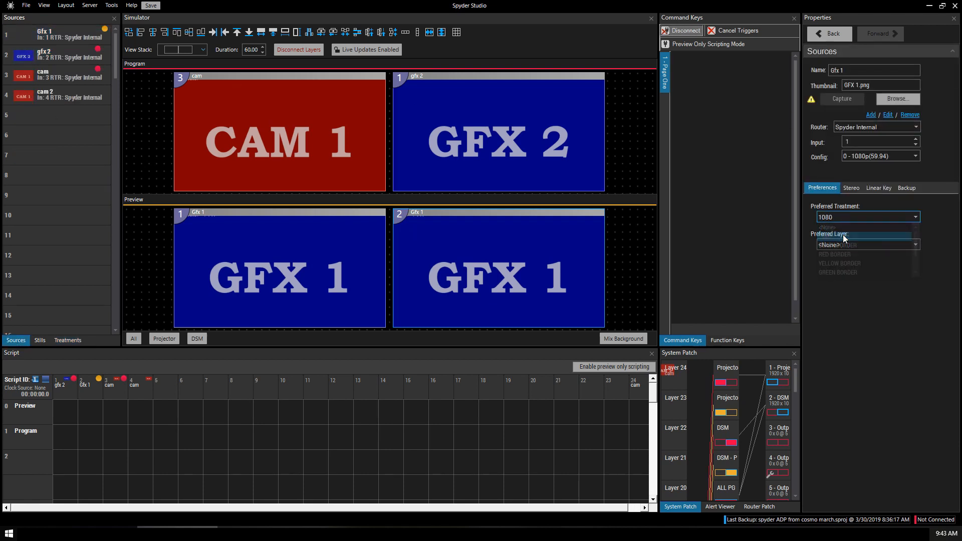
{"action": "left_click", "coordinate": [498, 132]}
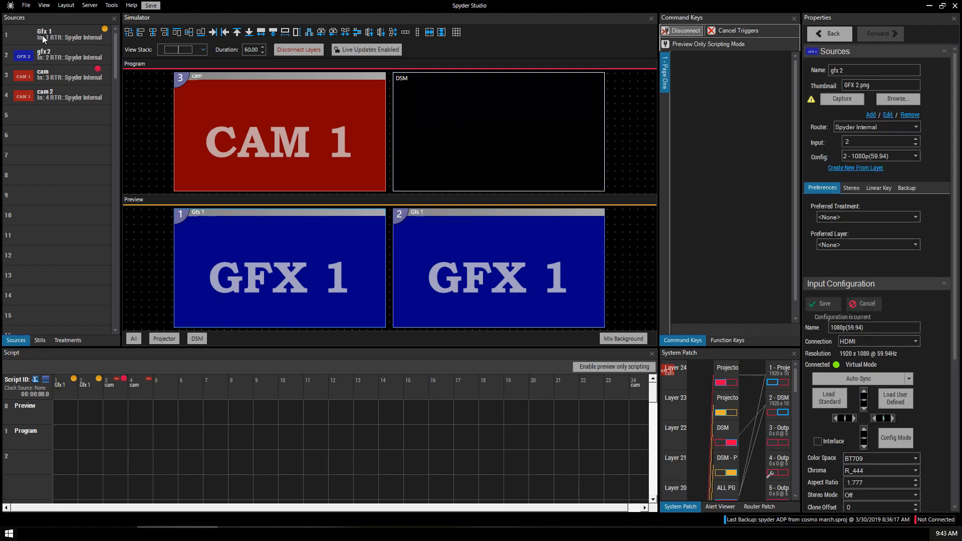
{"action": "left_click", "coordinate": [55, 35]}
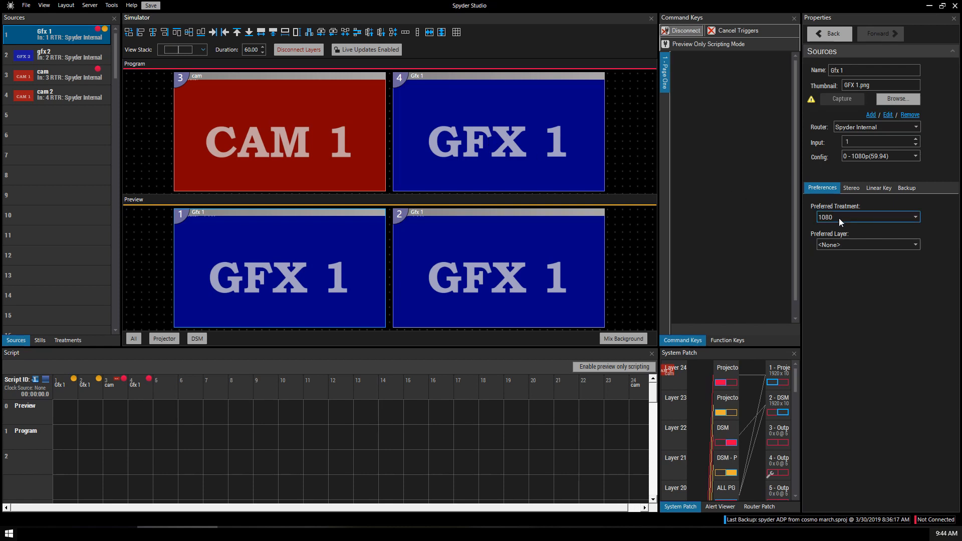
{"action": "right_click", "coordinate": [55, 55]}
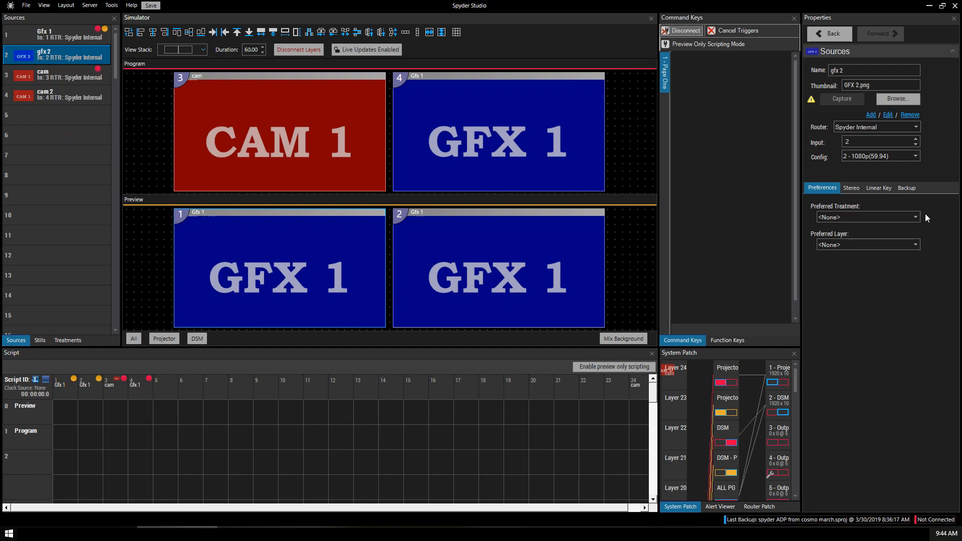
{"action": "left_click", "coordinate": [866, 218]}
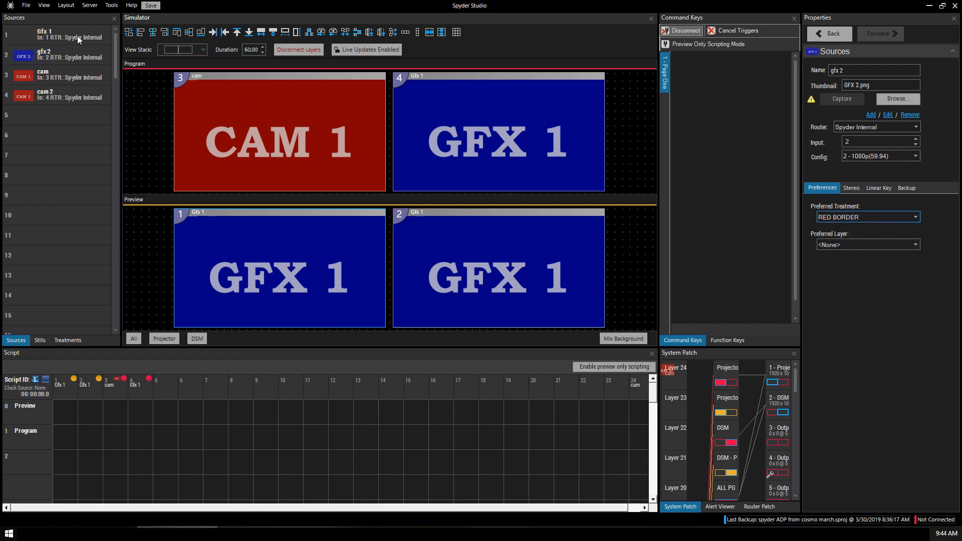
- Bring gfx 2 onto the program layer and recall its red border
{"action": "left_click", "coordinate": [44, 34]}
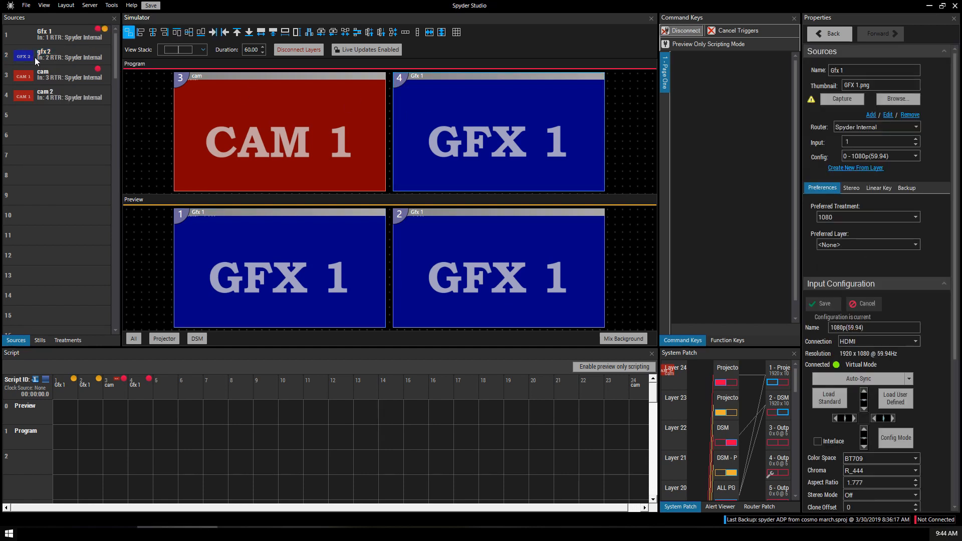
{"action": "left_click", "coordinate": [55, 56]}
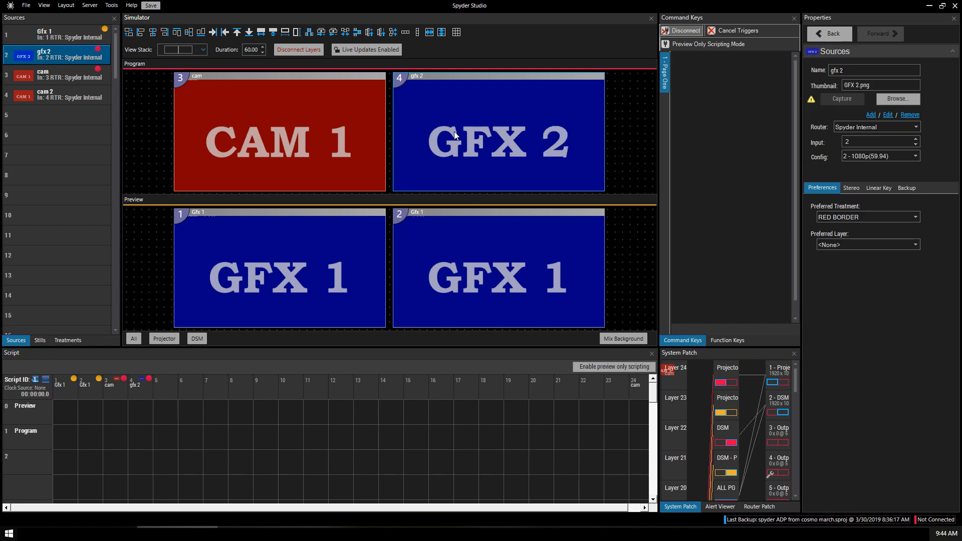
{"action": "left_click", "coordinate": [44, 56]}
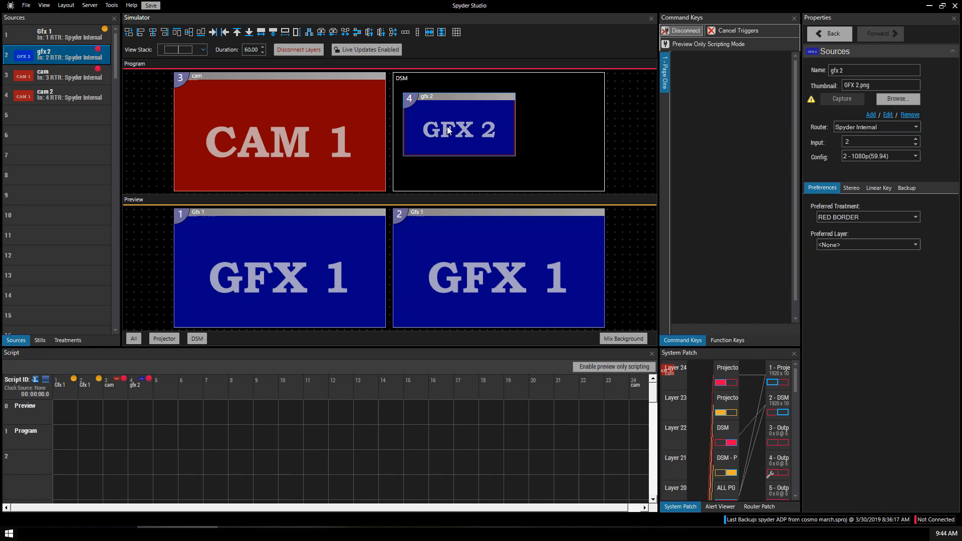
{"action": "mouse_move", "coordinate": [370, 137]}
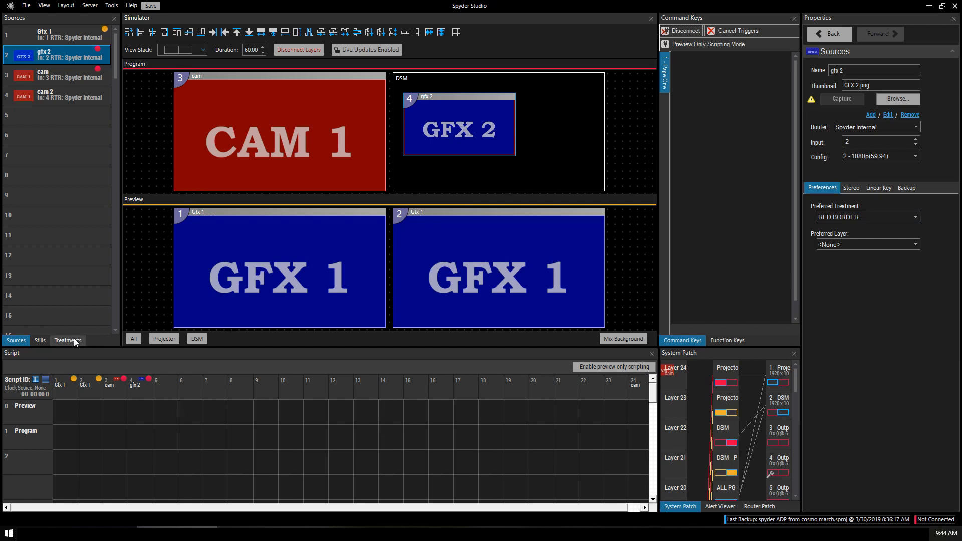
- Add a New Treatment in slot 9 with every recall option kept checked
{"action": "left_click", "coordinate": [67, 339]}
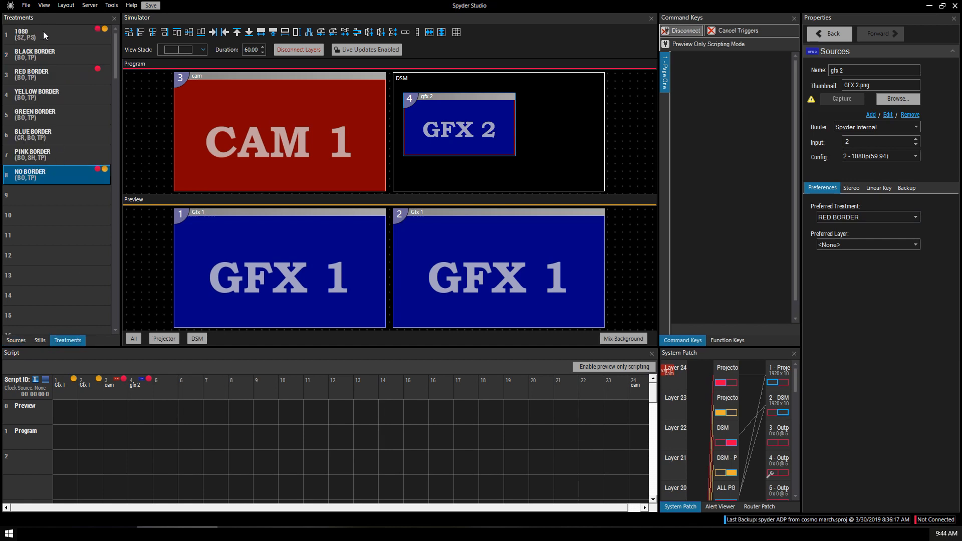
{"action": "left_click", "coordinate": [55, 35]}
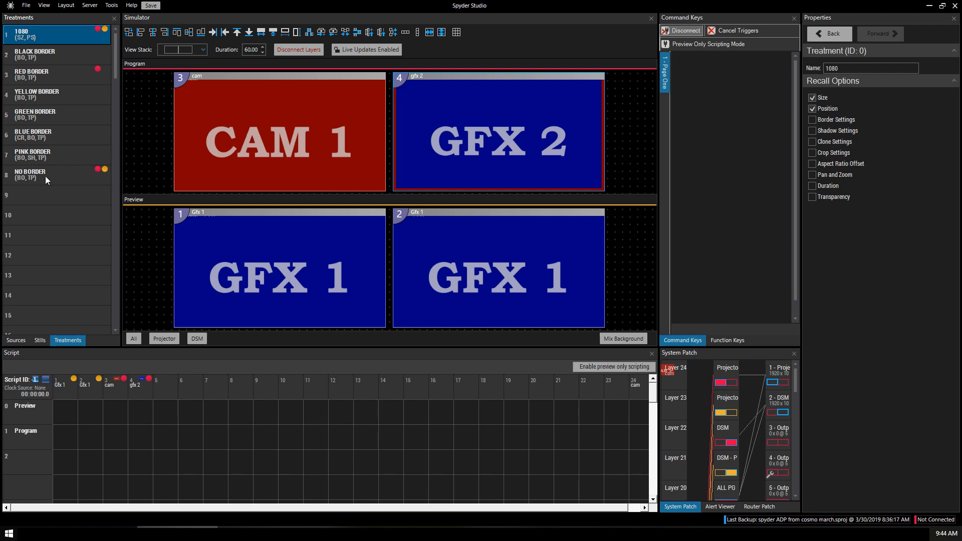
{"action": "right_click", "coordinate": [24, 195]}
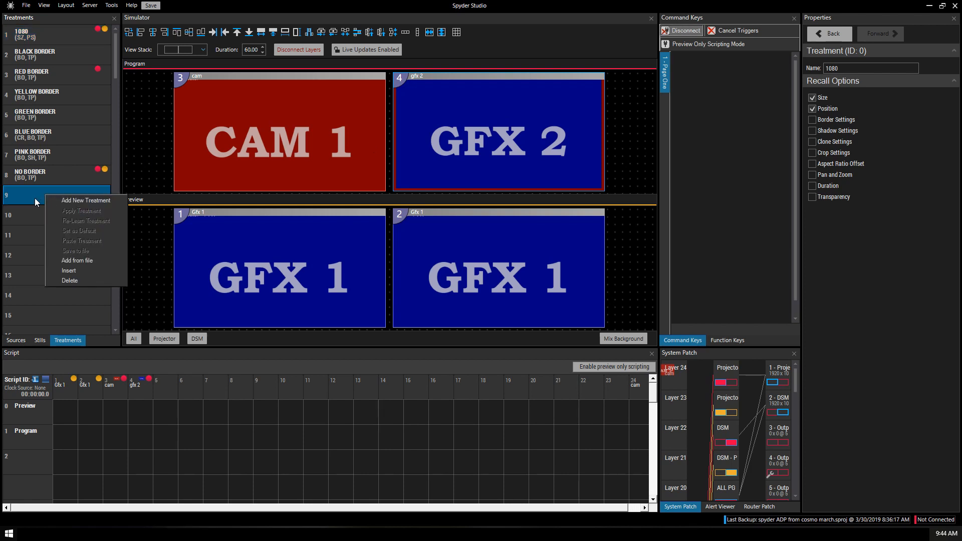
{"action": "left_click", "coordinate": [85, 200]}
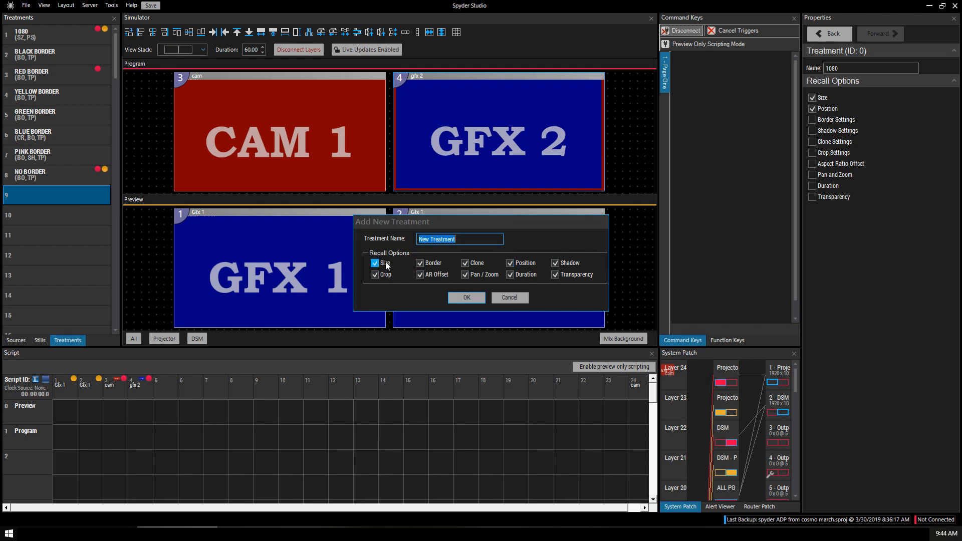
{"action": "left_click", "coordinate": [556, 274]}
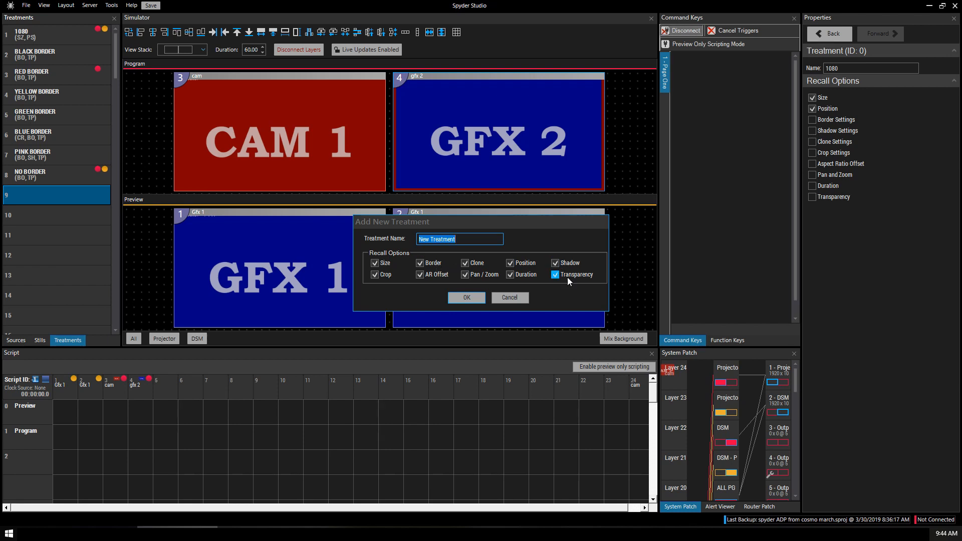
{"action": "left_click", "coordinate": [466, 296]}
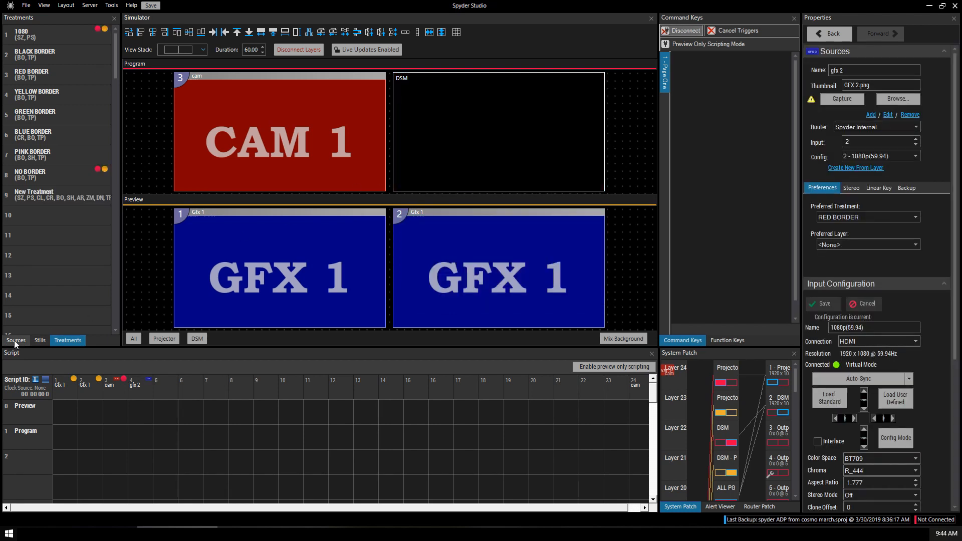
- Set gfx 2's preferred treatment to New Treatment and bring it onto program
{"action": "left_click", "coordinate": [15, 340]}
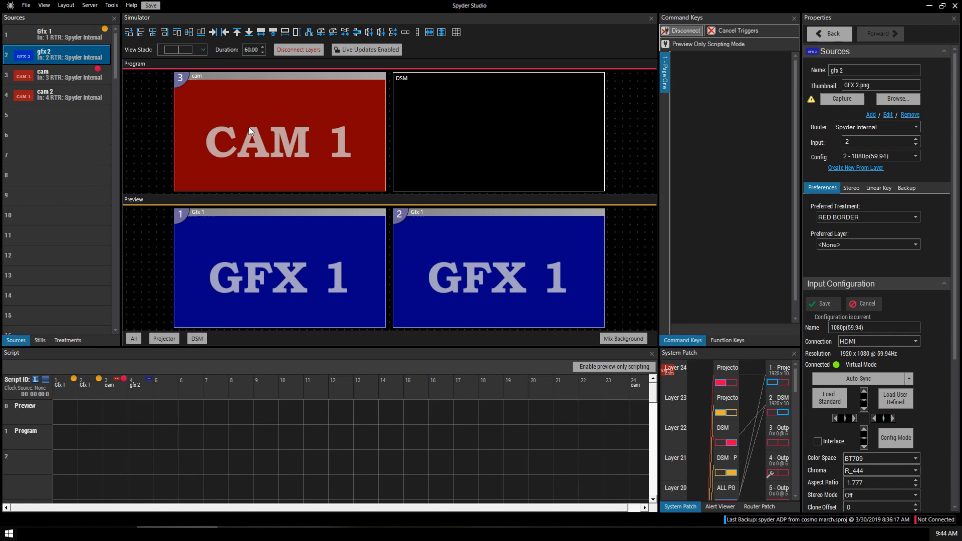
{"action": "left_click", "coordinate": [944, 283]}
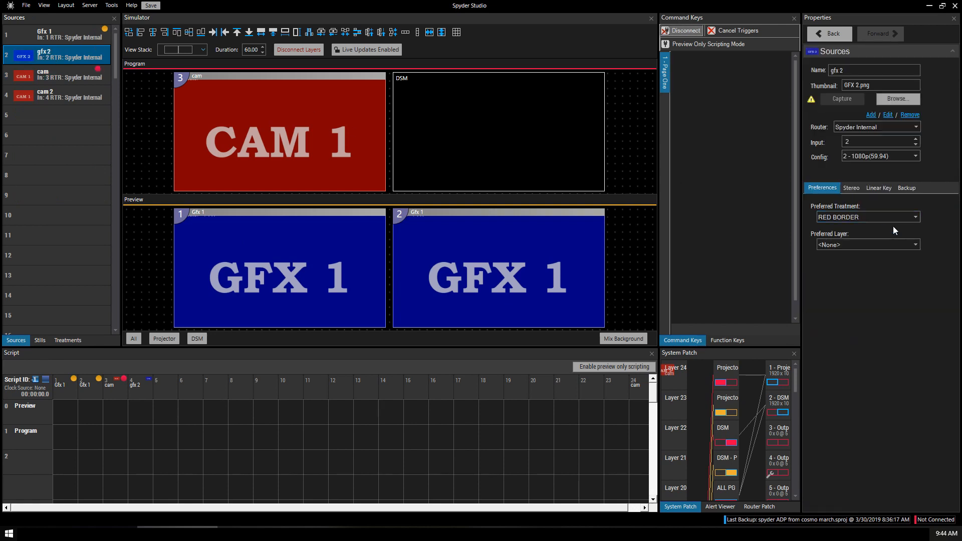
{"action": "left_click", "coordinate": [914, 217]}
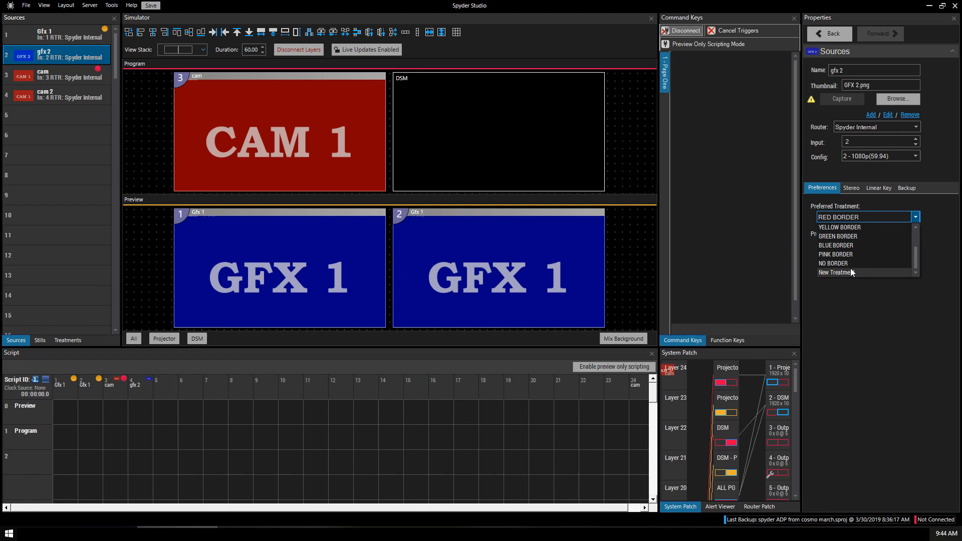
{"action": "left_click", "coordinate": [838, 272]}
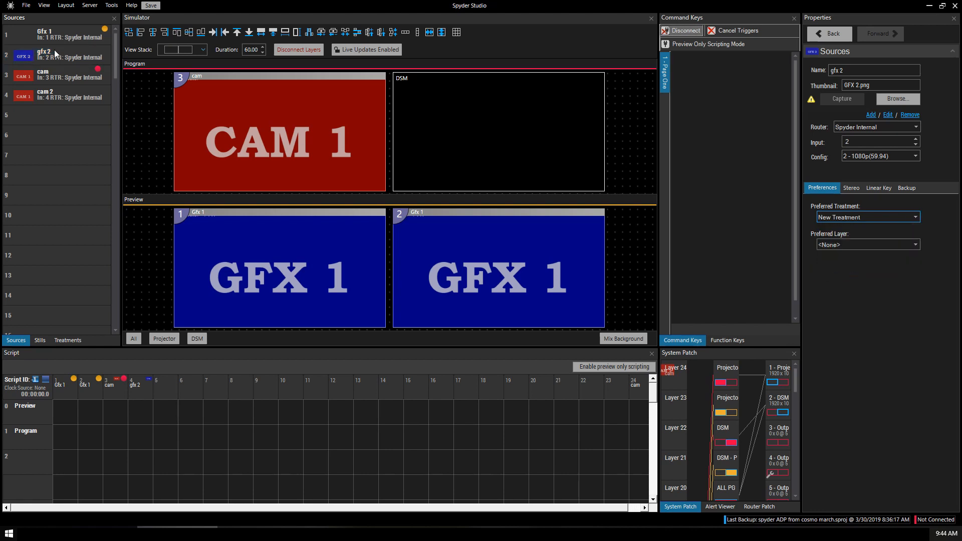
{"action": "left_click", "coordinate": [58, 55]}
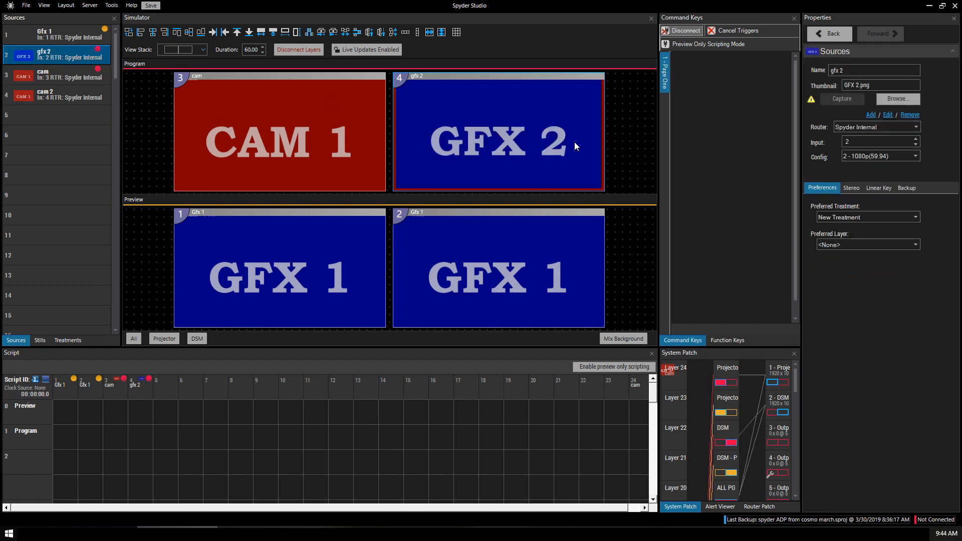
{"action": "mouse_move", "coordinate": [514, 145]}
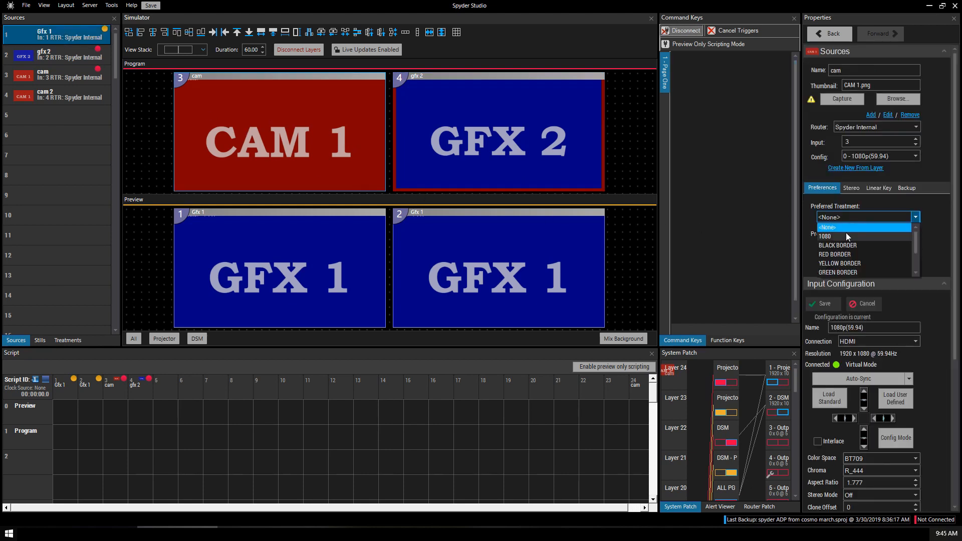
- Change gfx 2's preferred treatment to 1080 with GFX 2 on the program layer
{"action": "left_click", "coordinate": [825, 235]}
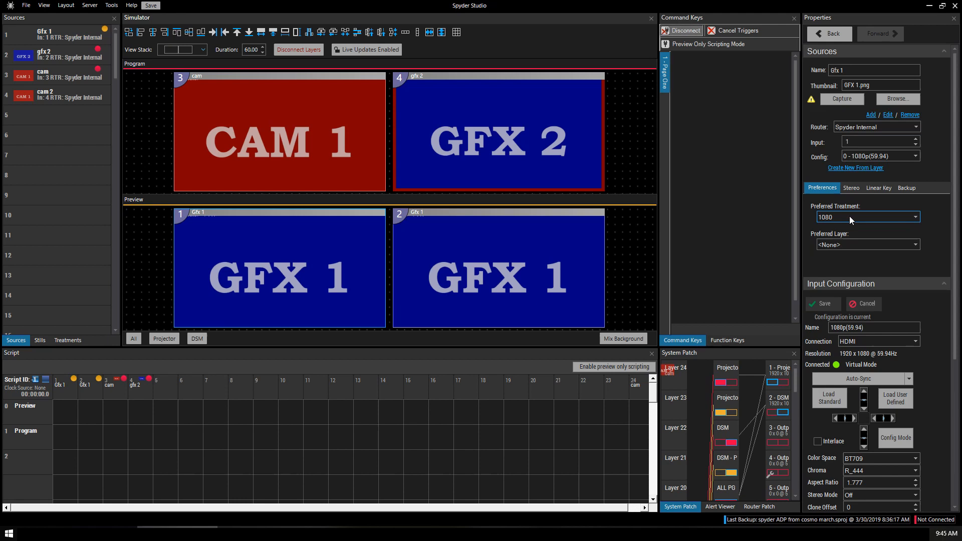
{"action": "left_click", "coordinate": [497, 132]}
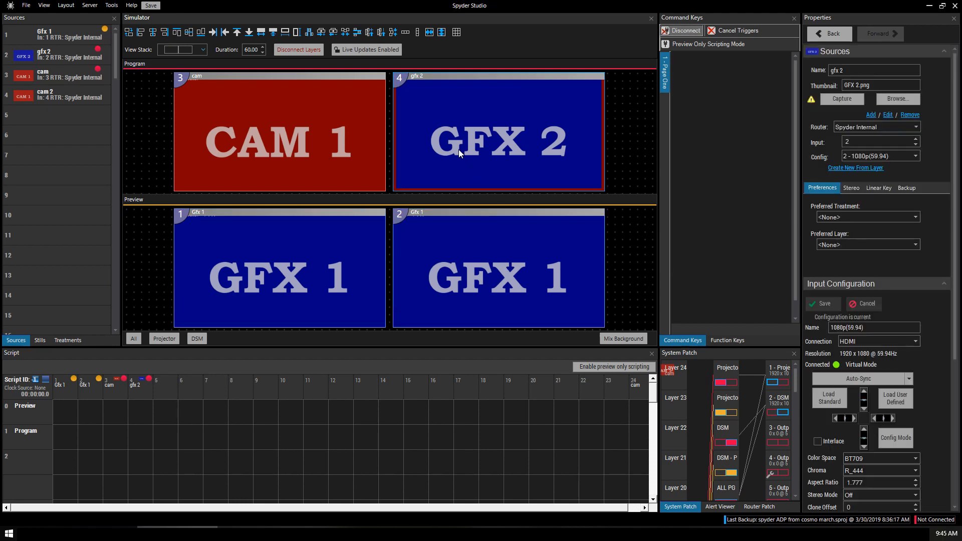
{"action": "left_click", "coordinate": [864, 216]}
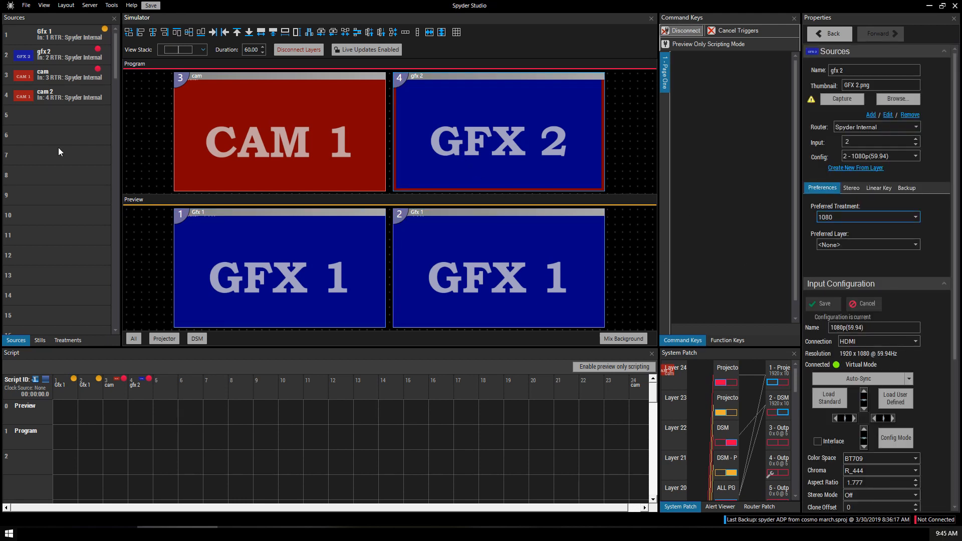
{"action": "mouse_move", "coordinate": [48, 181]}
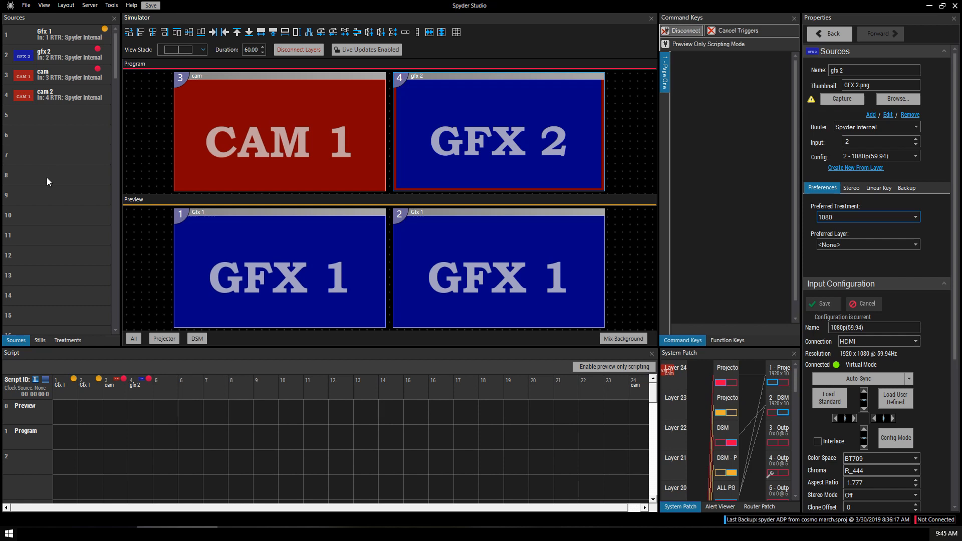